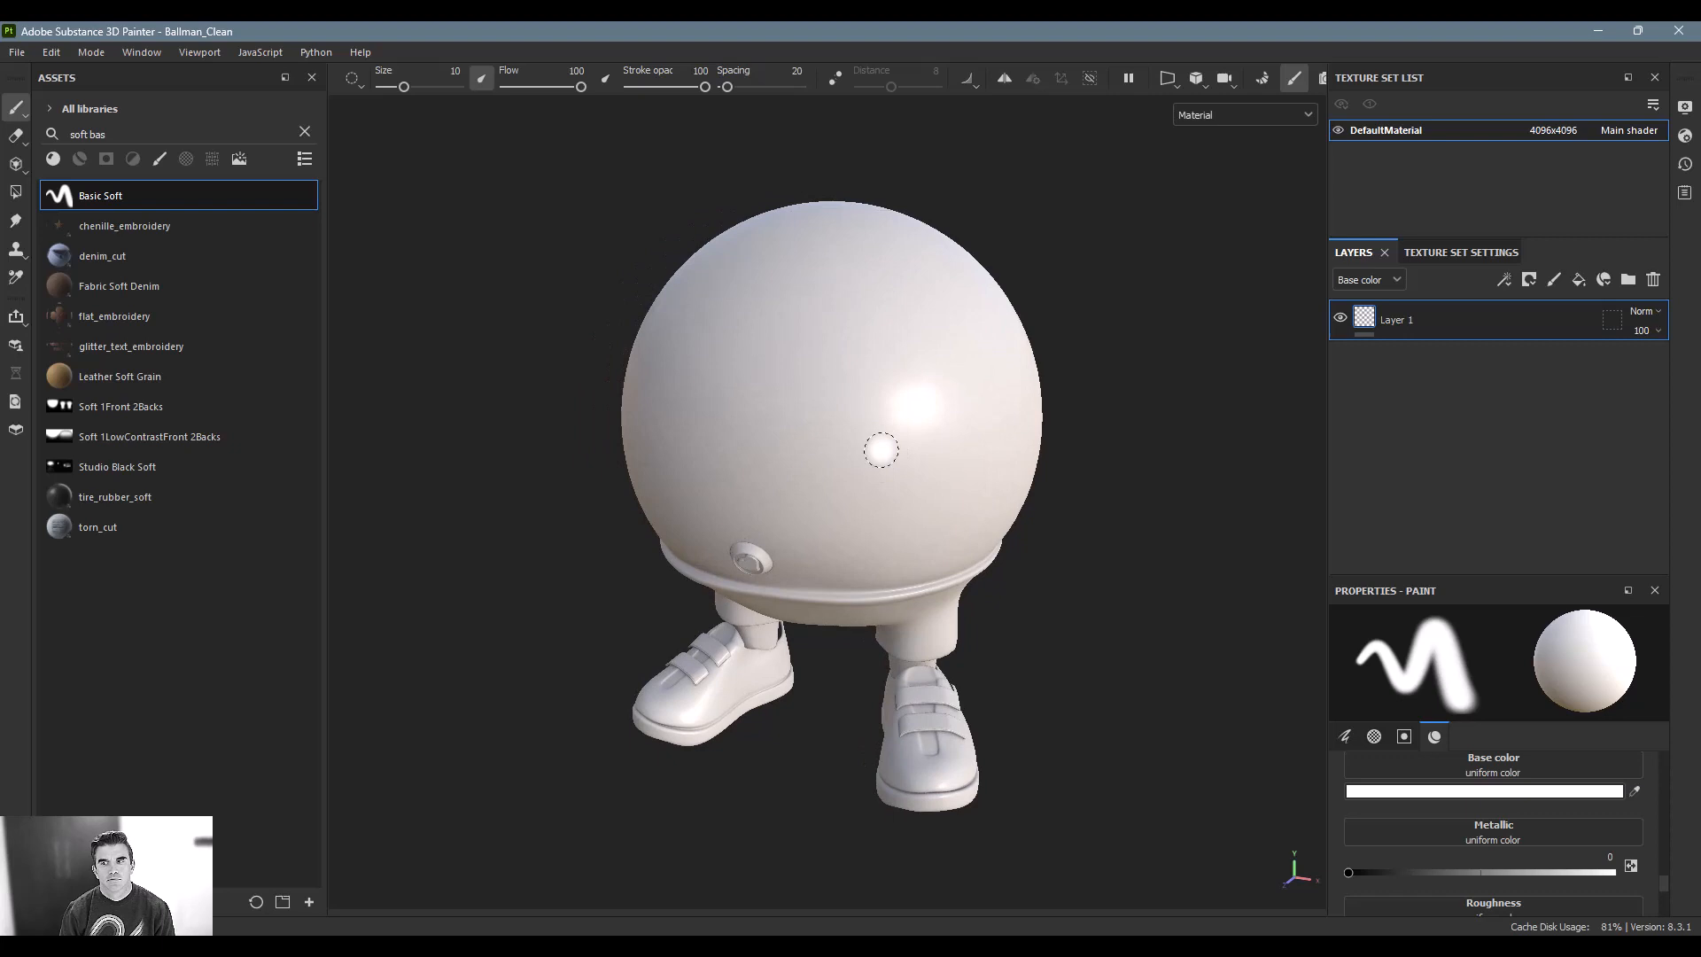
mouse_move(37, 173)
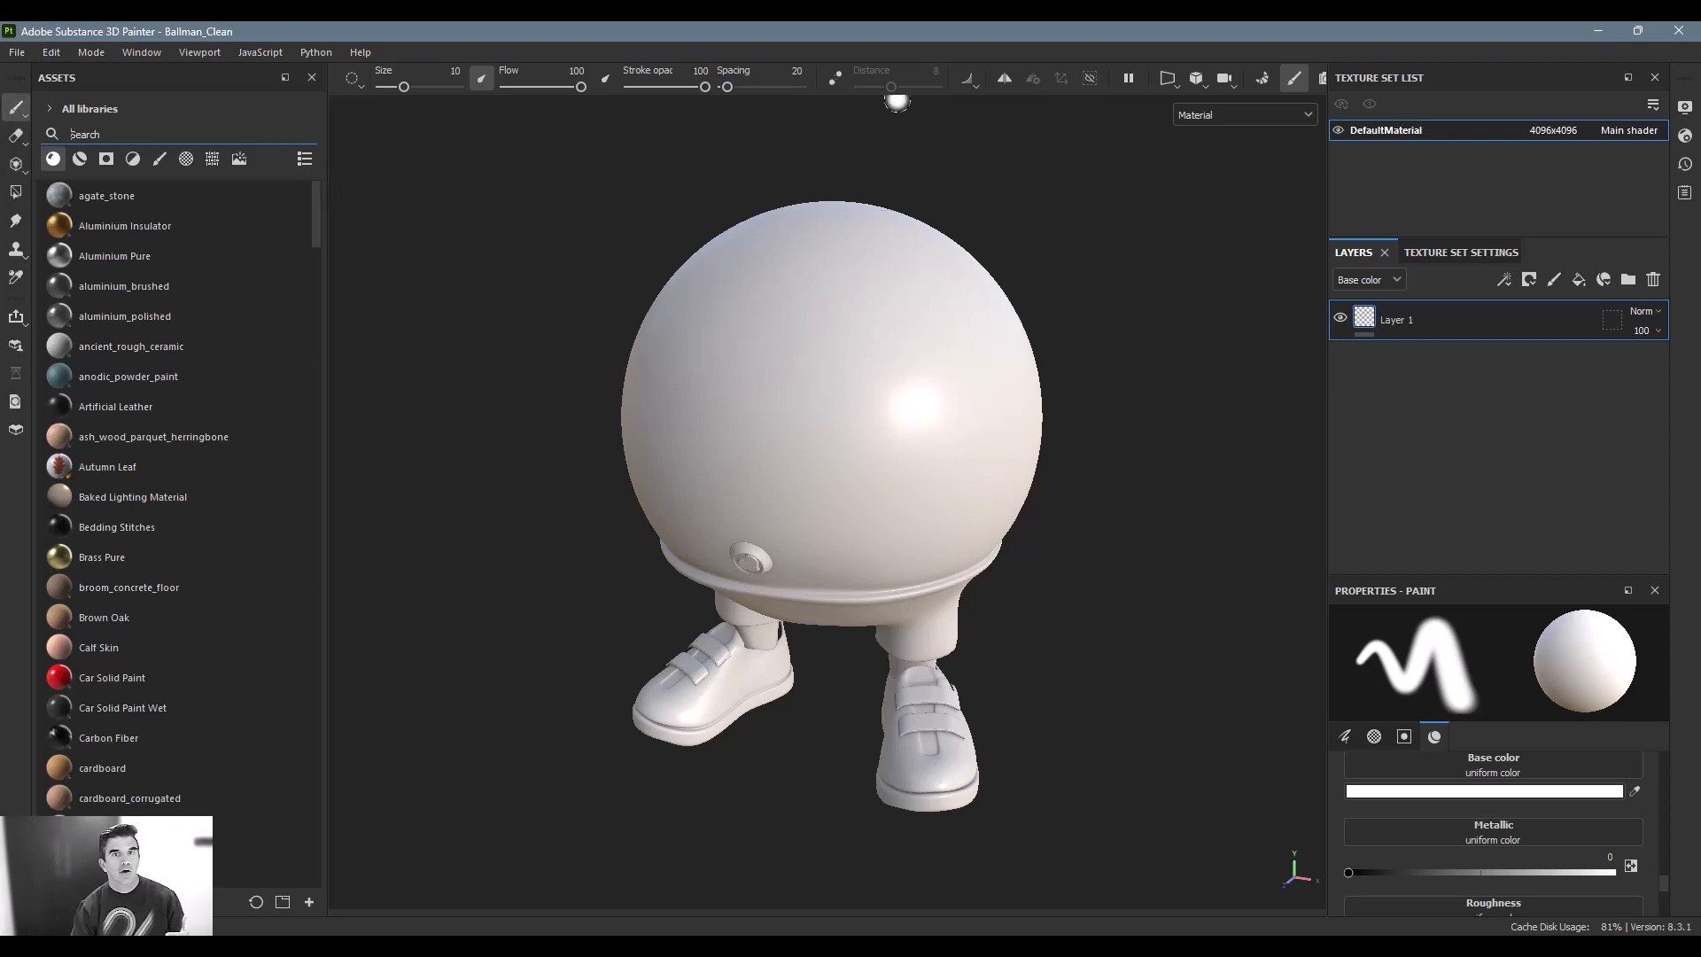
mouse_move(847, 65)
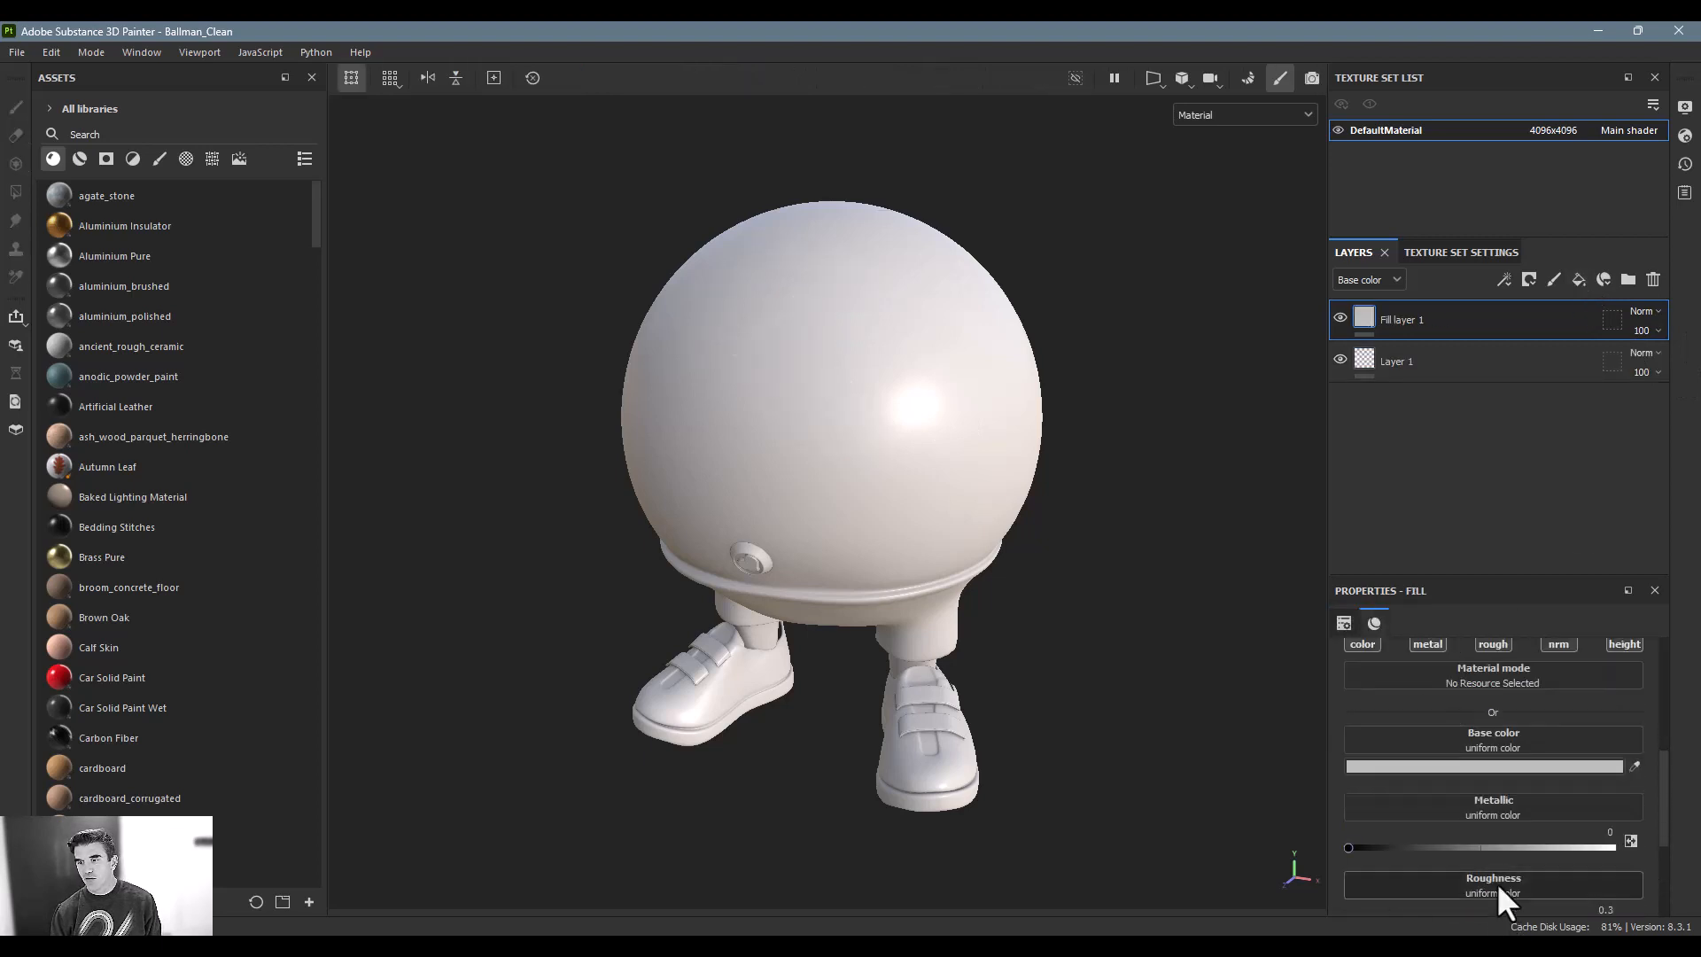
- Set the fill layer's Base color to red, then delete Fill layer 1 leaving Layer 1
click(1481, 765)
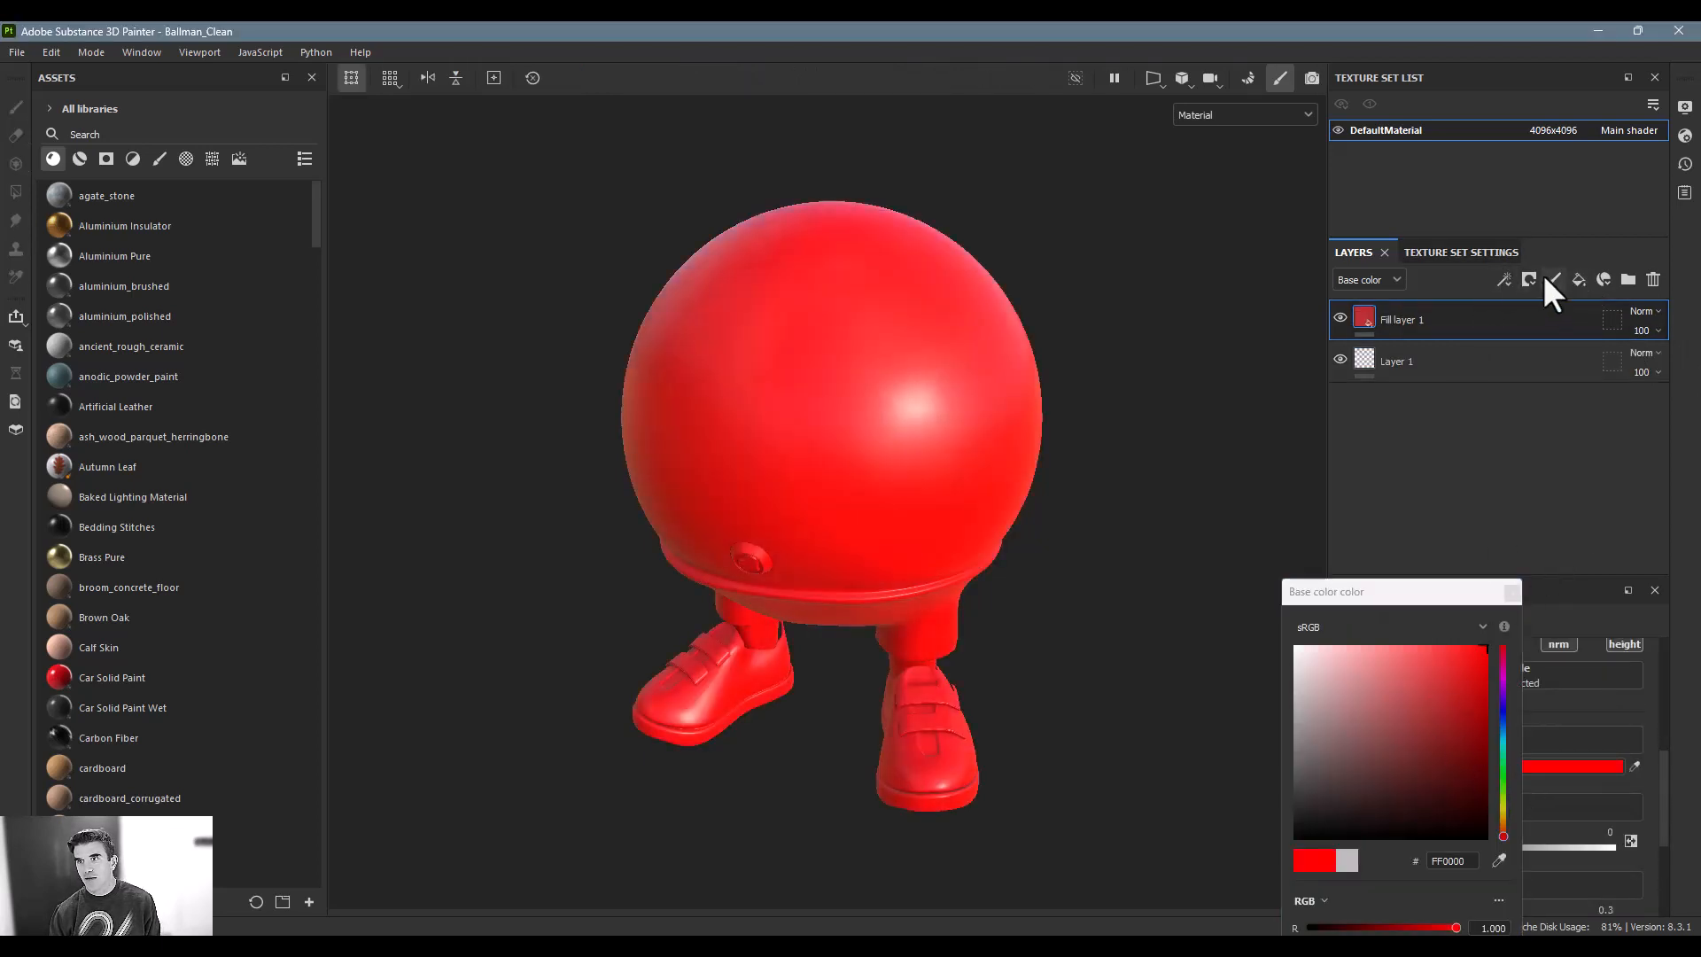
click(1554, 278)
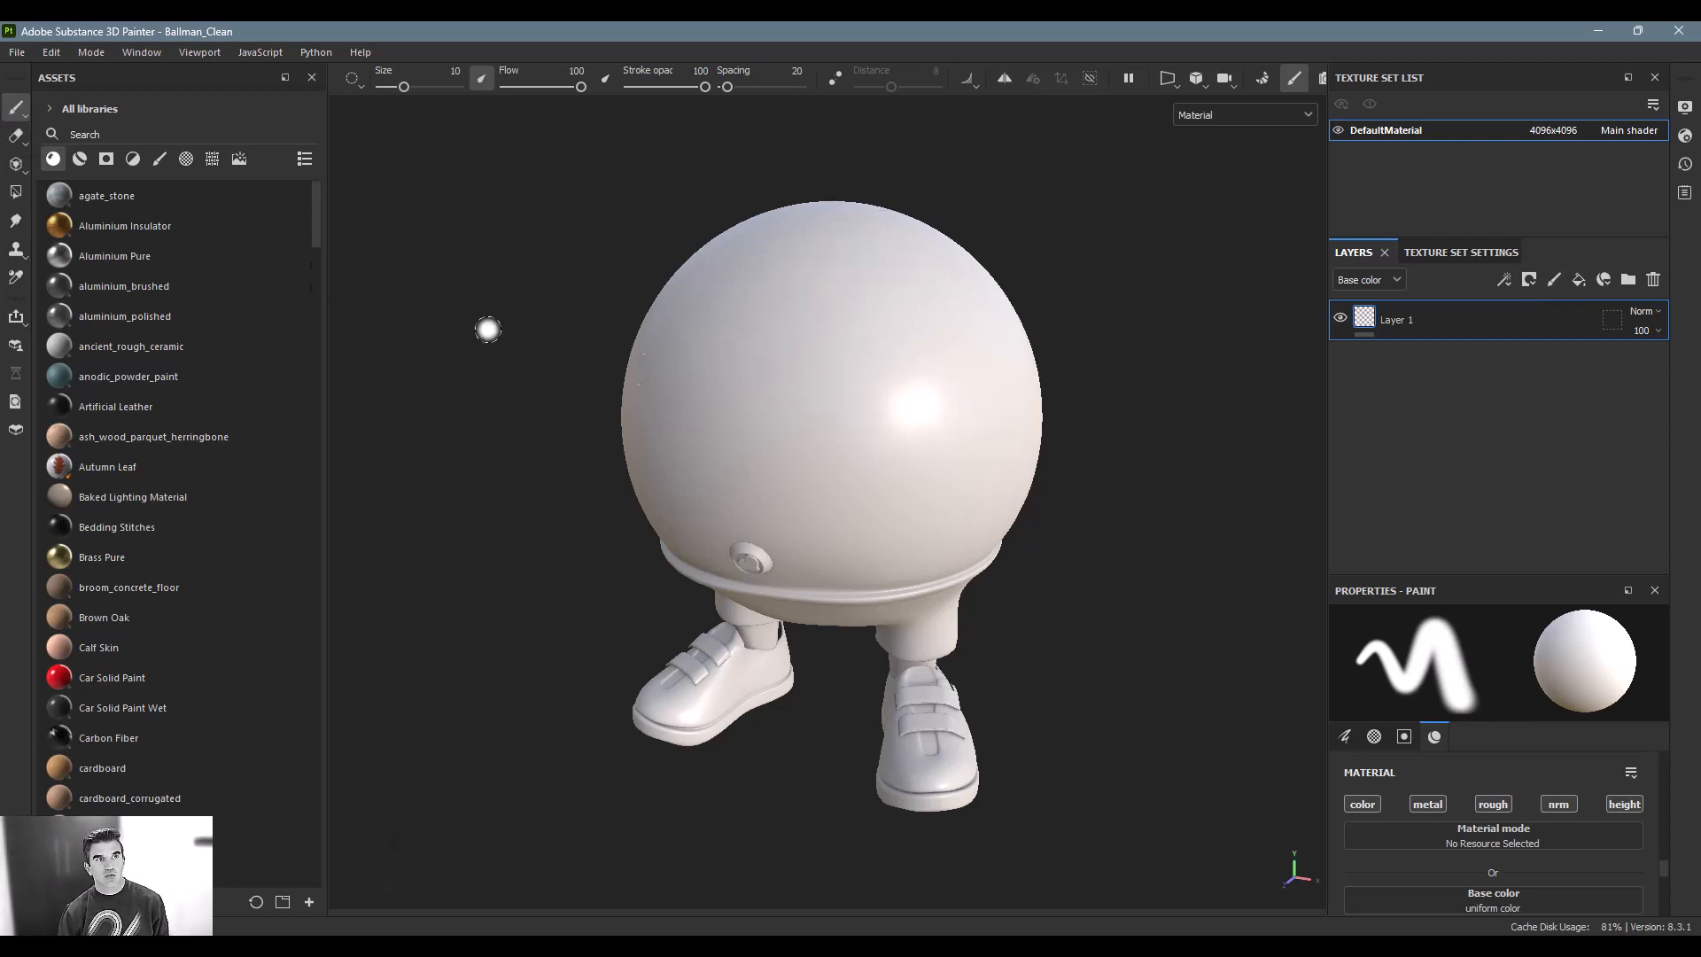
mouse_move(16, 106)
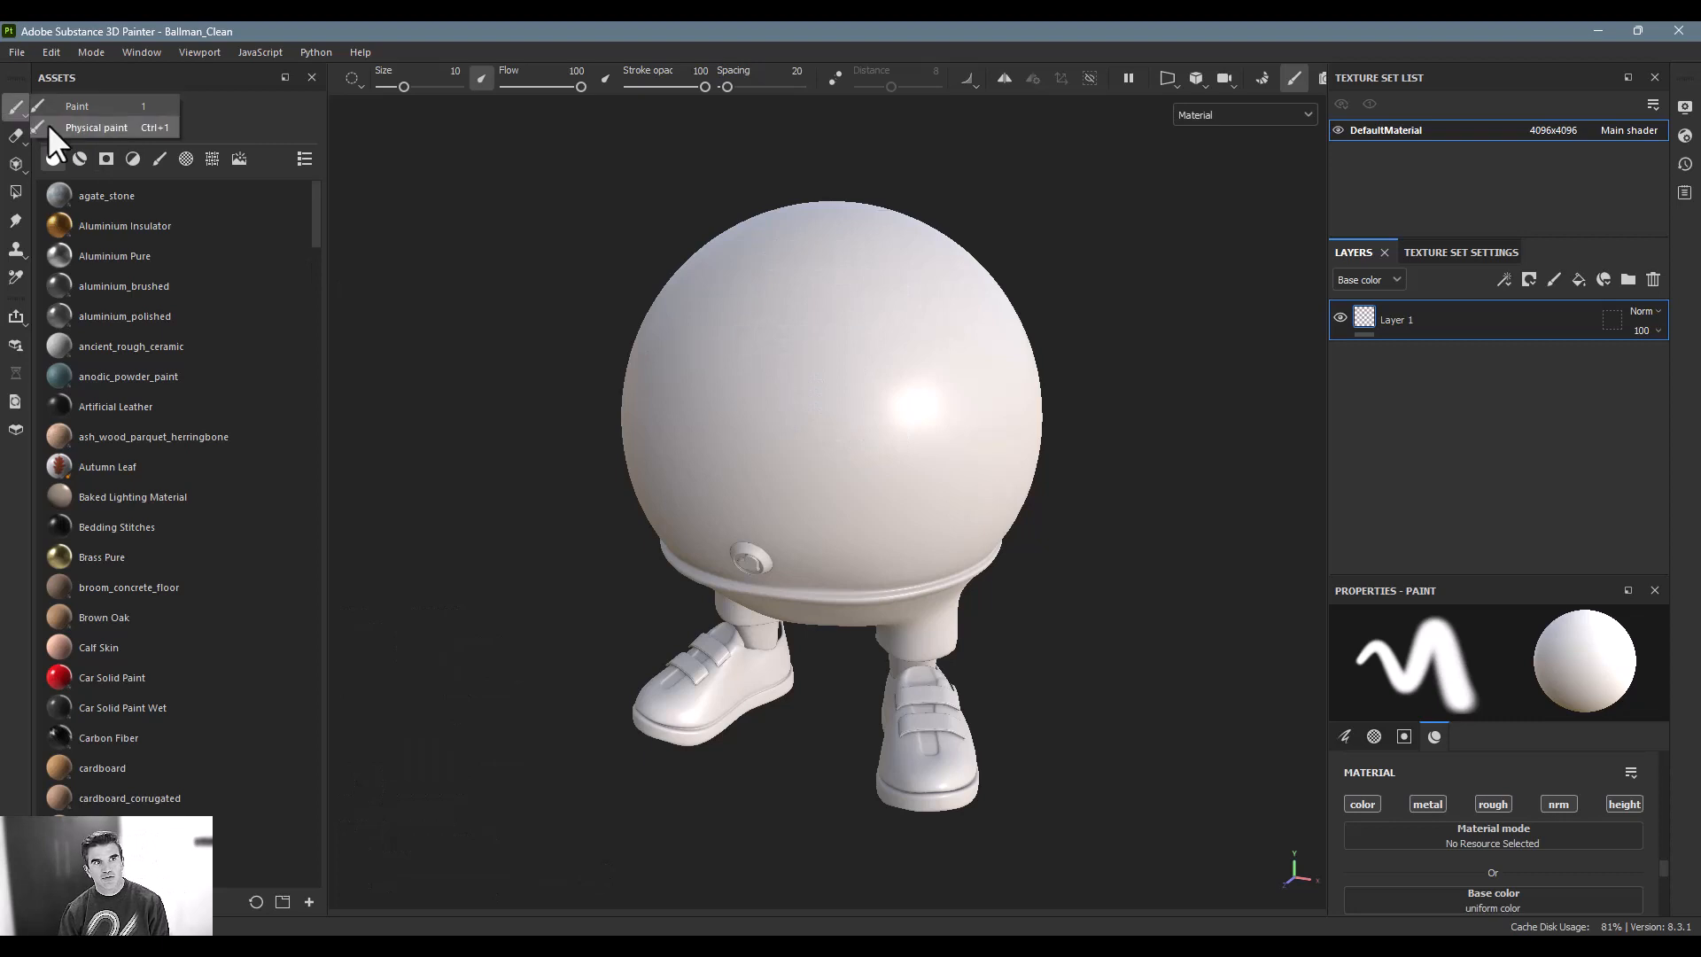
- Switch to Physical paint and scatter streaky grey-and-white marks over the ball
click(95, 128)
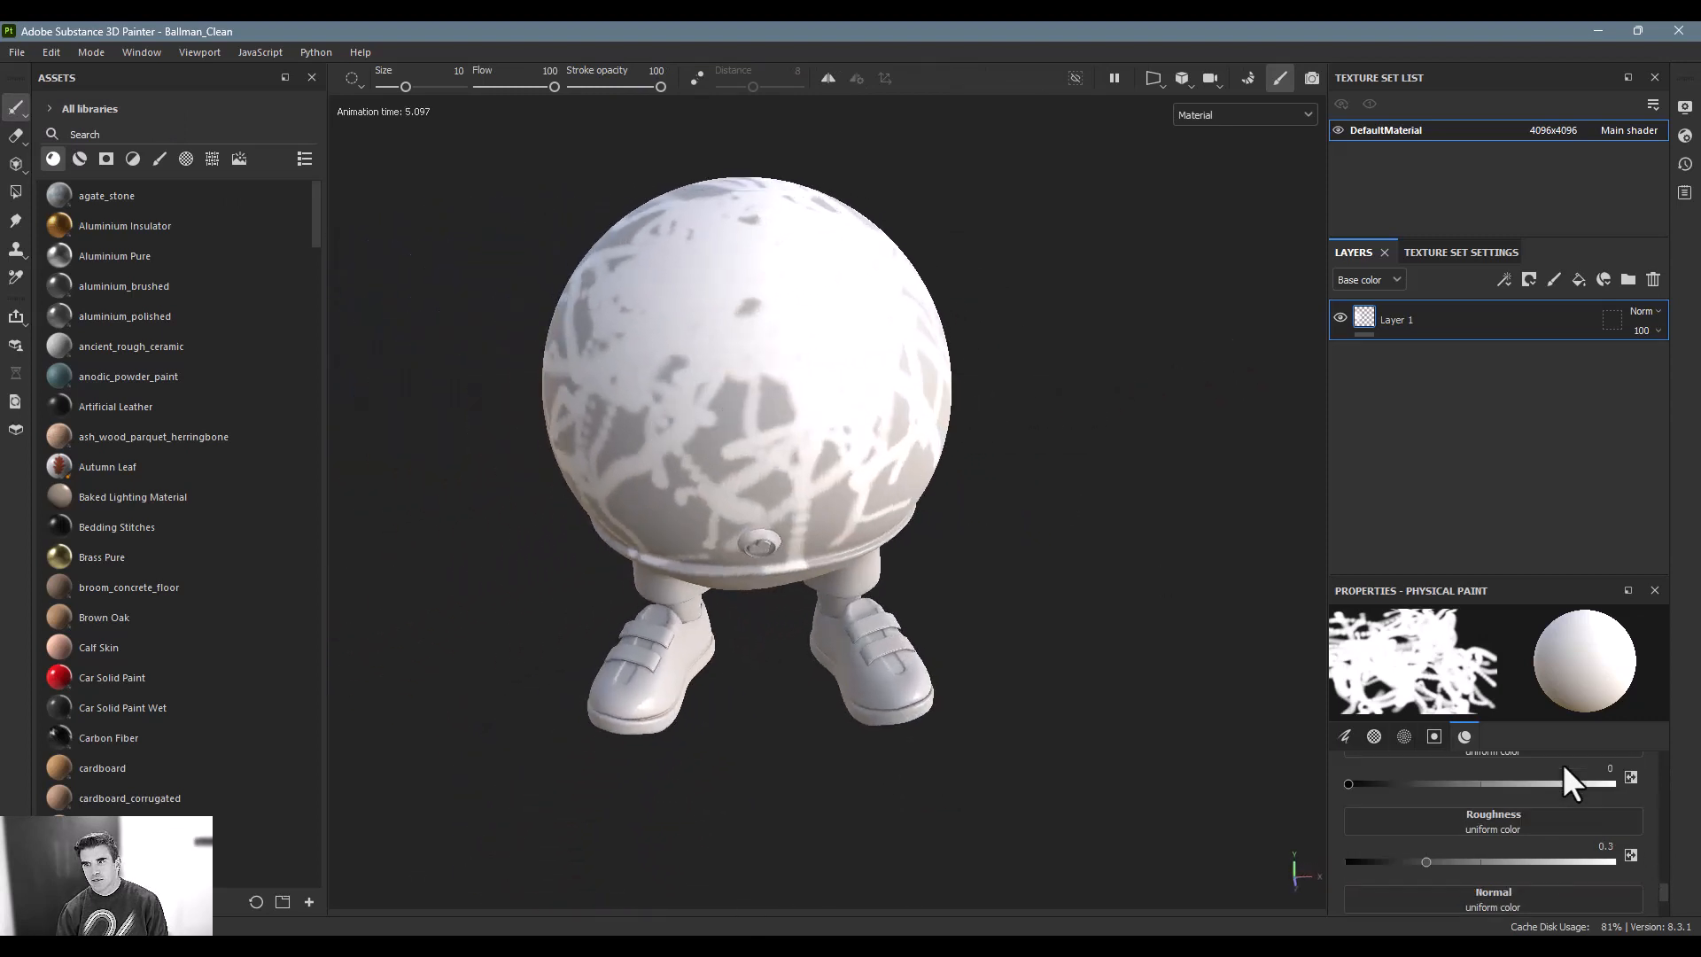
scroll(down, 3)
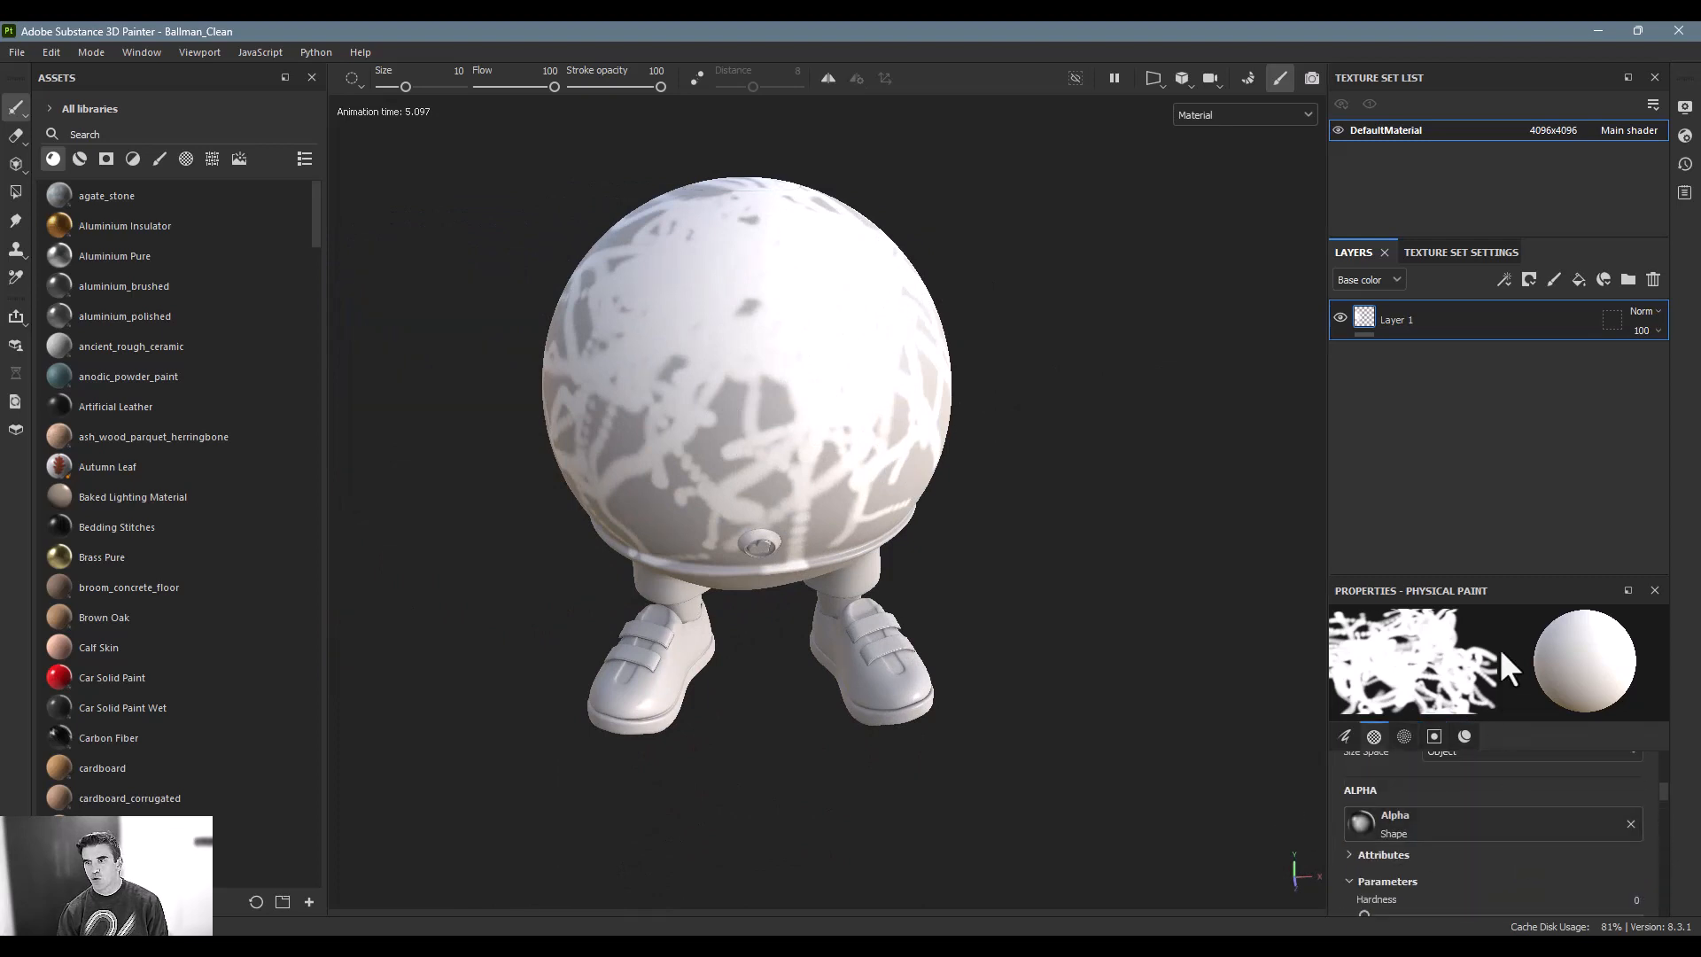
mouse_move(1495, 594)
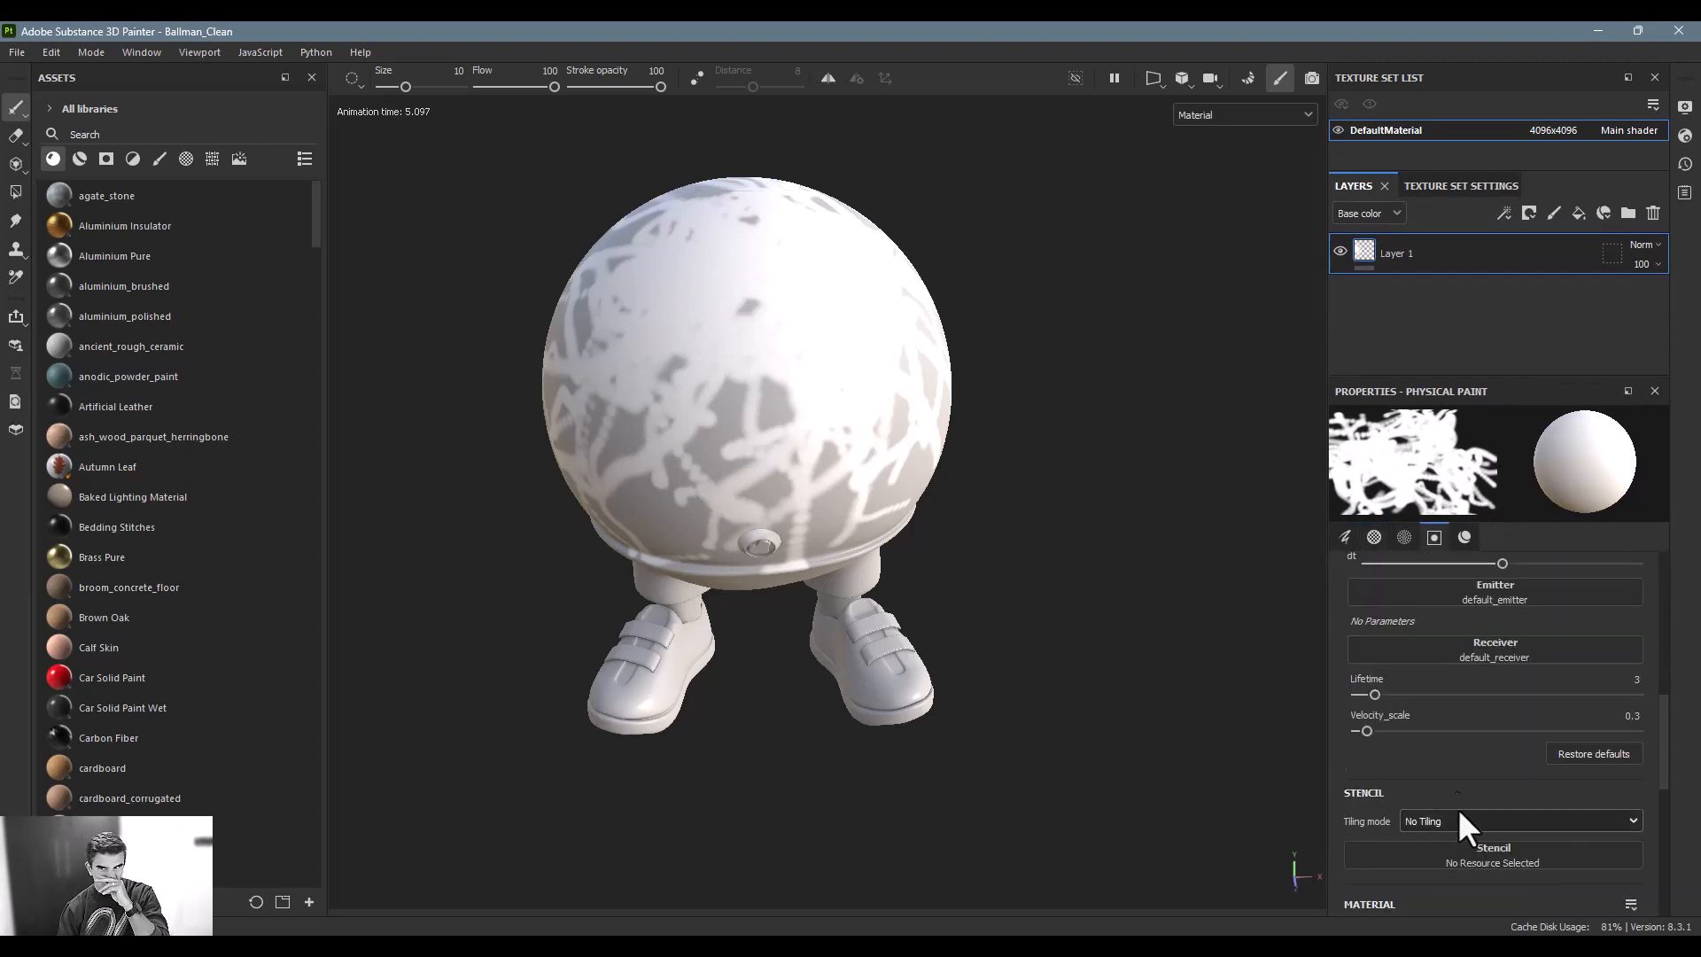
mouse_move(1171, 680)
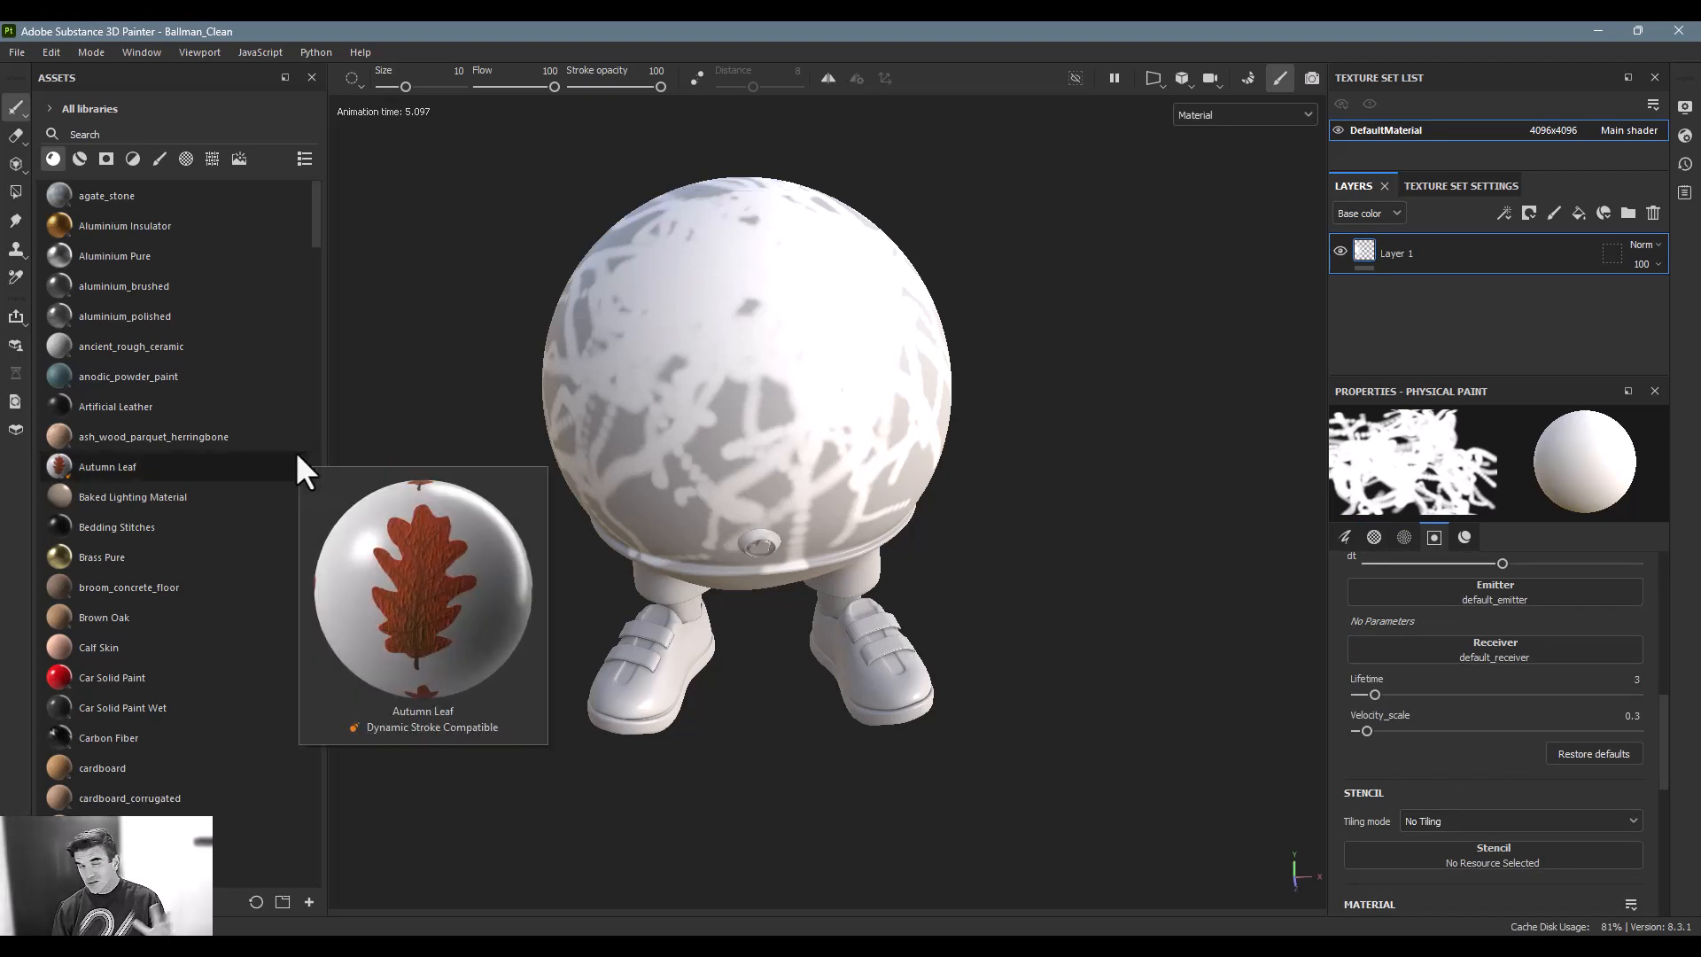
mouse_move(55, 152)
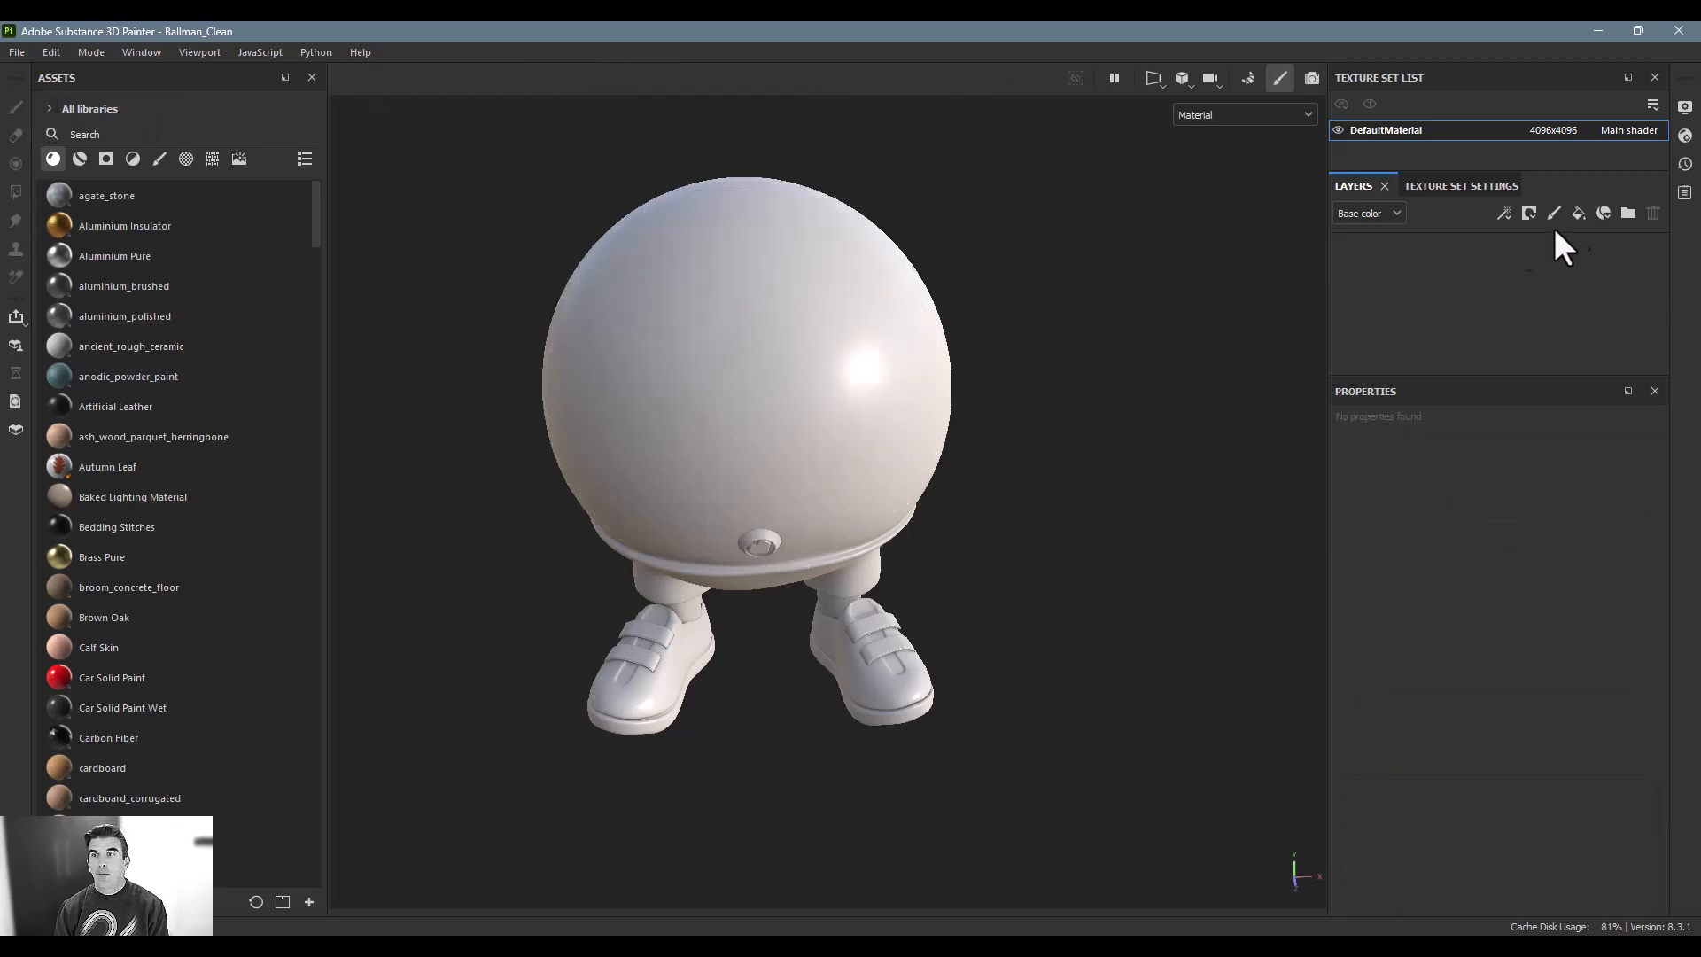
- Add a fresh paint layer to the empty stack, then make the Eraser the active tool
click(1529, 212)
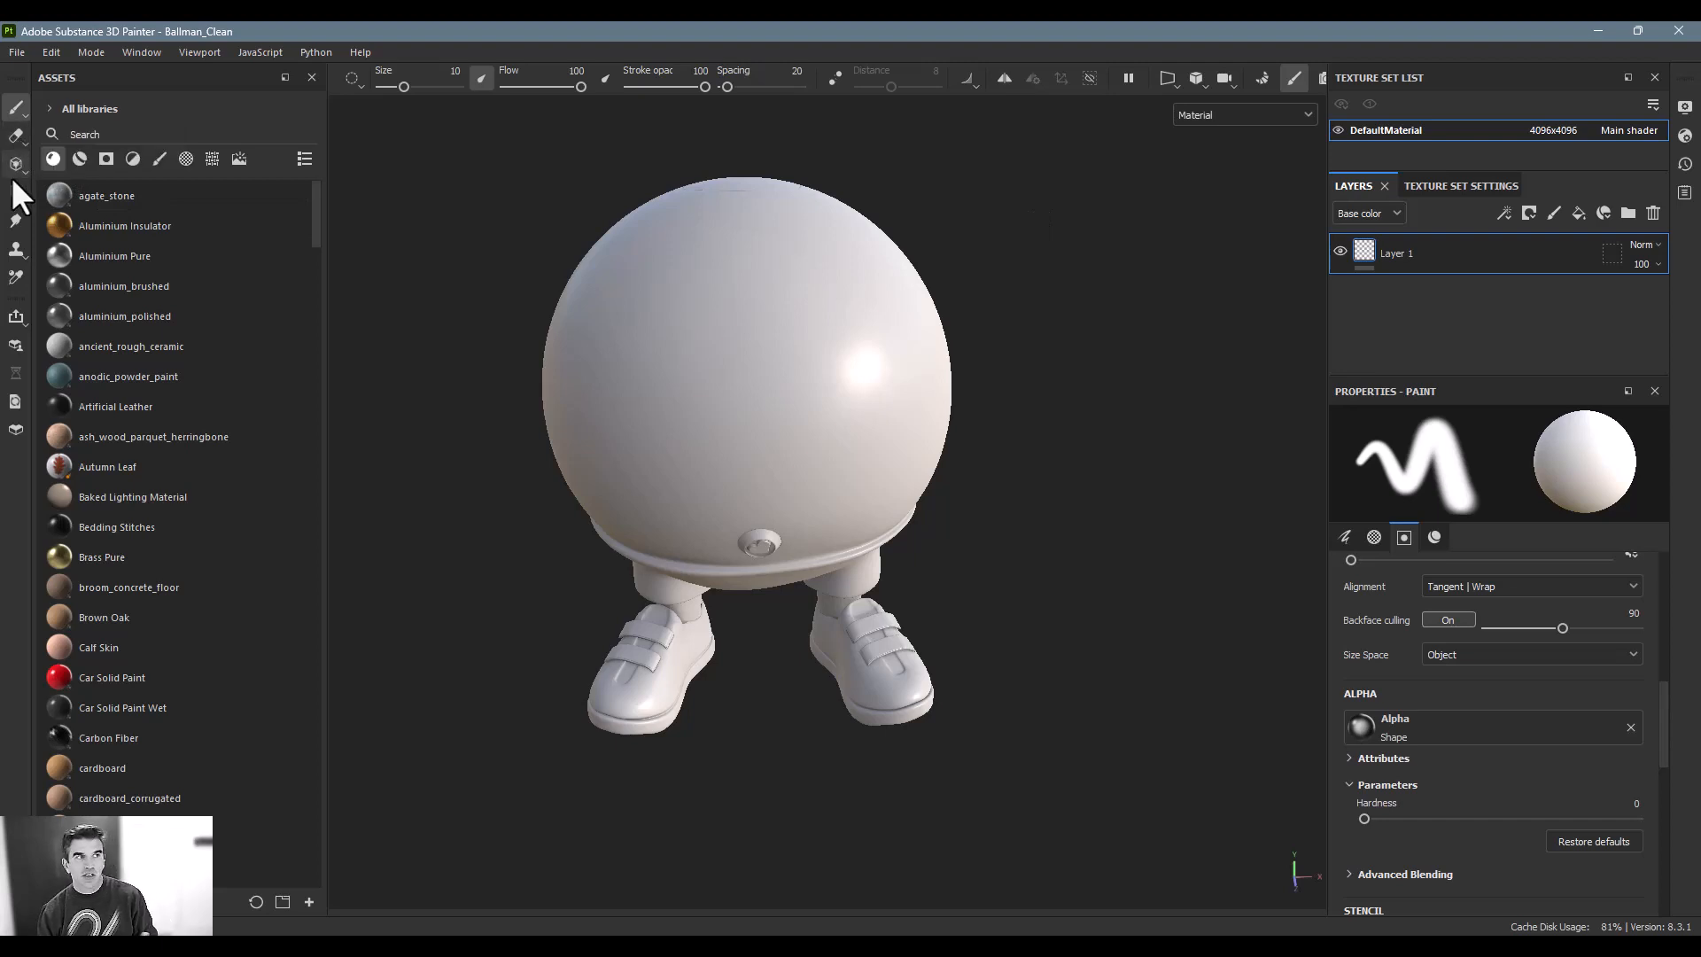
mouse_move(780, 251)
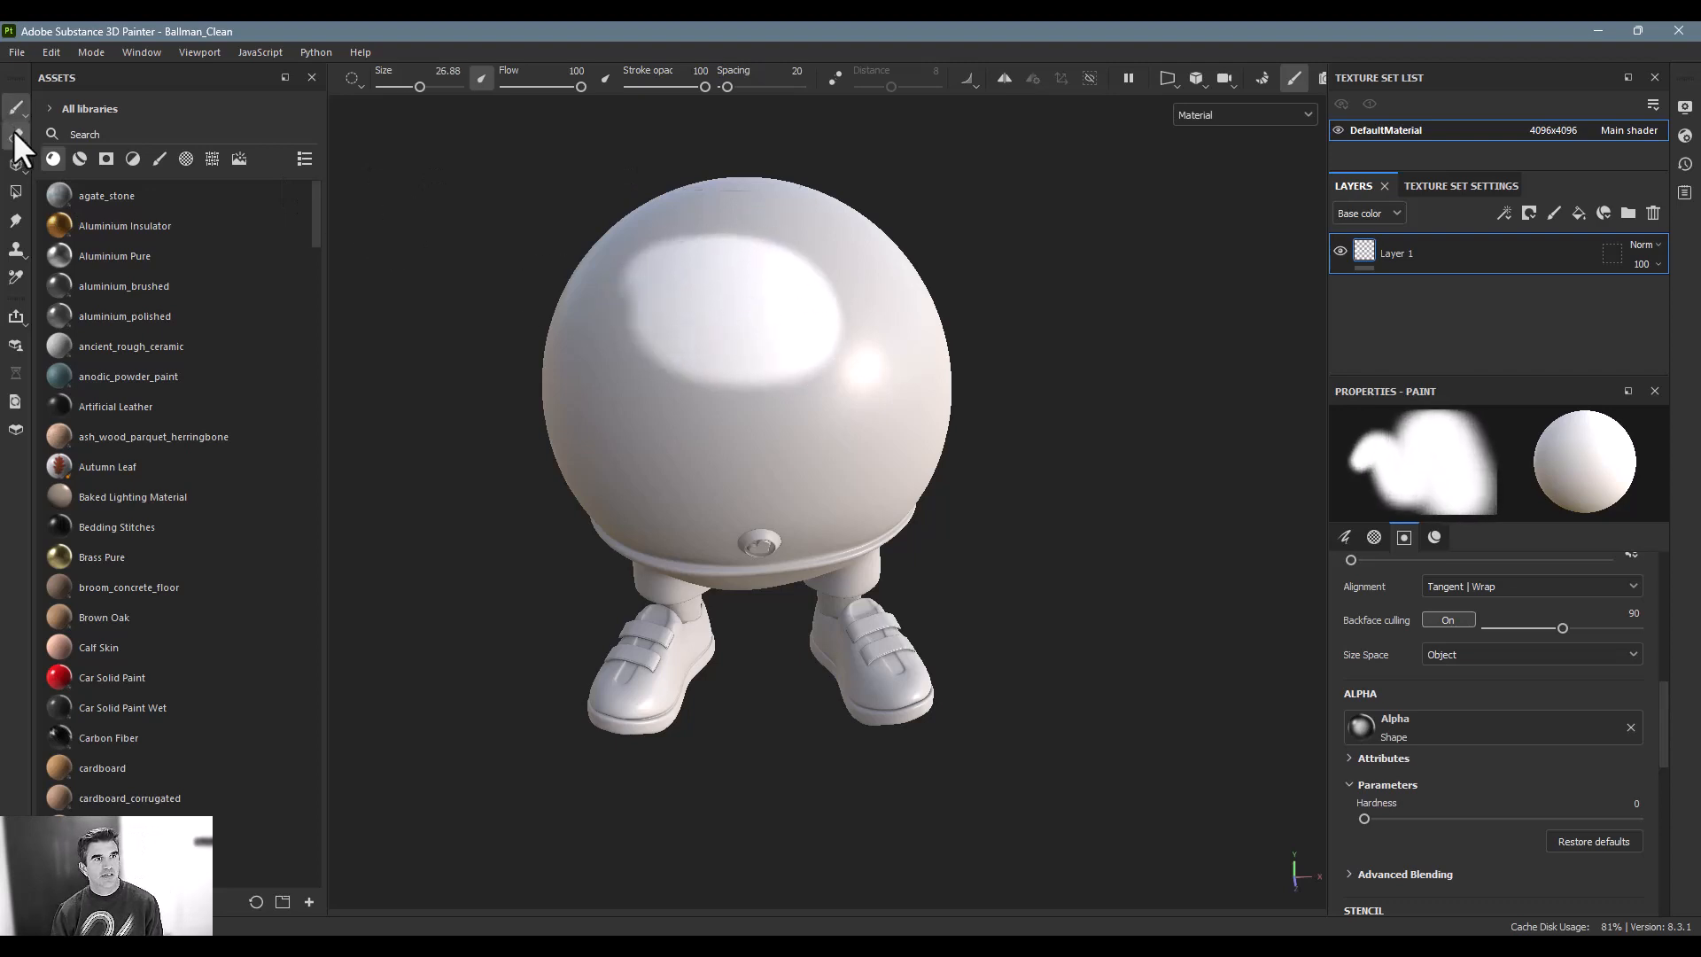
click(16, 136)
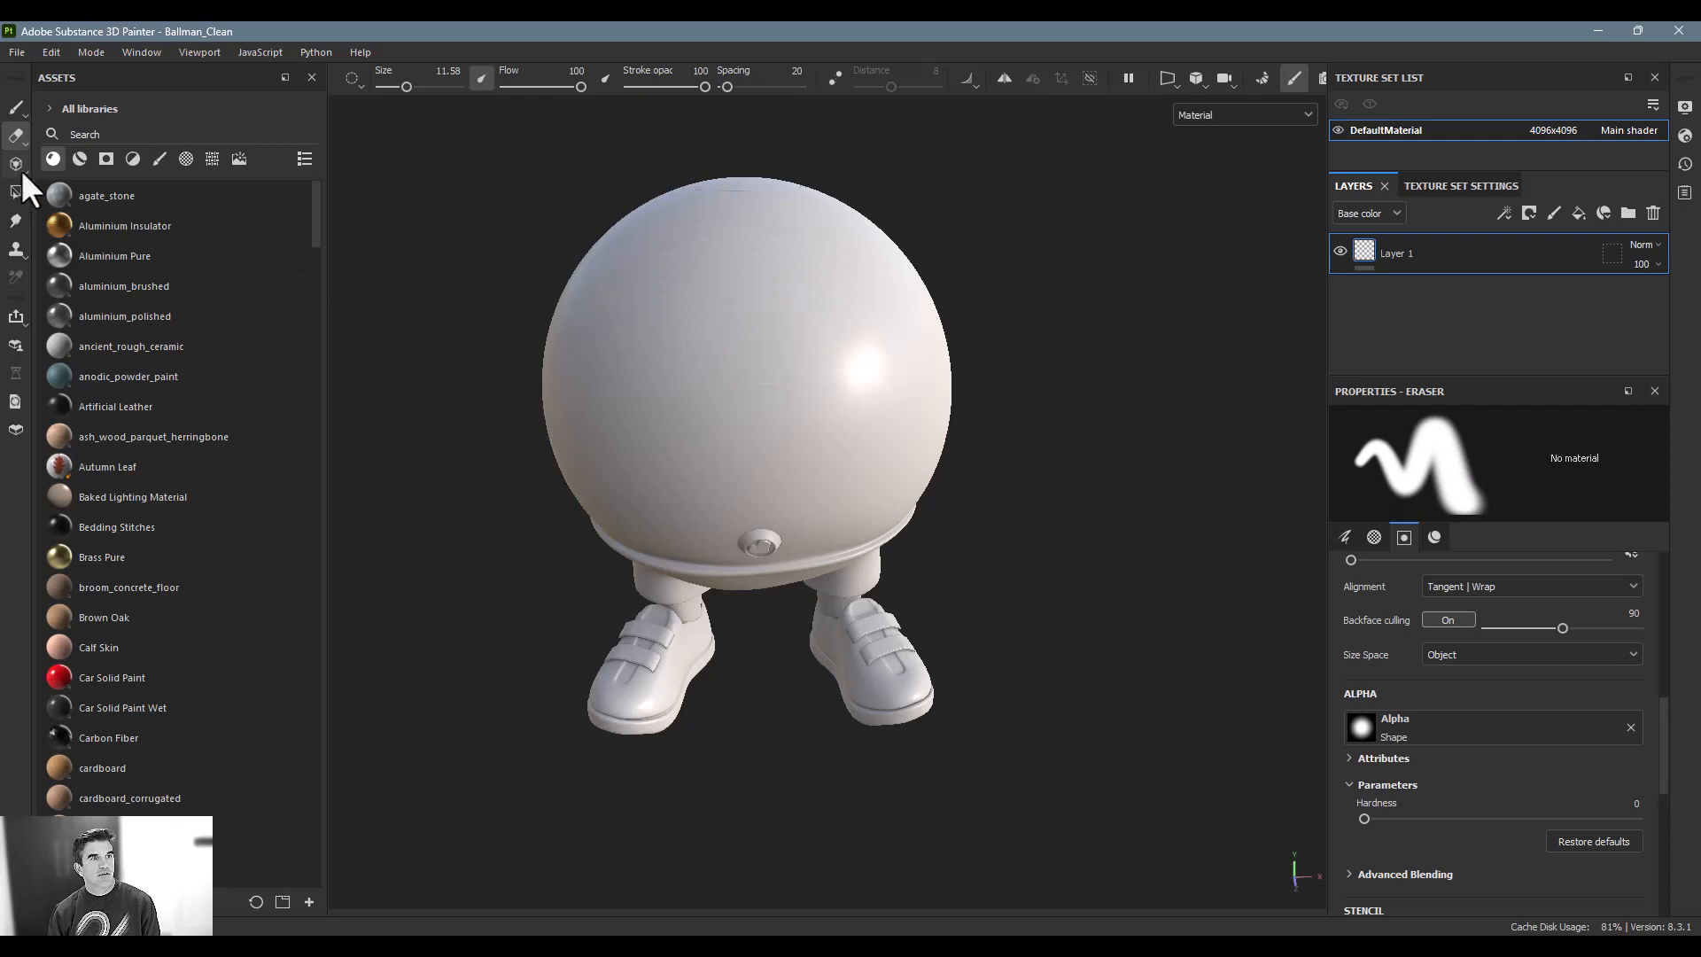
mouse_move(15, 184)
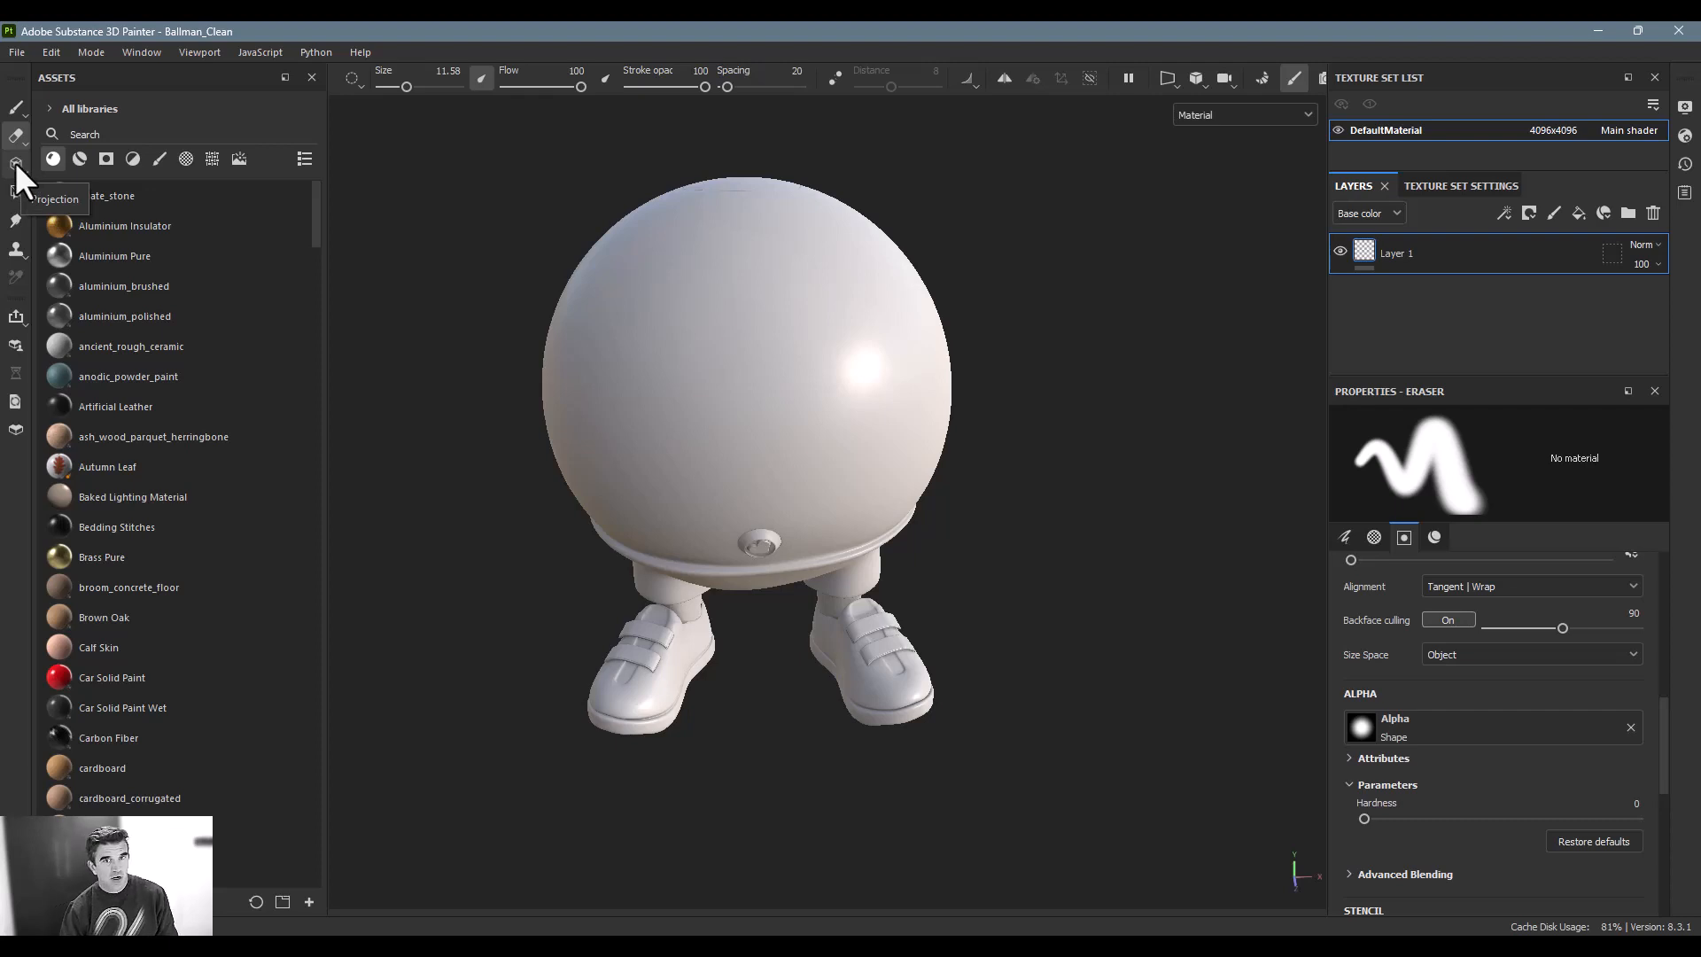
- Activate the Projection tool, show its Material settings, and filter Assets to Alphas
click(16, 163)
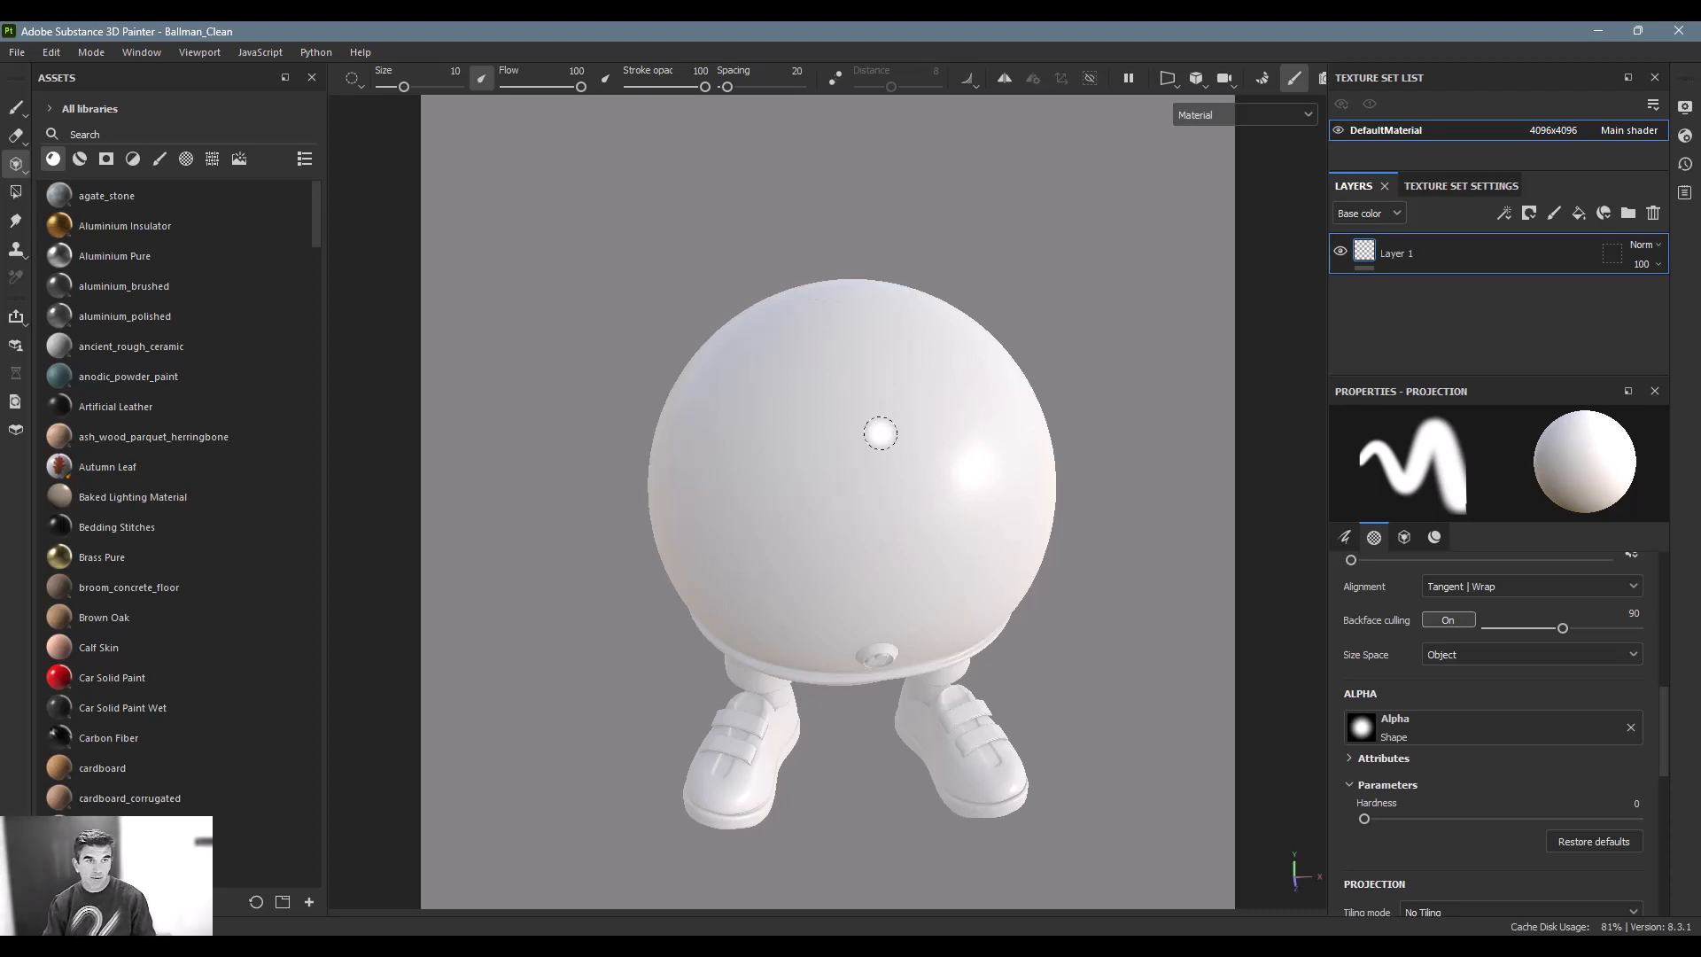
mouse_move(1563, 482)
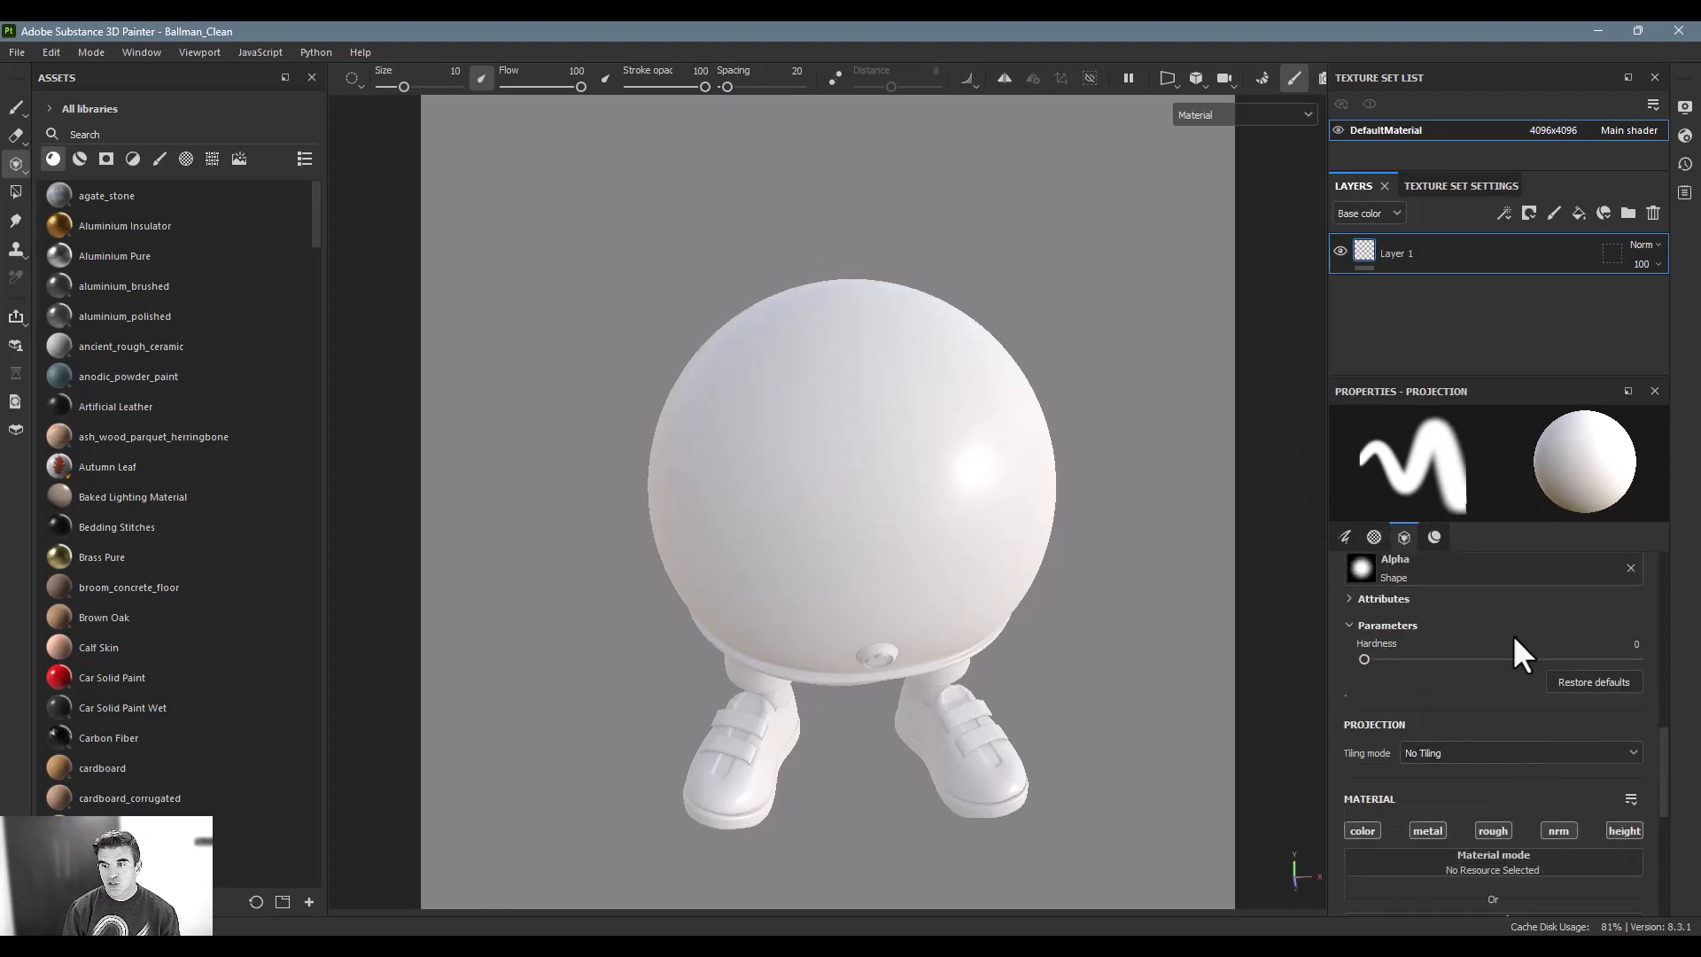
click(1433, 537)
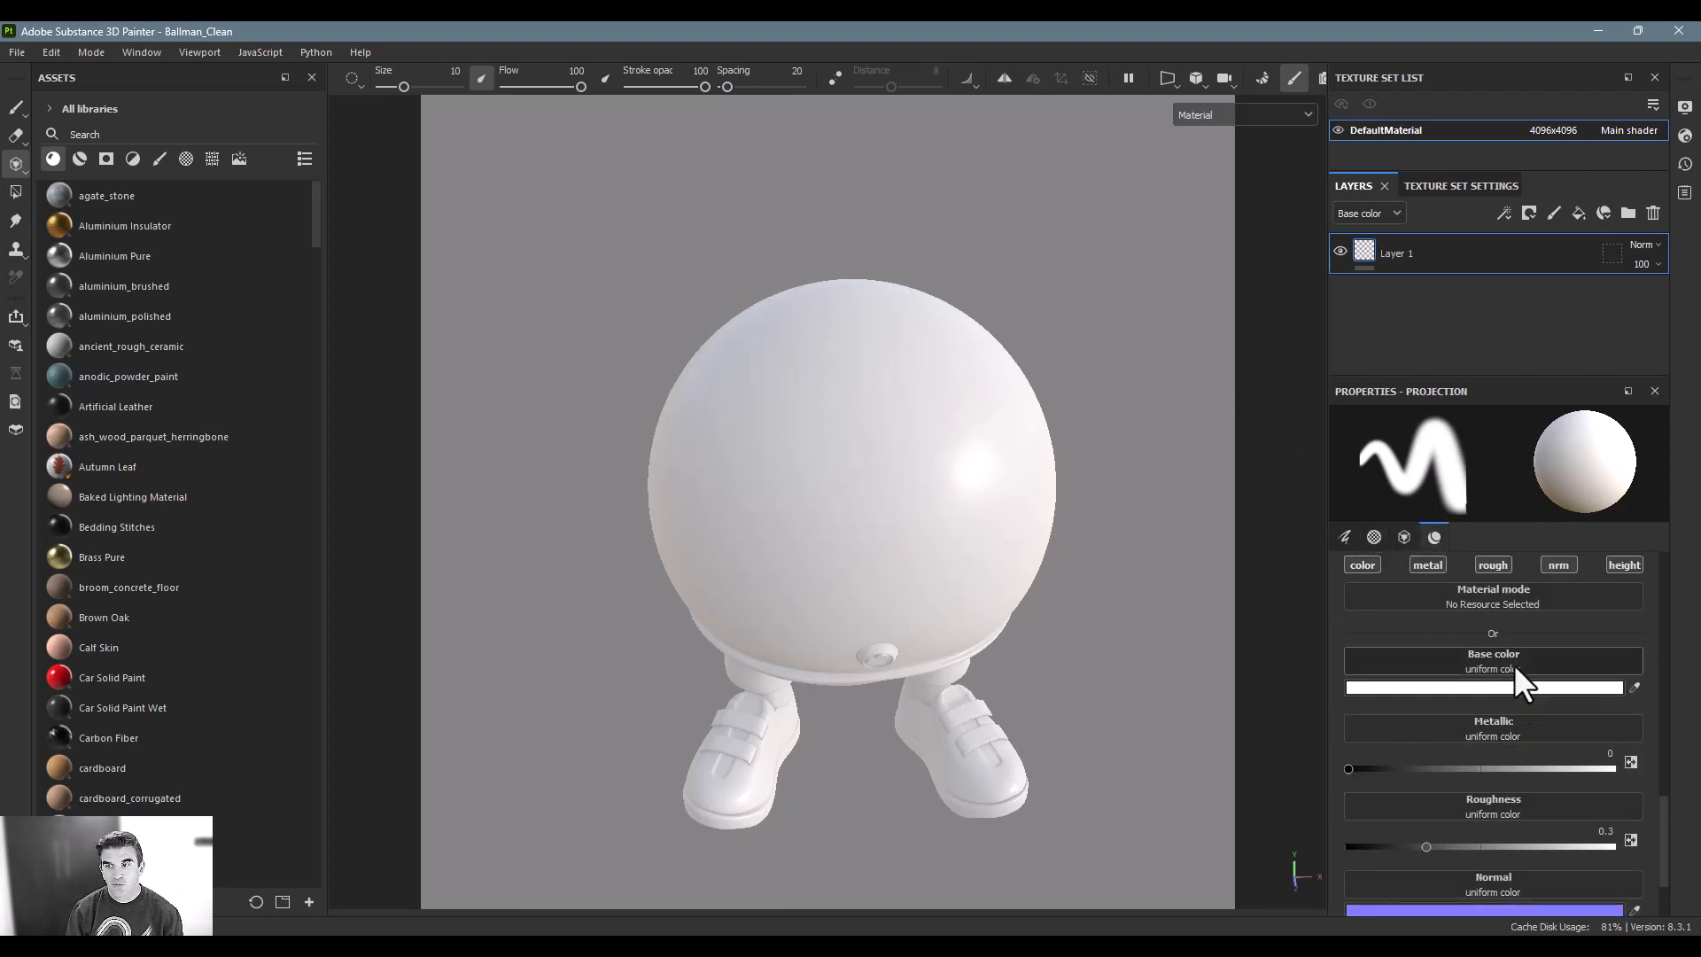
click(186, 158)
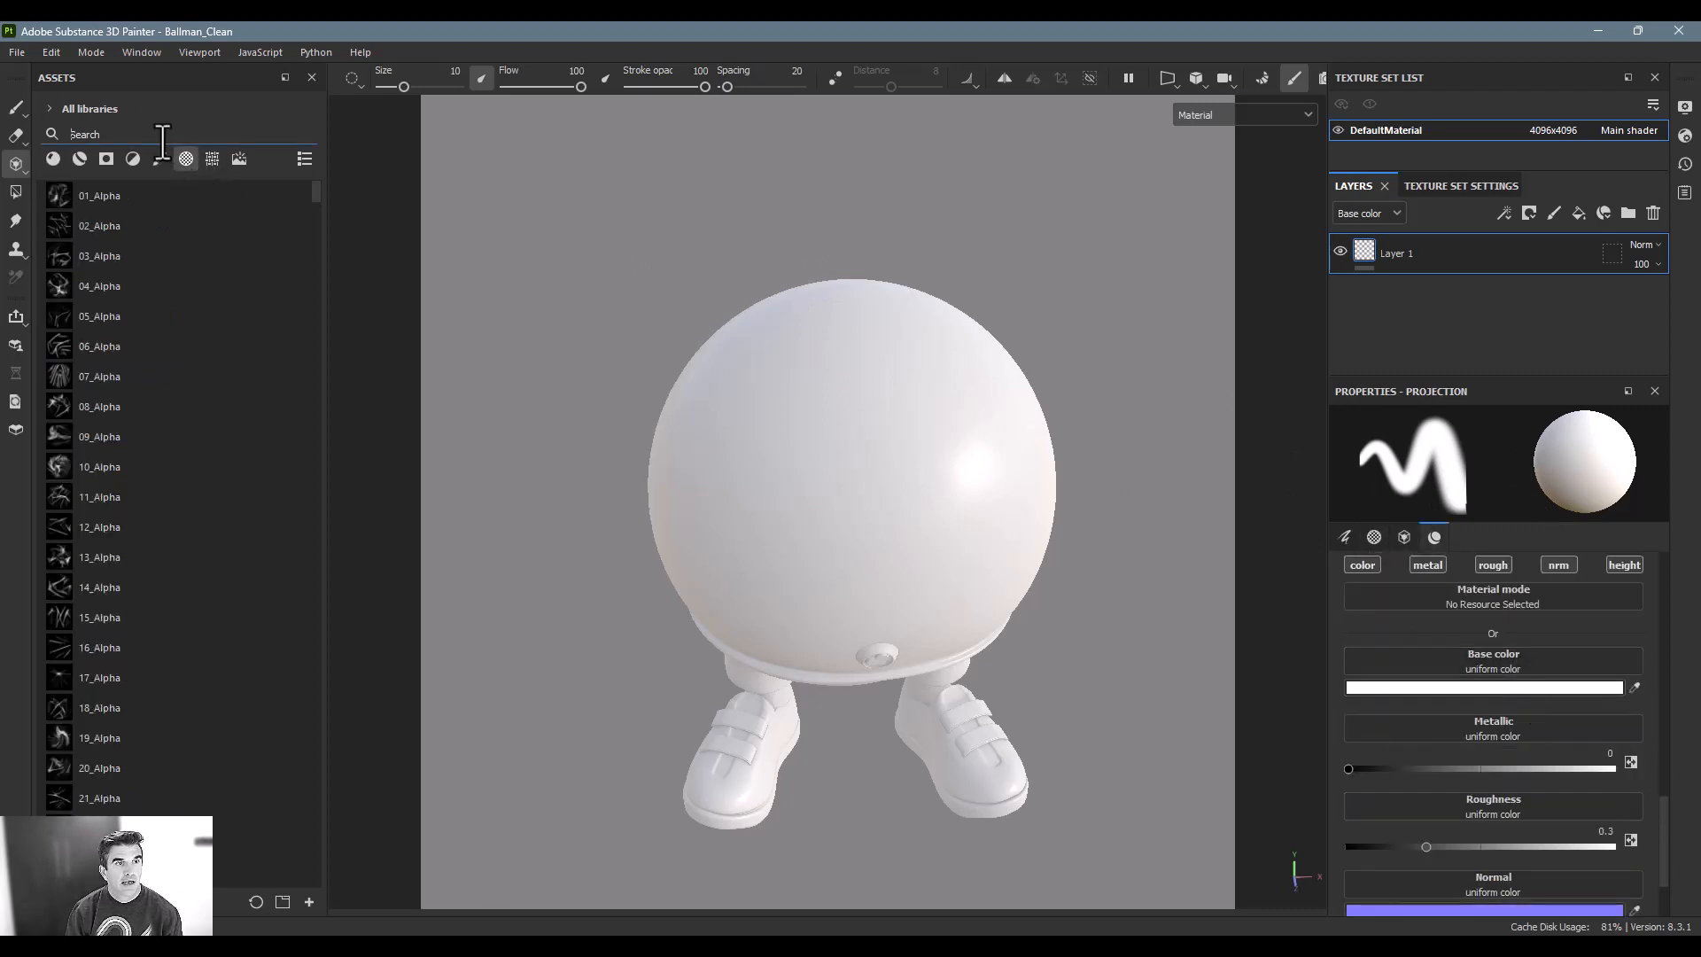
- Search Assets for 'logo' to find the gorilla_logo image for the projection's base colour
text(logo)
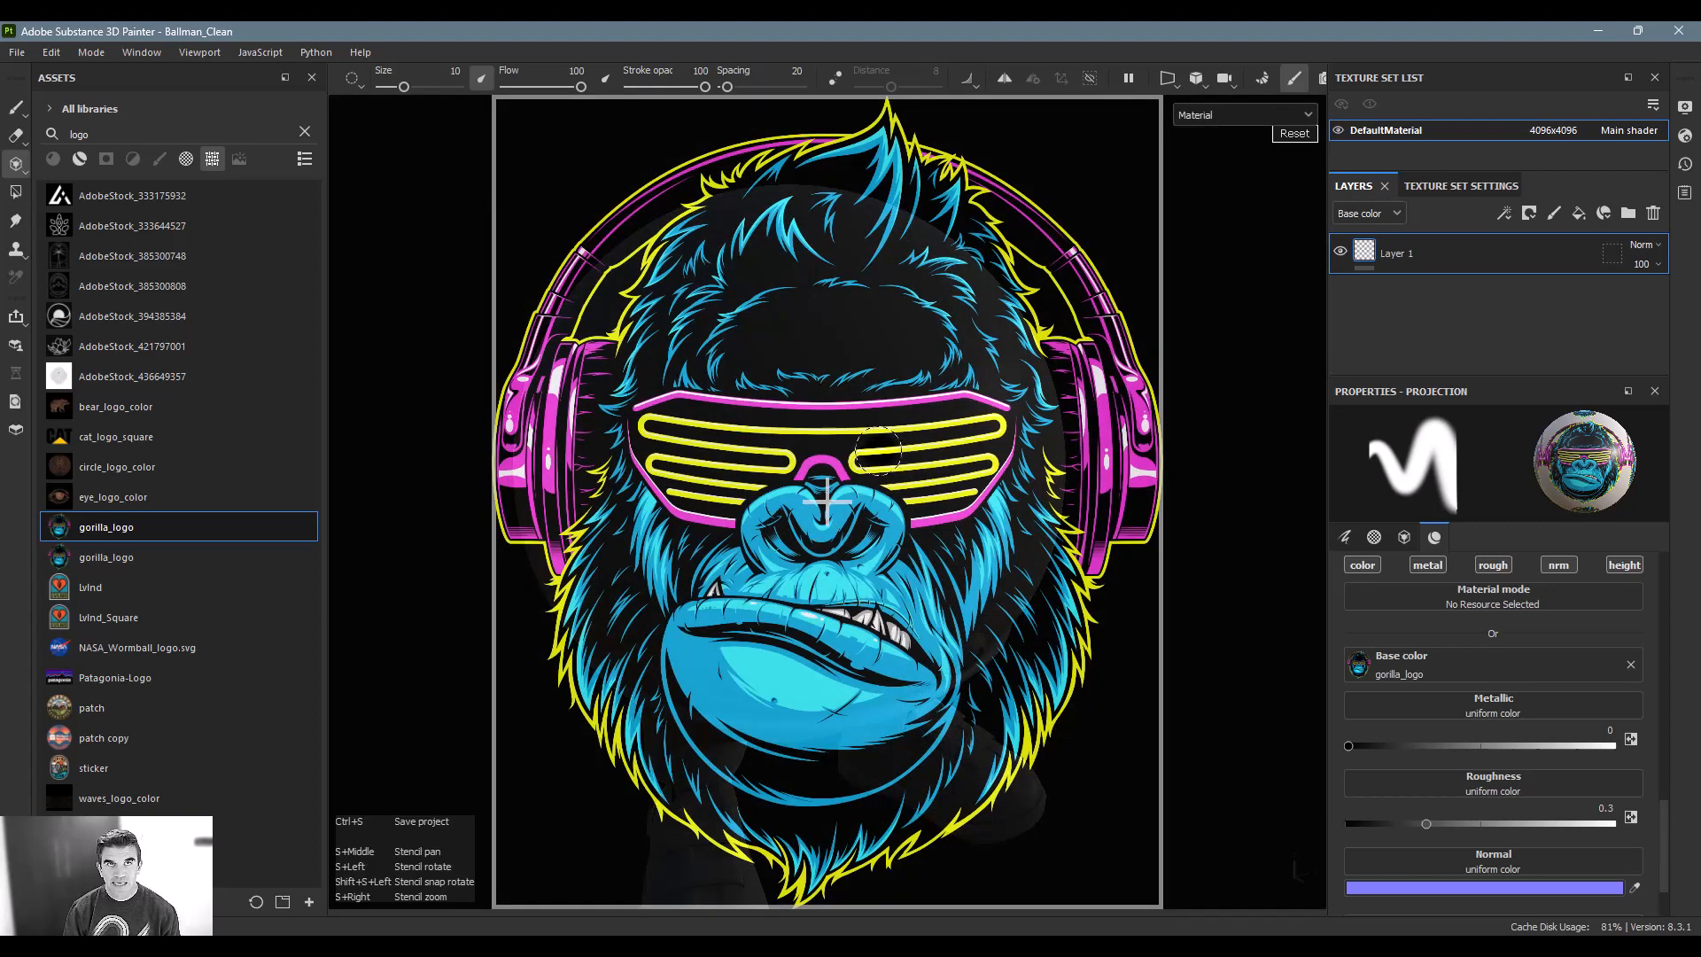
mouse_move(824, 494)
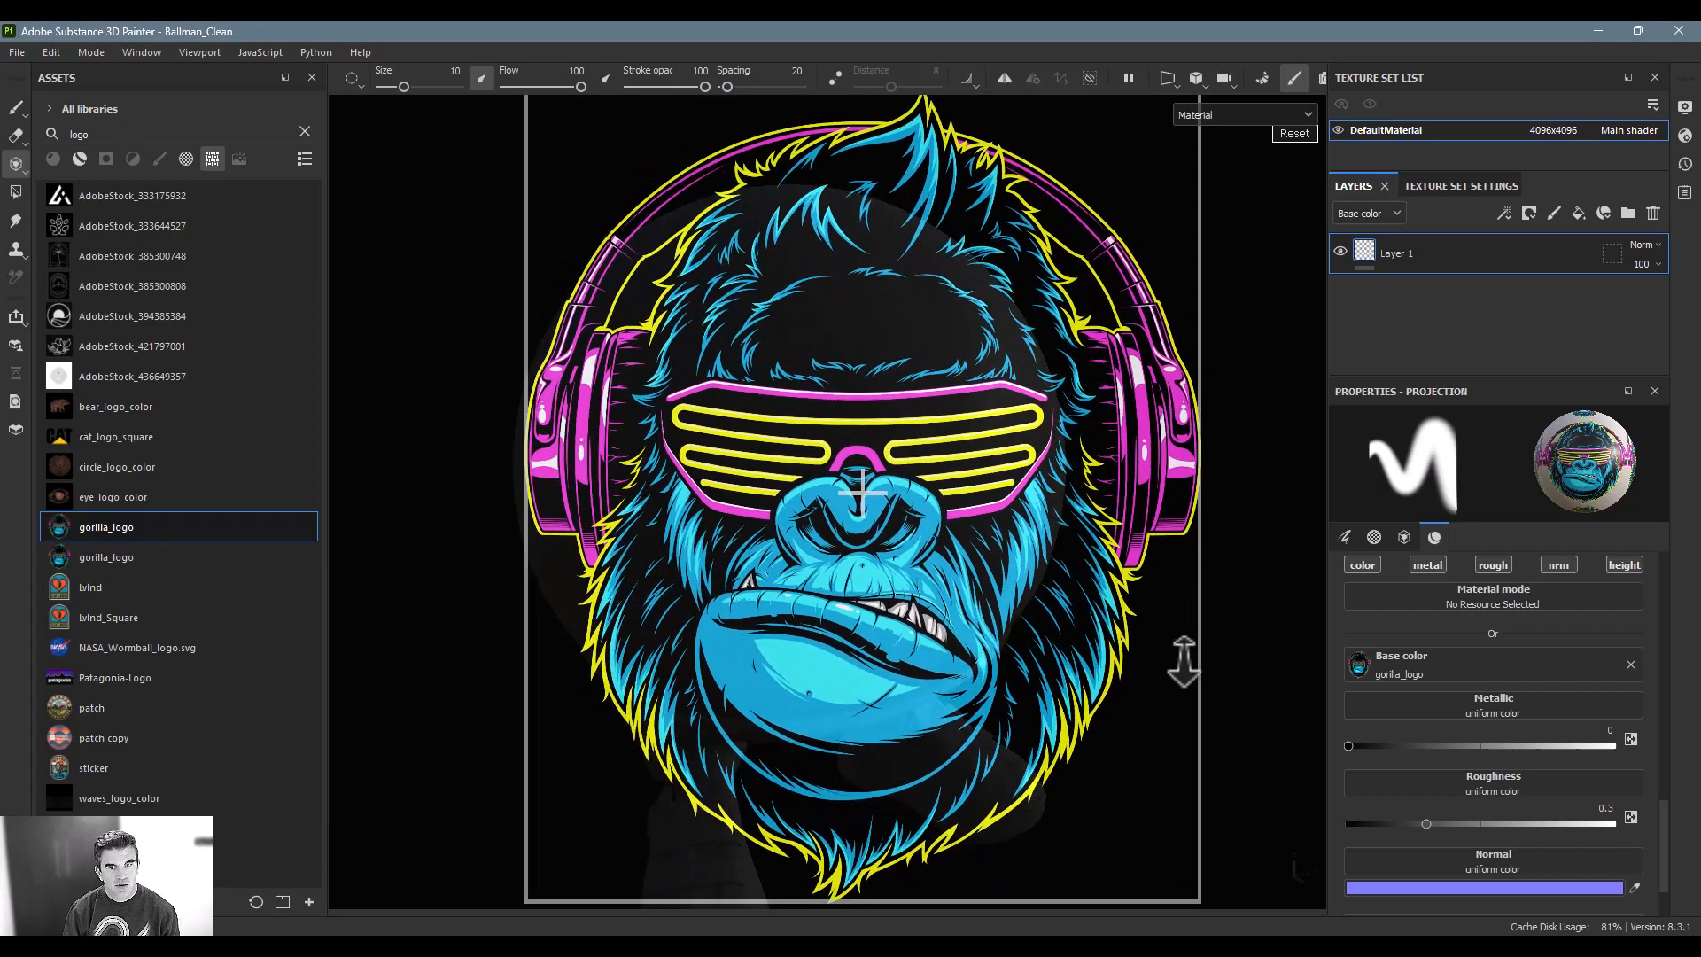
scroll(down, 3)
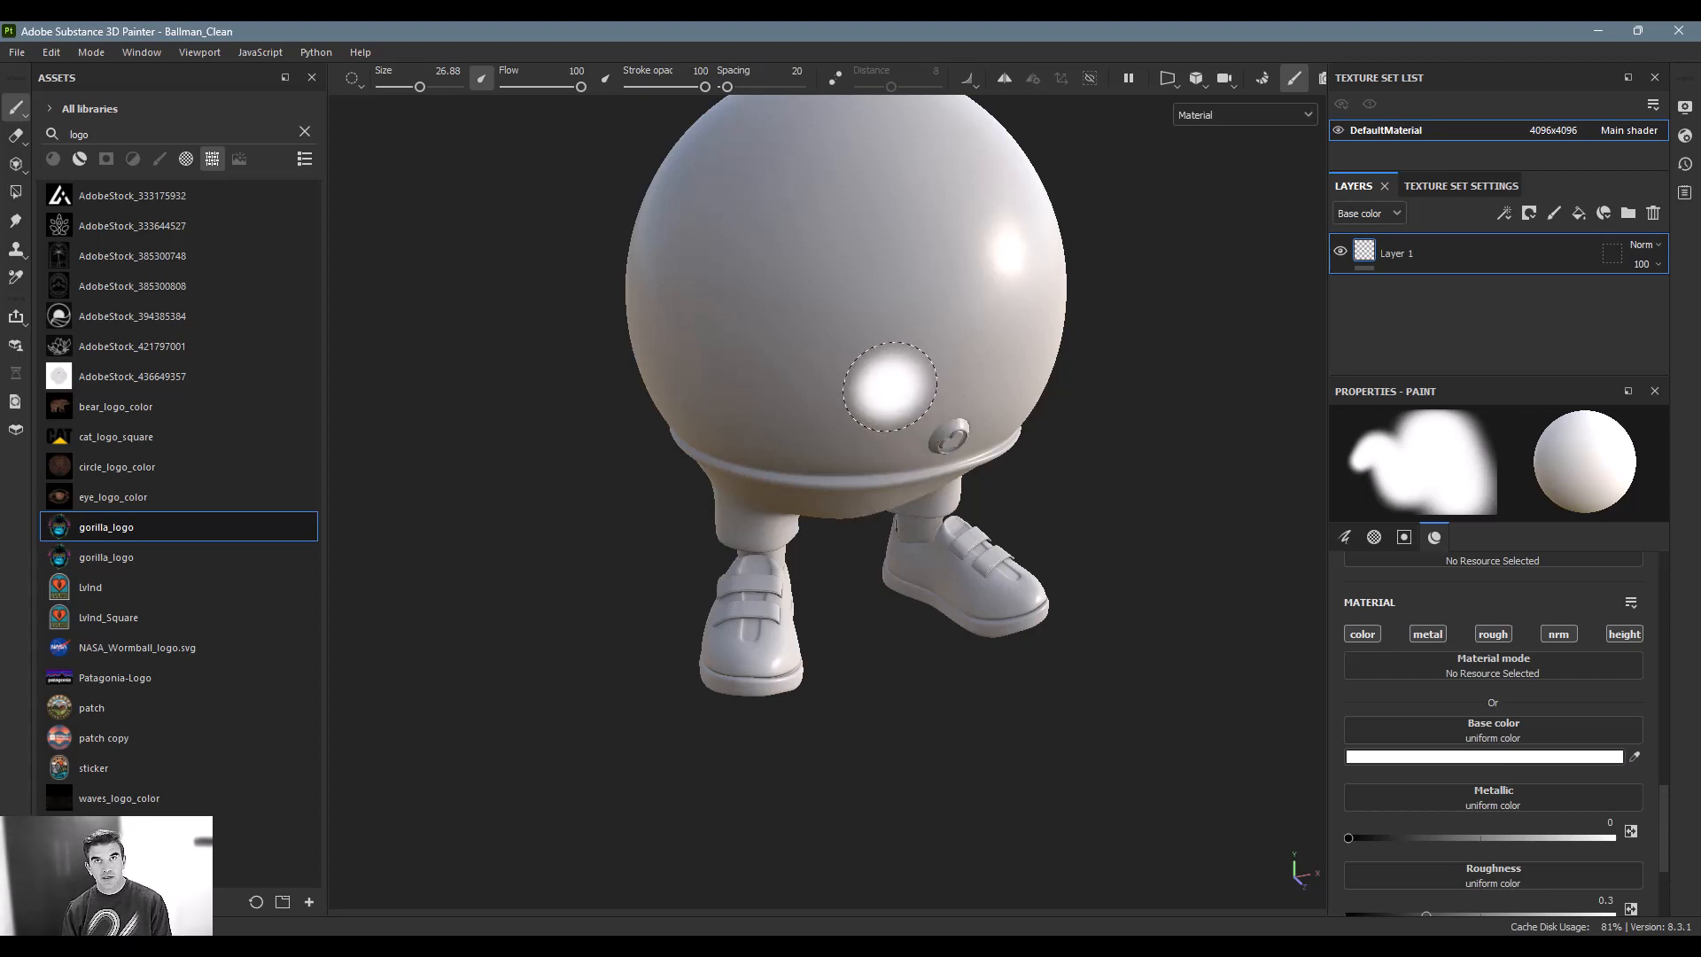
mouse_move(852, 366)
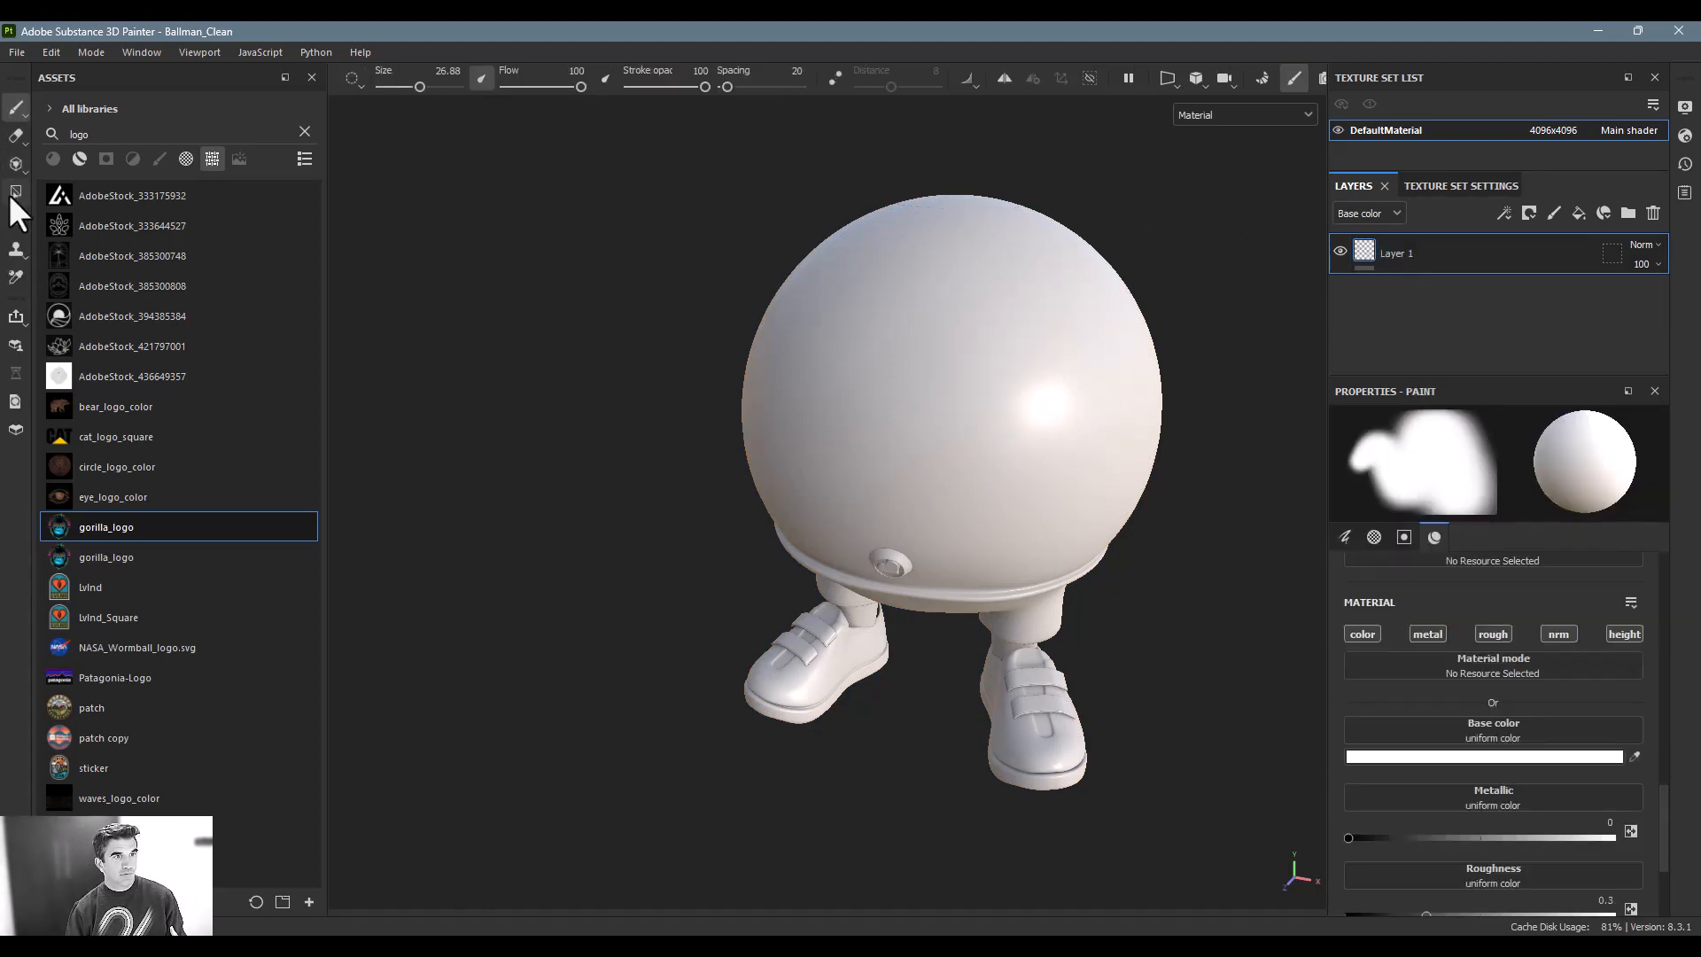
mouse_move(16, 191)
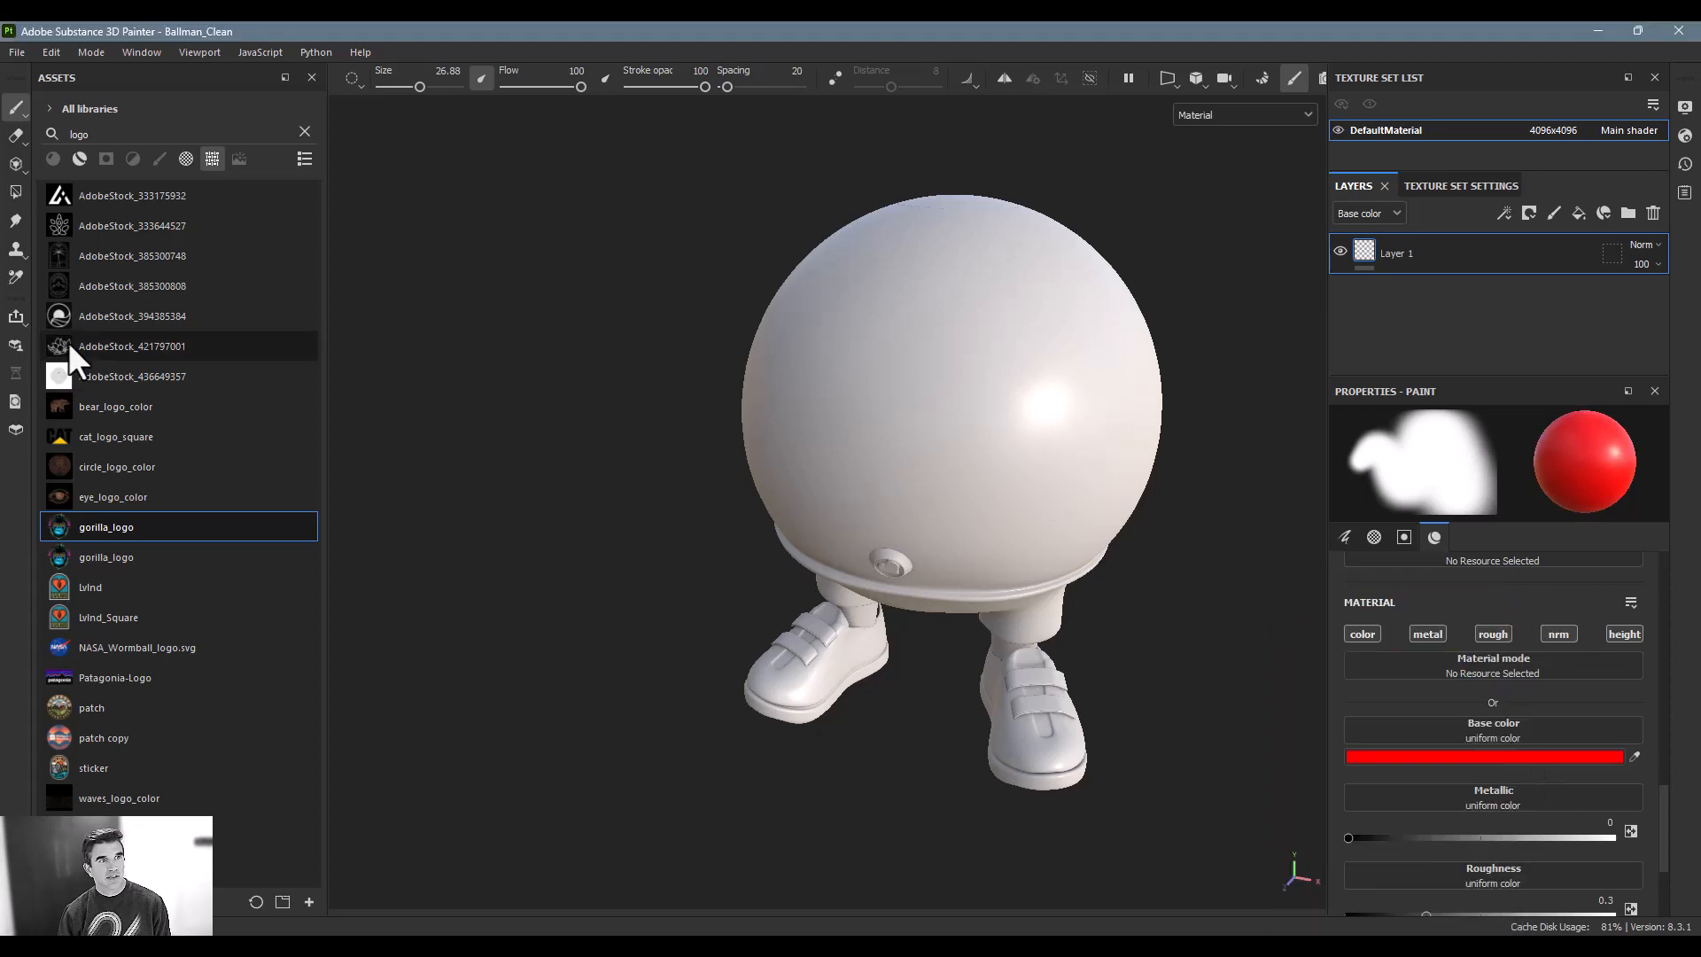
- Switch to the Polygon Fill tool, exposing the ball character's mesh faces
click(16, 193)
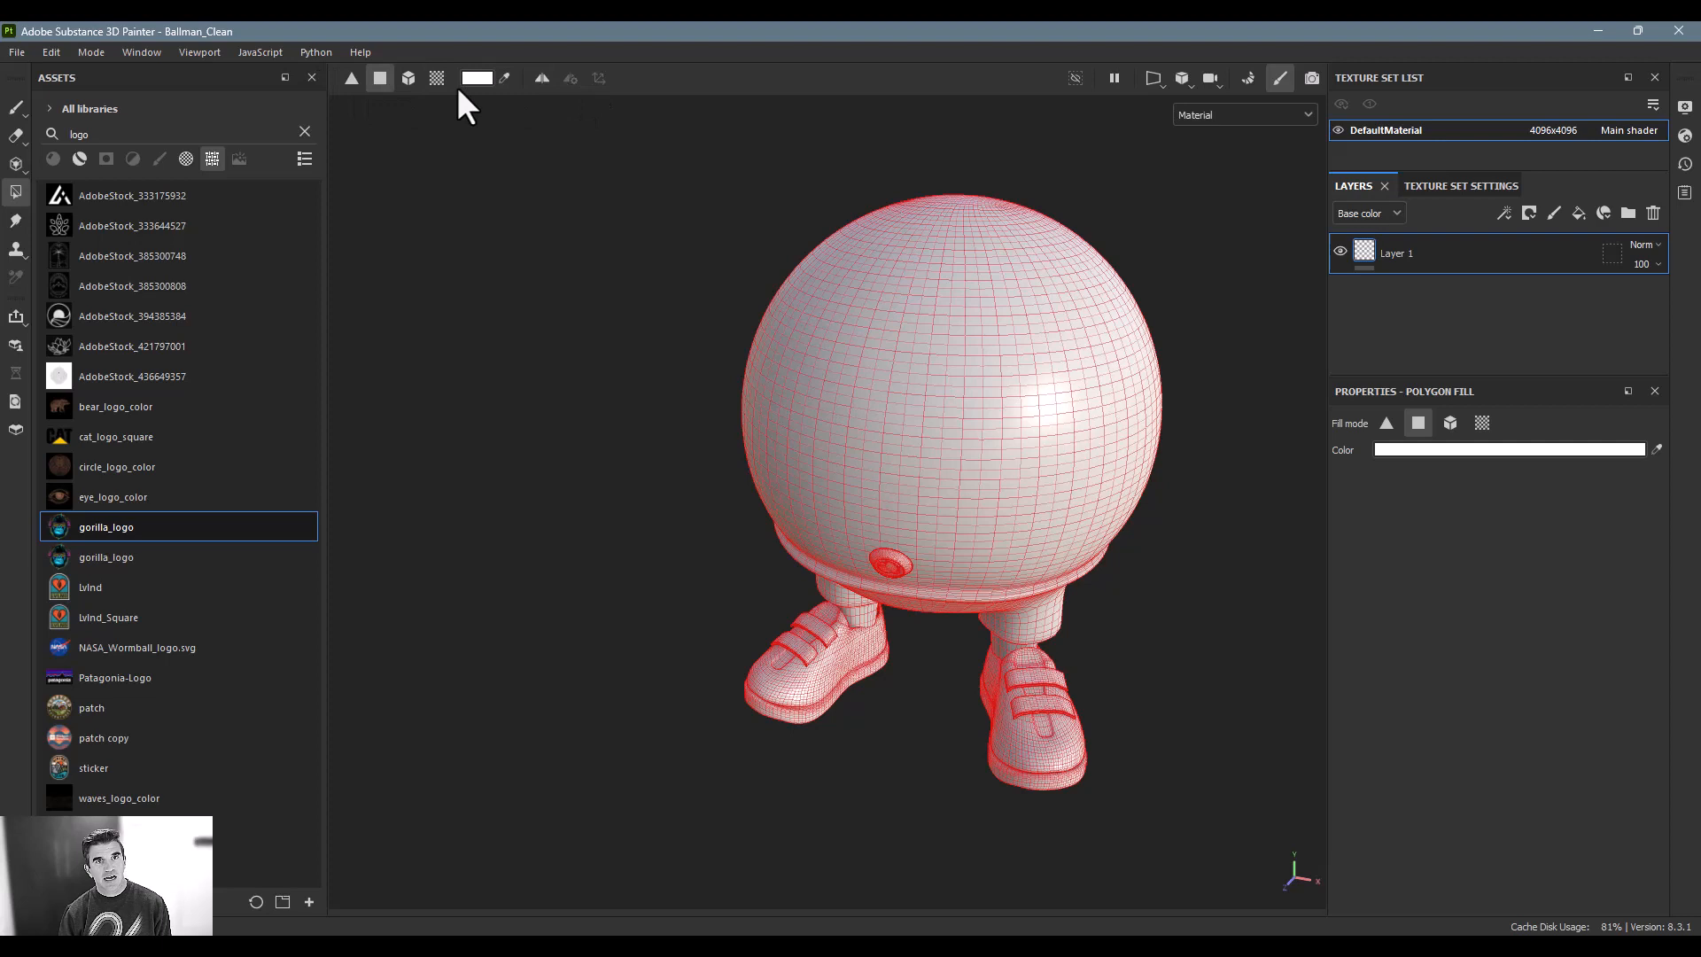
mouse_move(1511, 403)
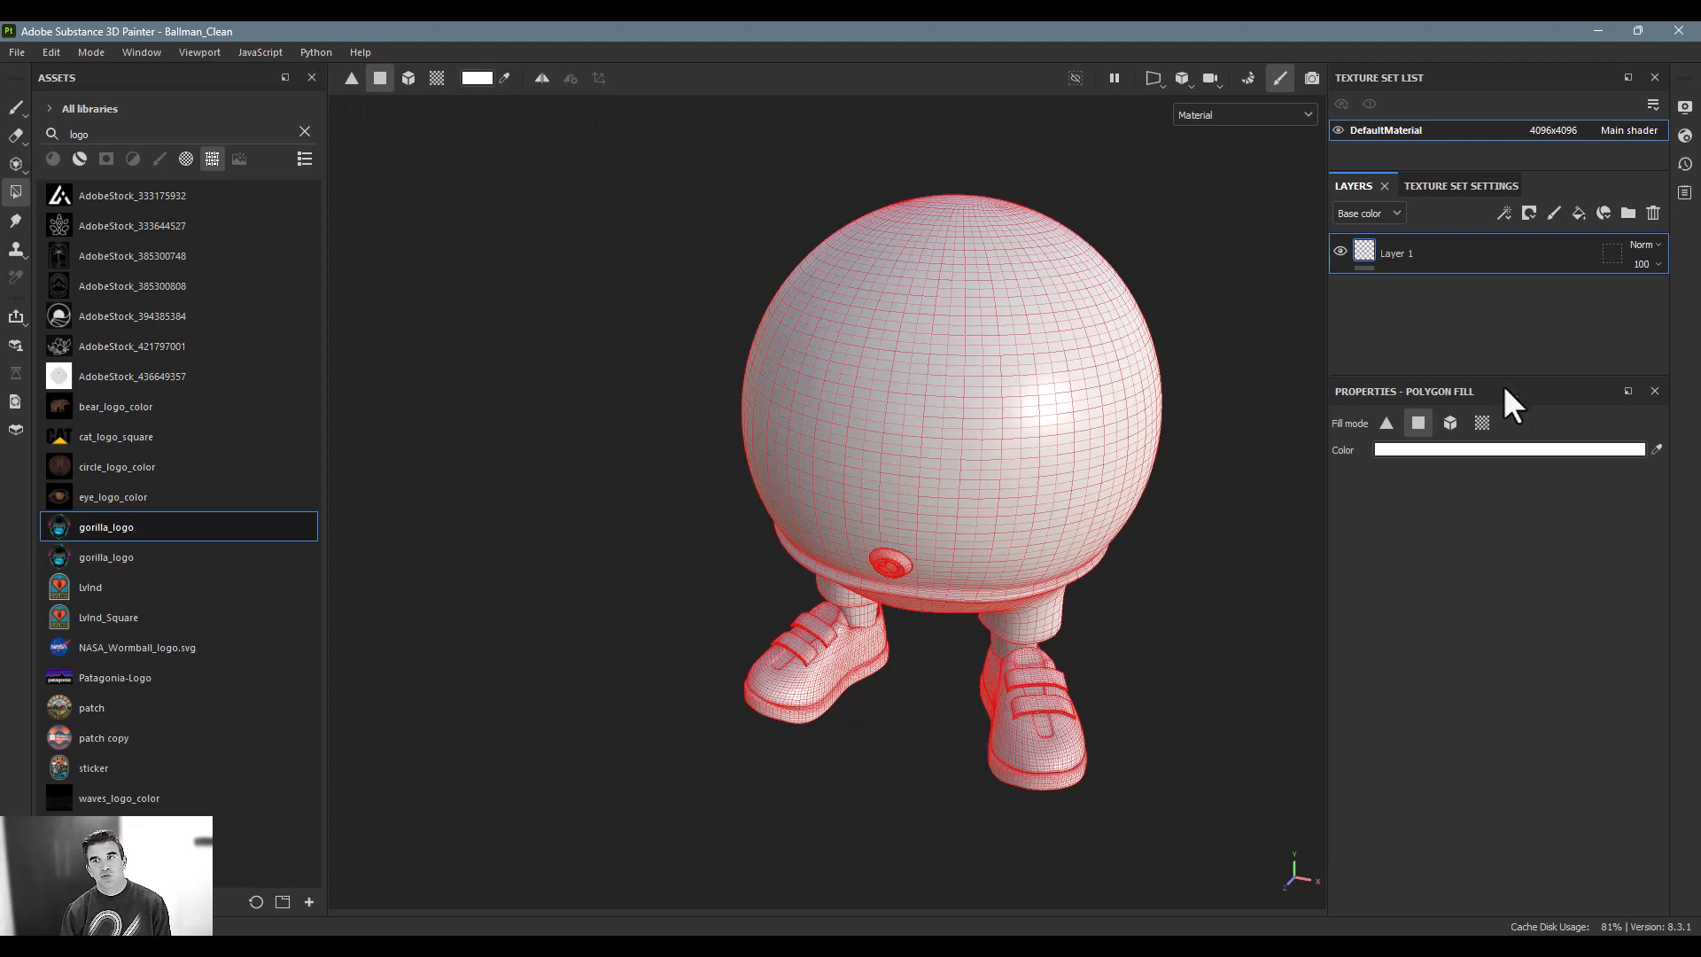
mouse_move(1037, 355)
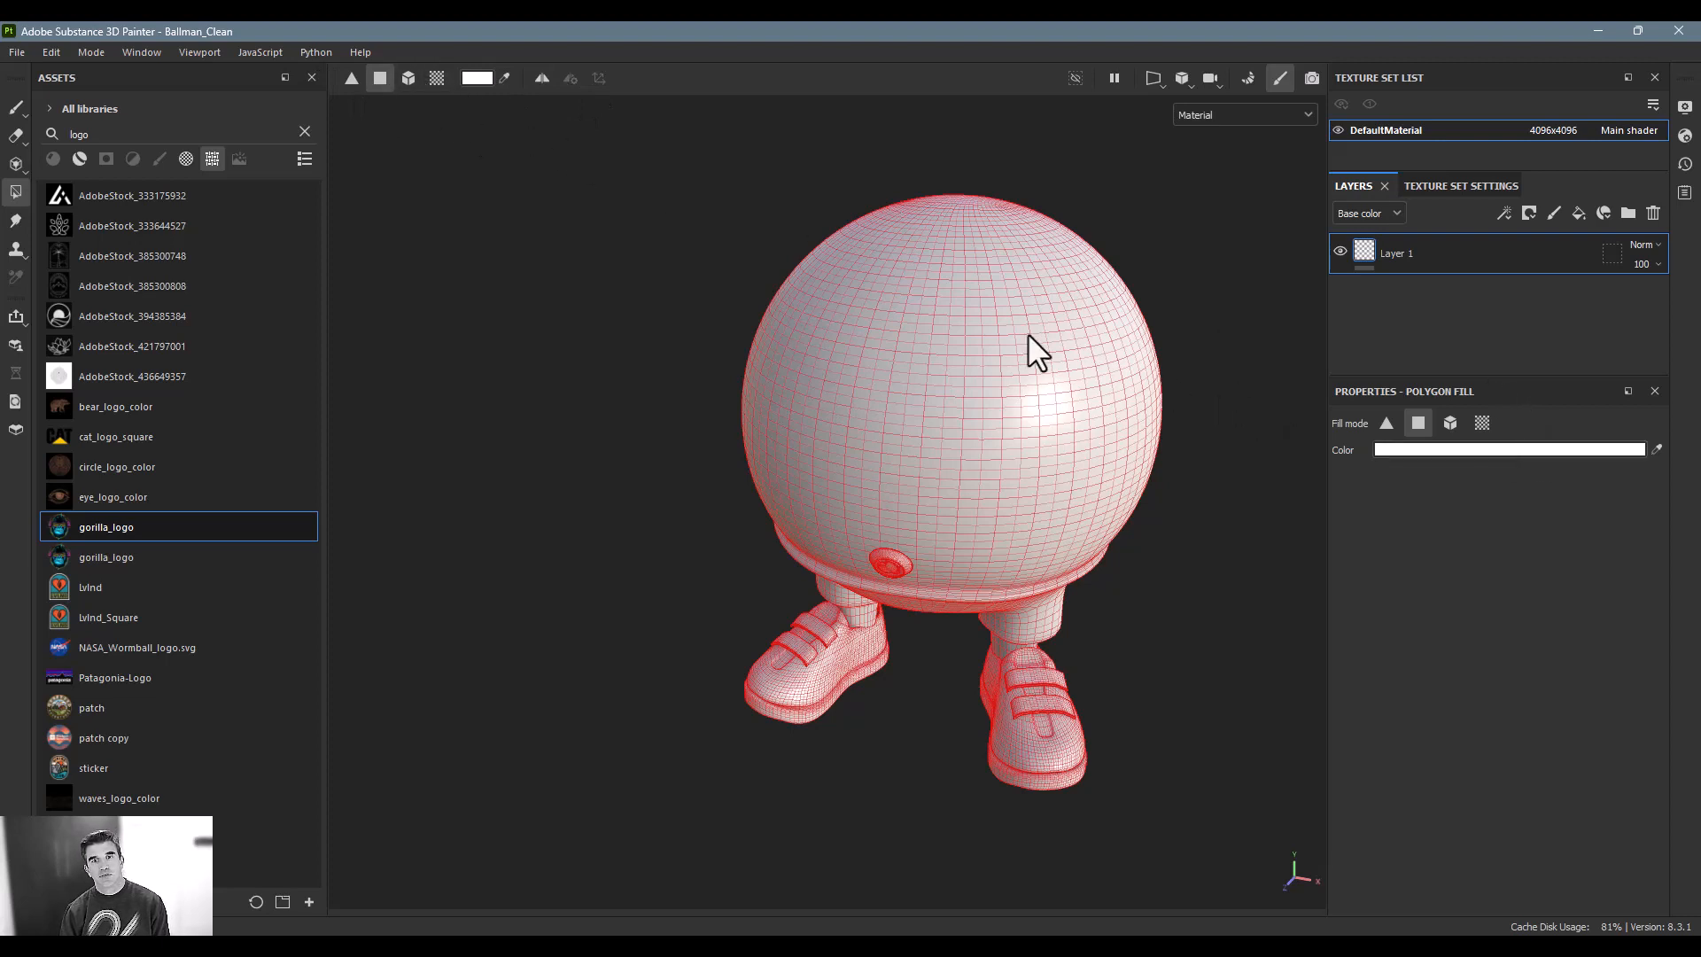
- Fill the ball body, collar and legs solid red, leaving the sneakers white
click(1506, 448)
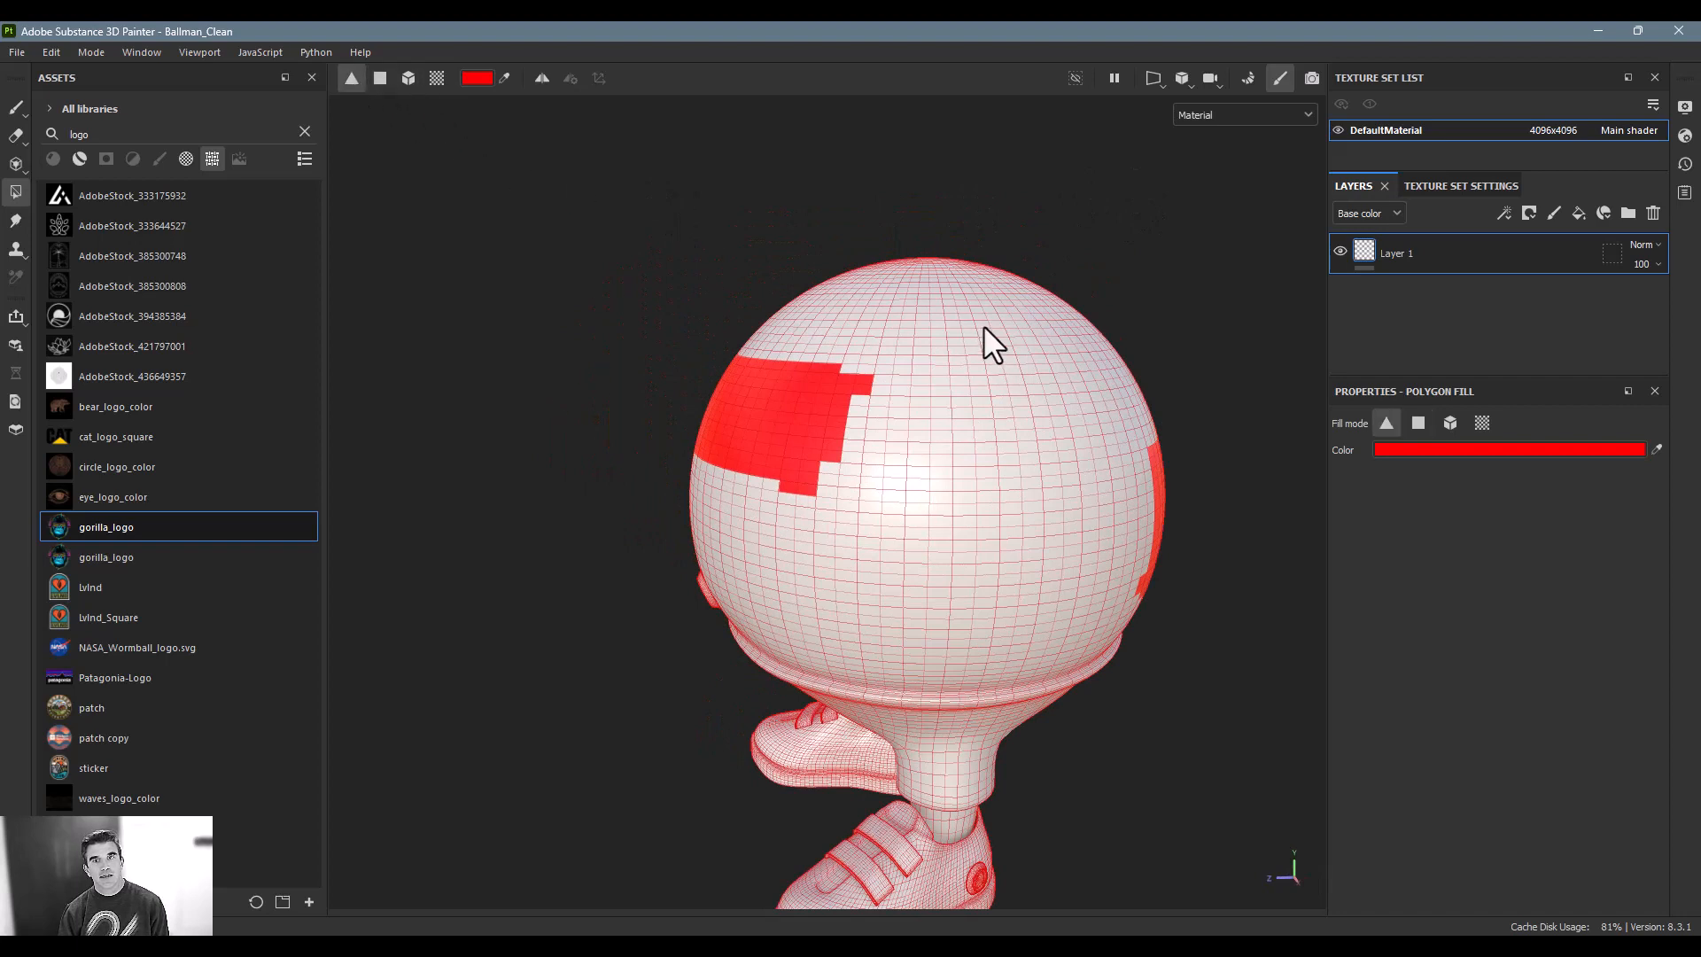
click(941, 393)
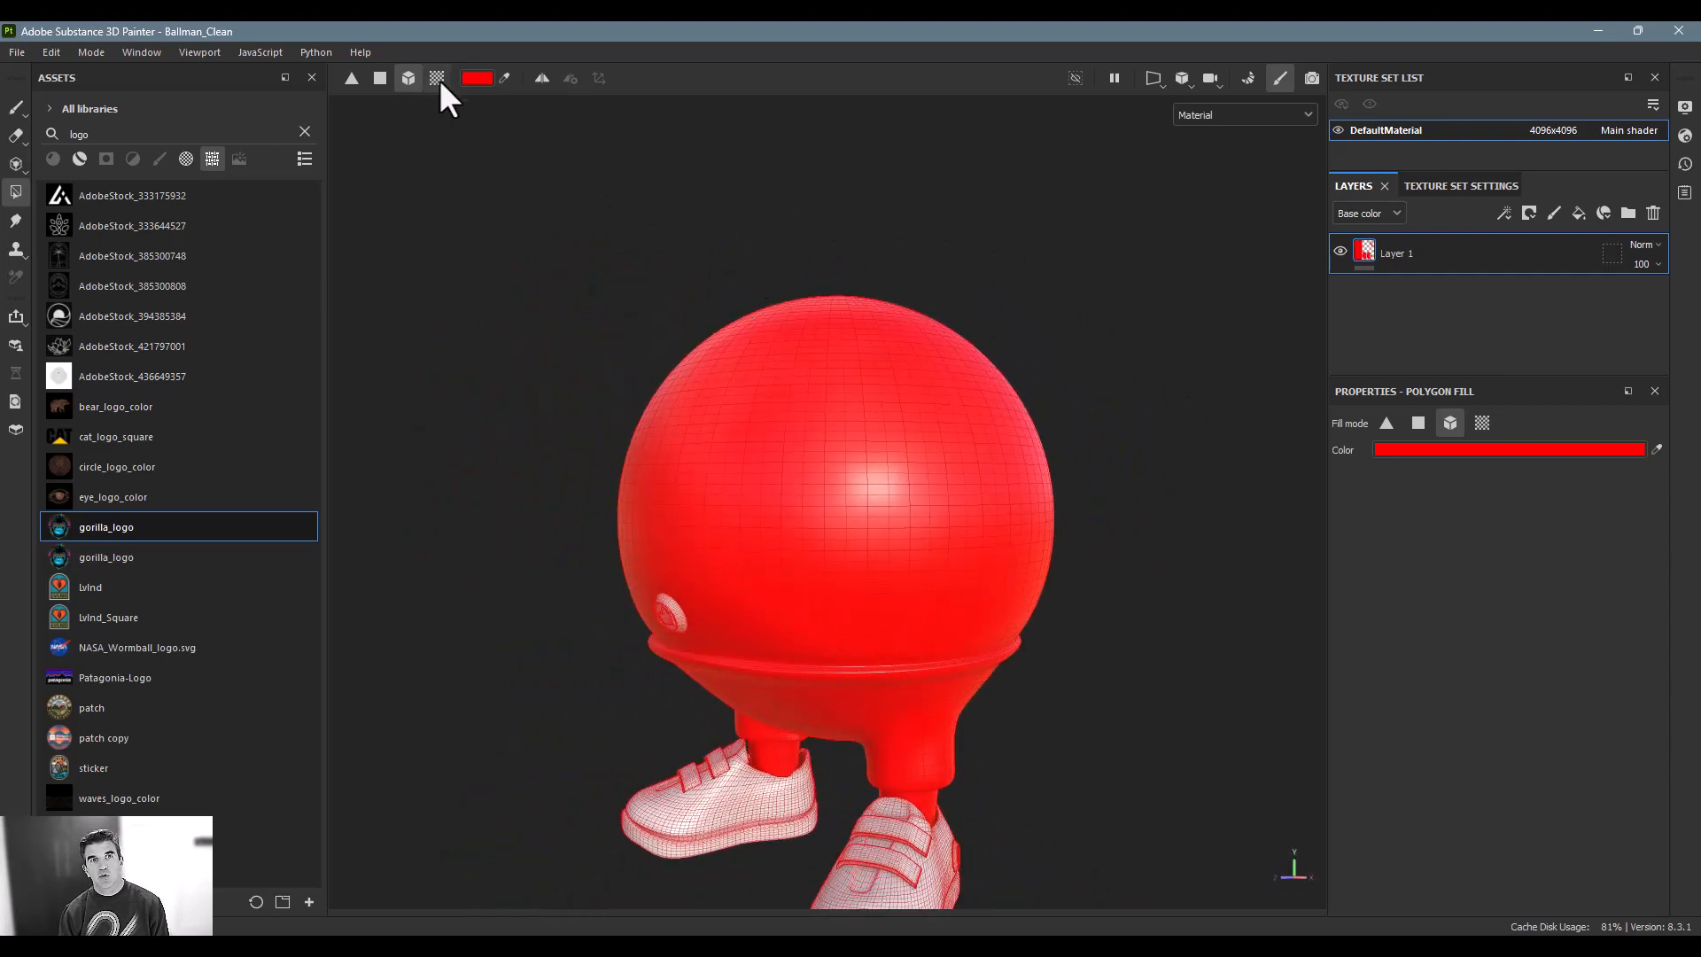
mouse_move(436, 76)
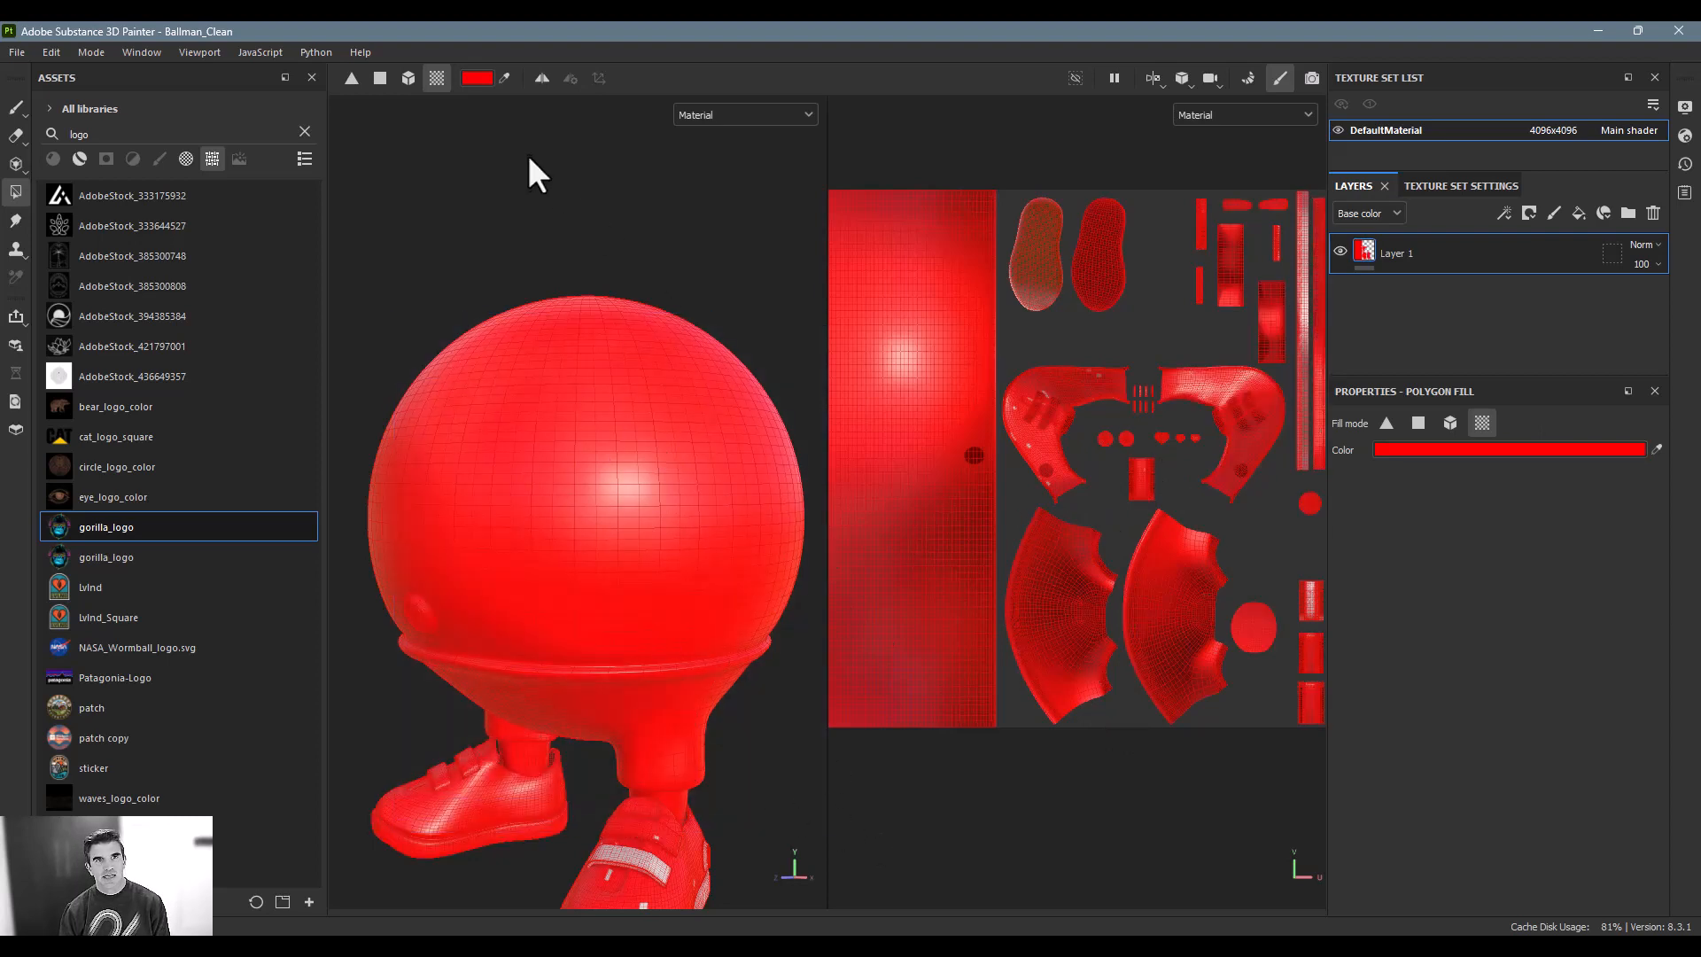
mouse_move(510, 201)
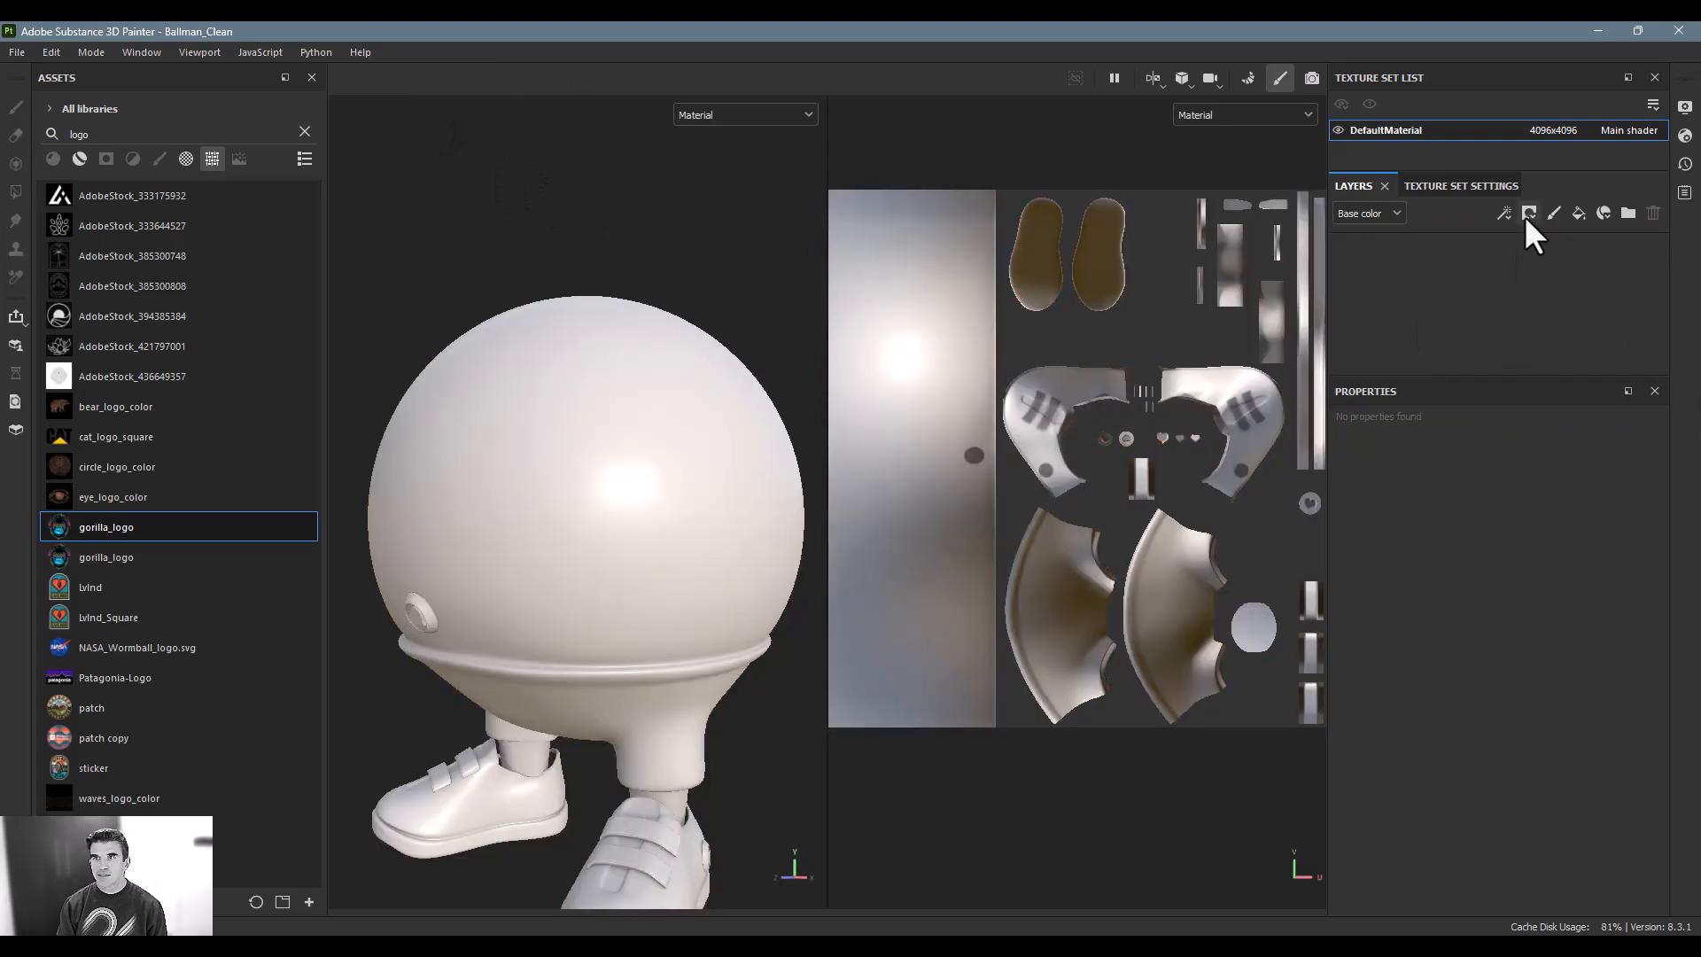
- Add an empty paint layer, return to the Paint brush and clear the 'logo' asset search
click(1529, 213)
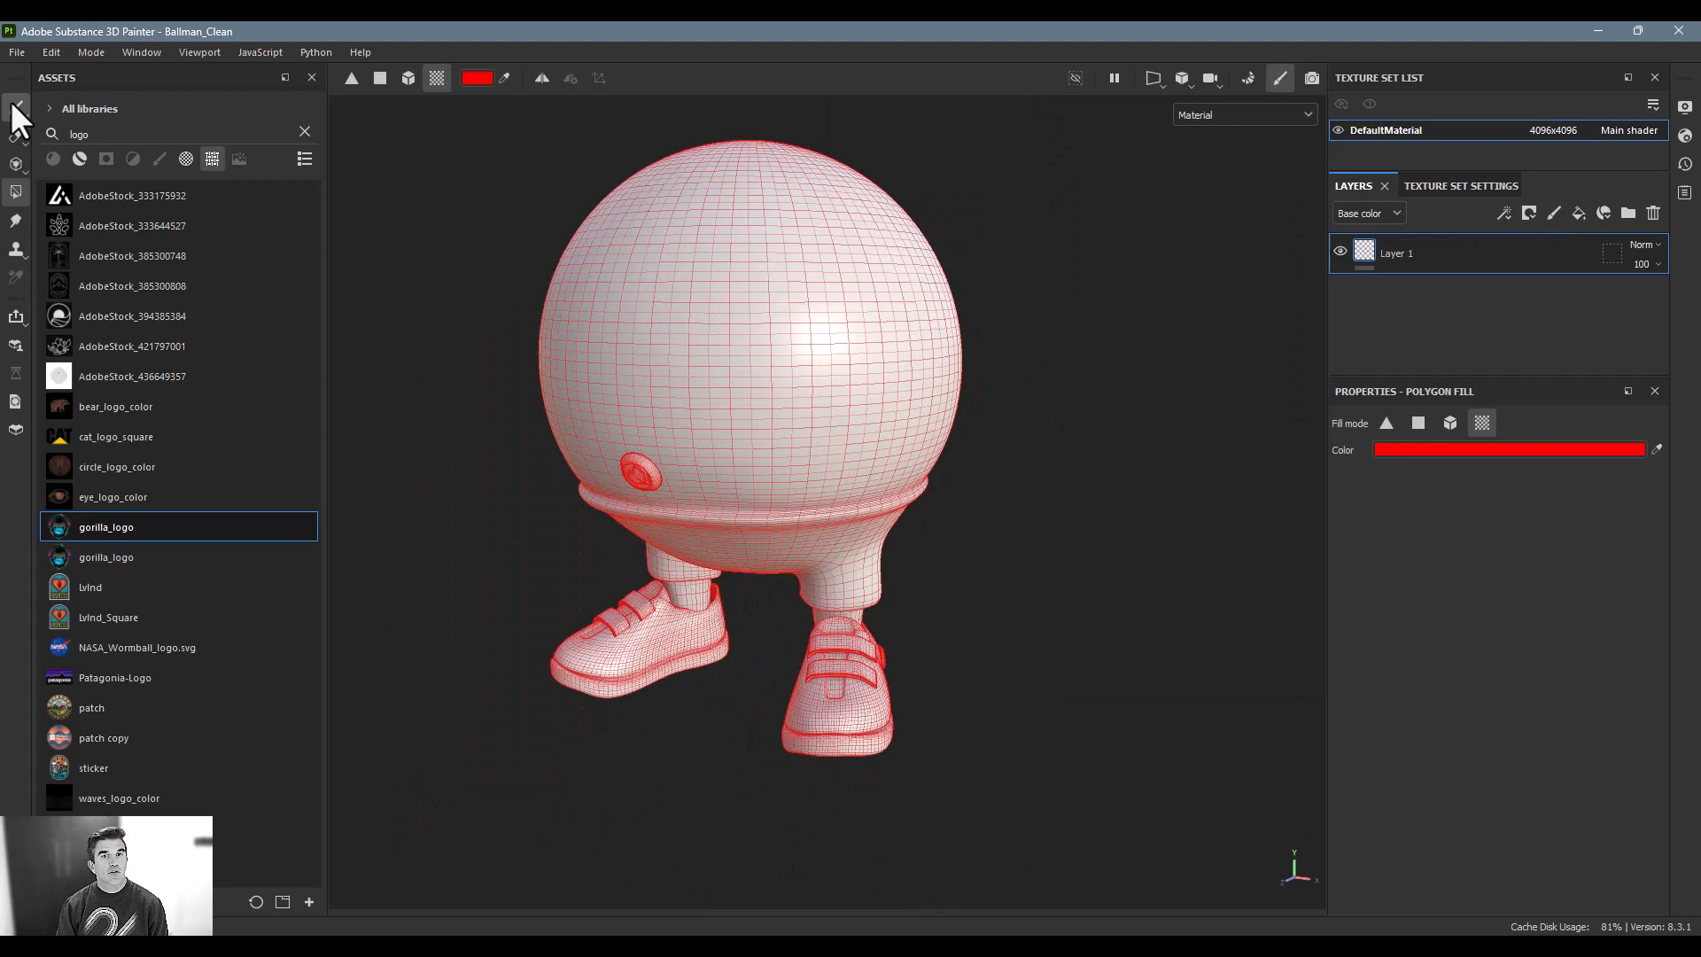
click(16, 108)
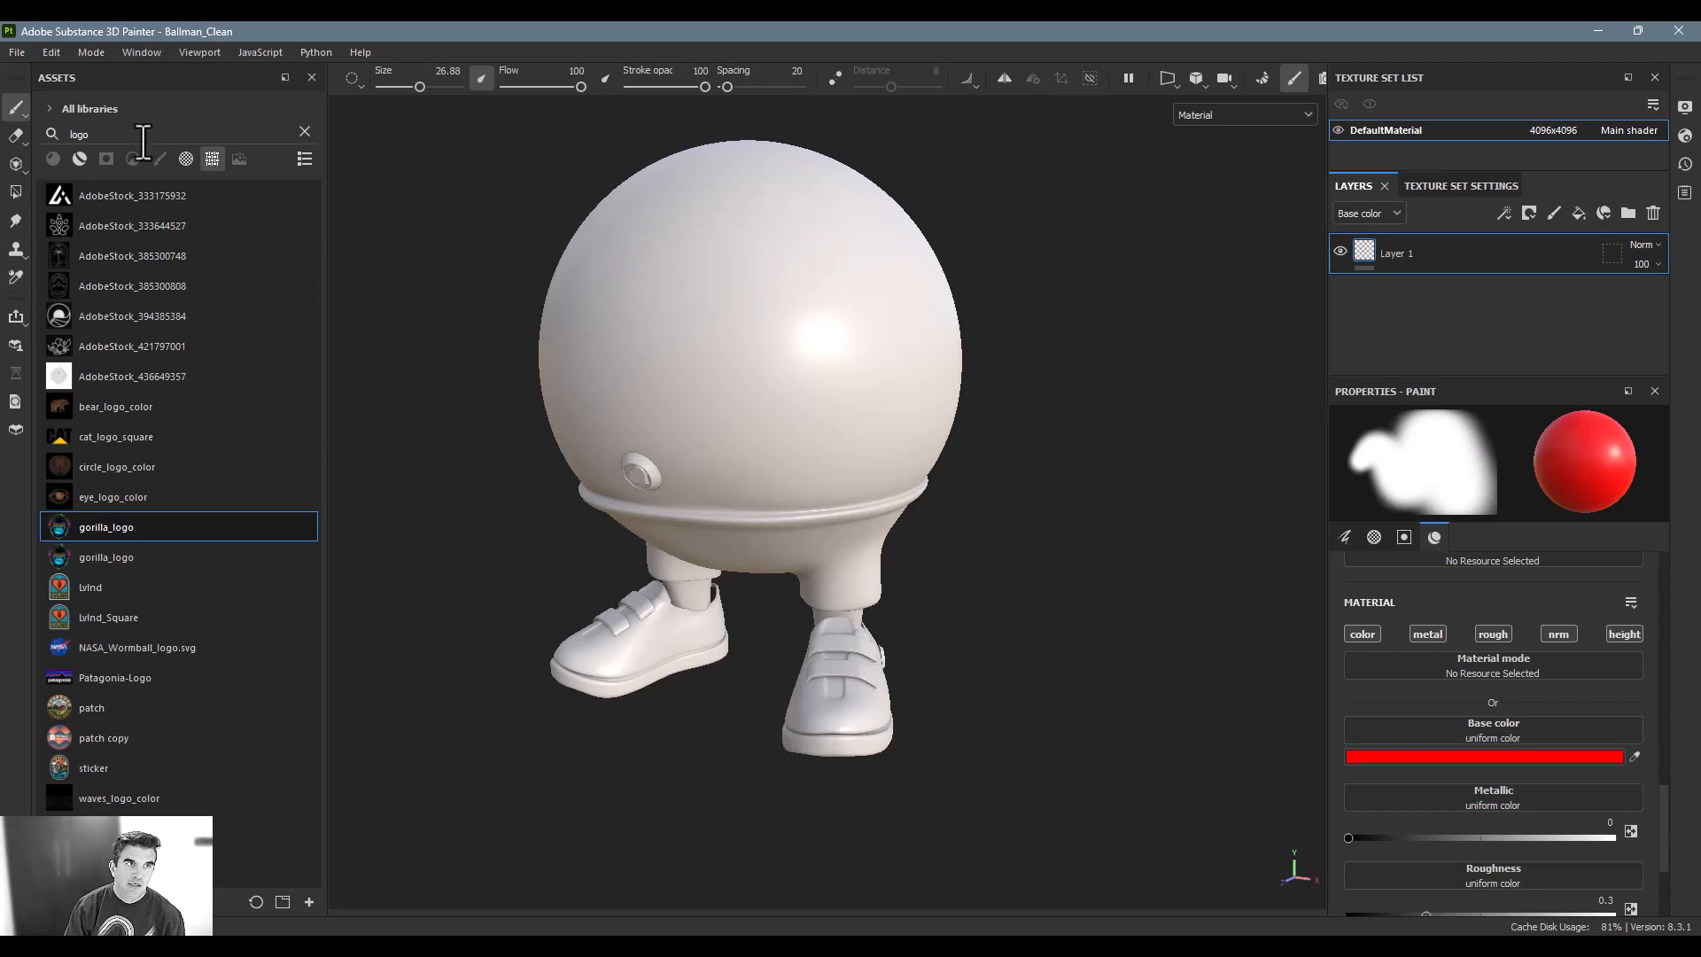
click(304, 131)
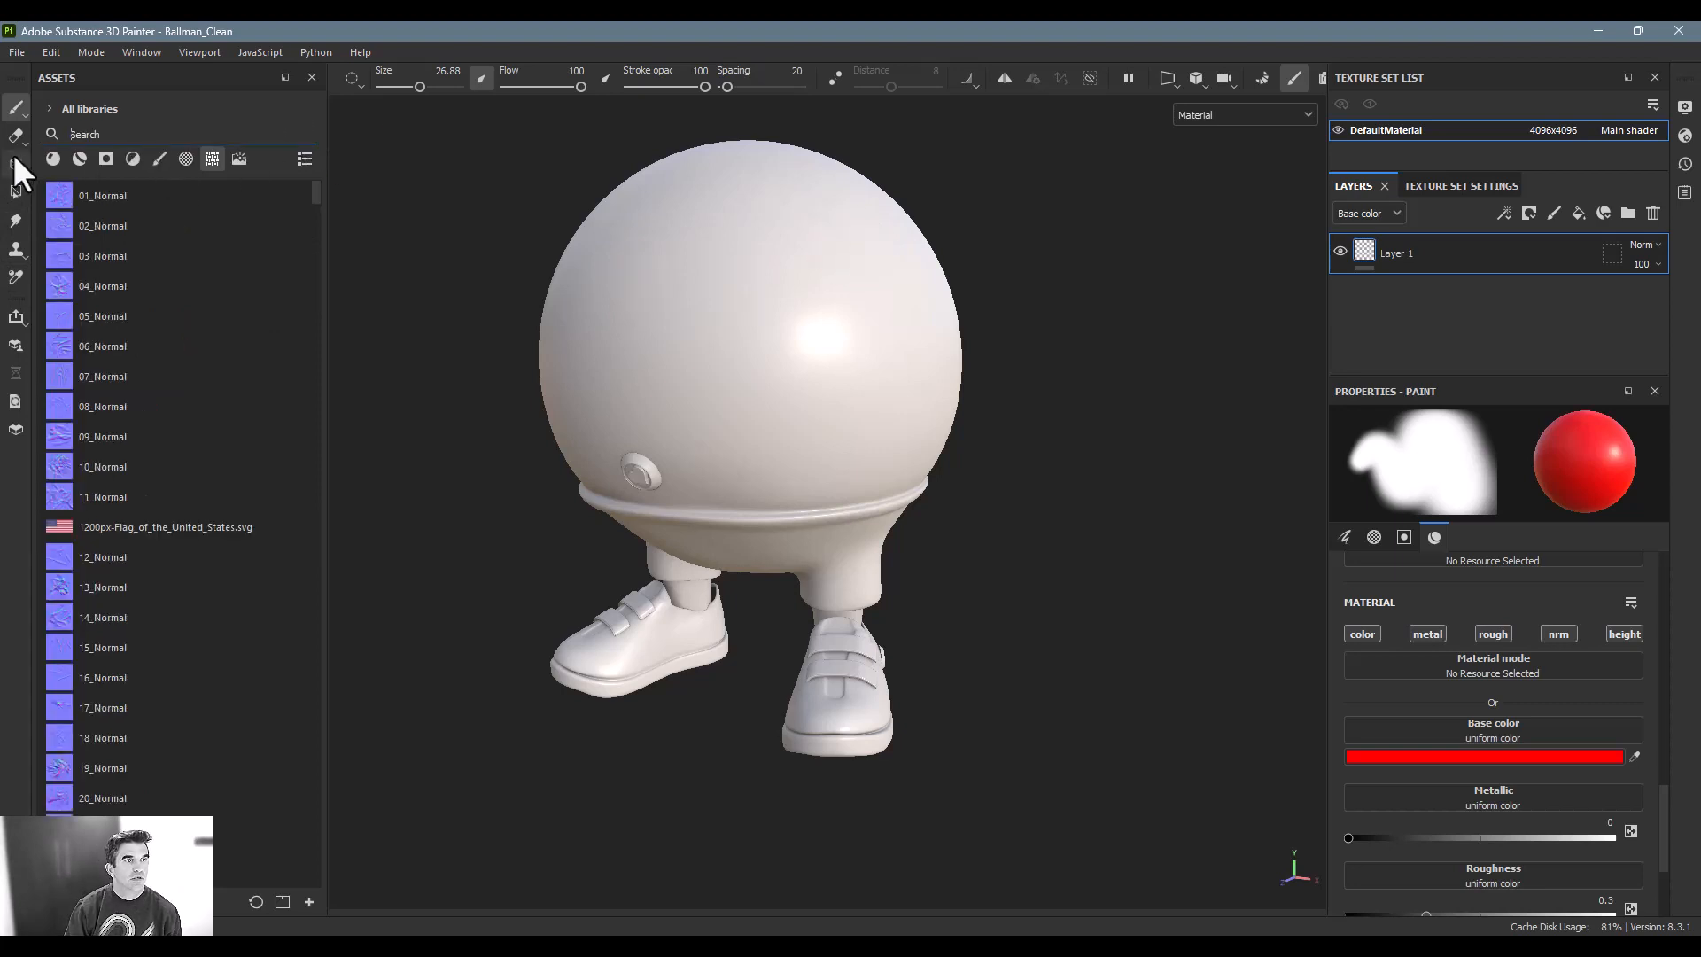
- Paint a red stroke on the ball's side and smear it with the Smudge and Clone tools
click(747, 250)
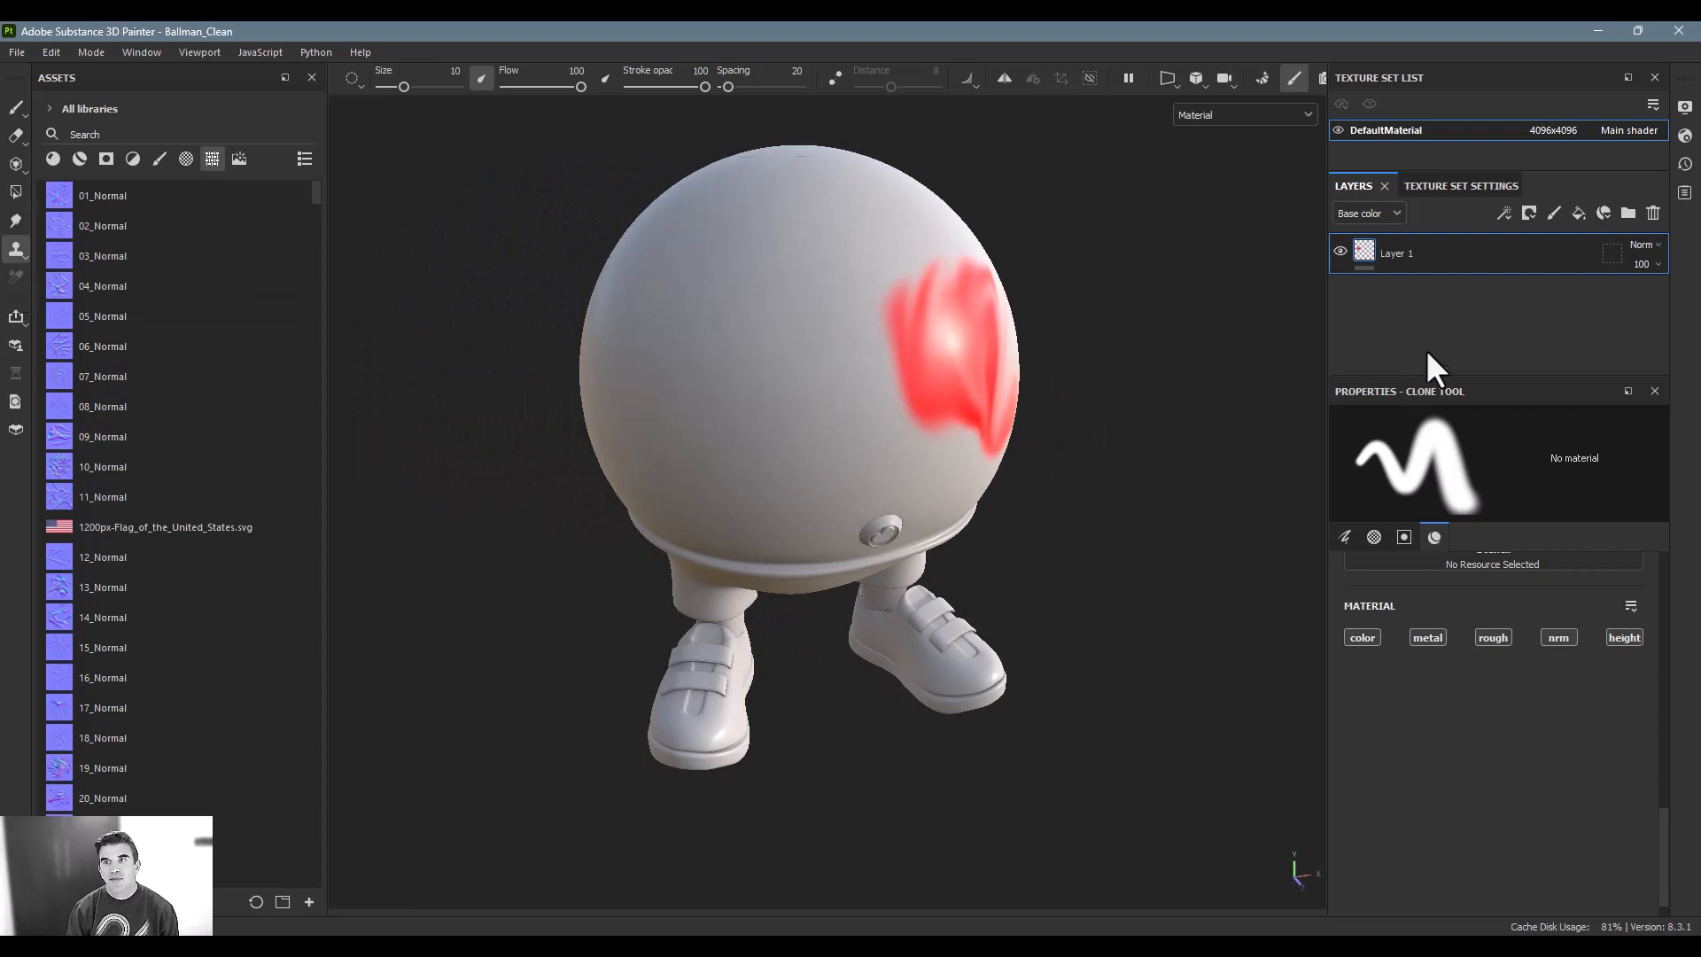
mouse_move(1567, 234)
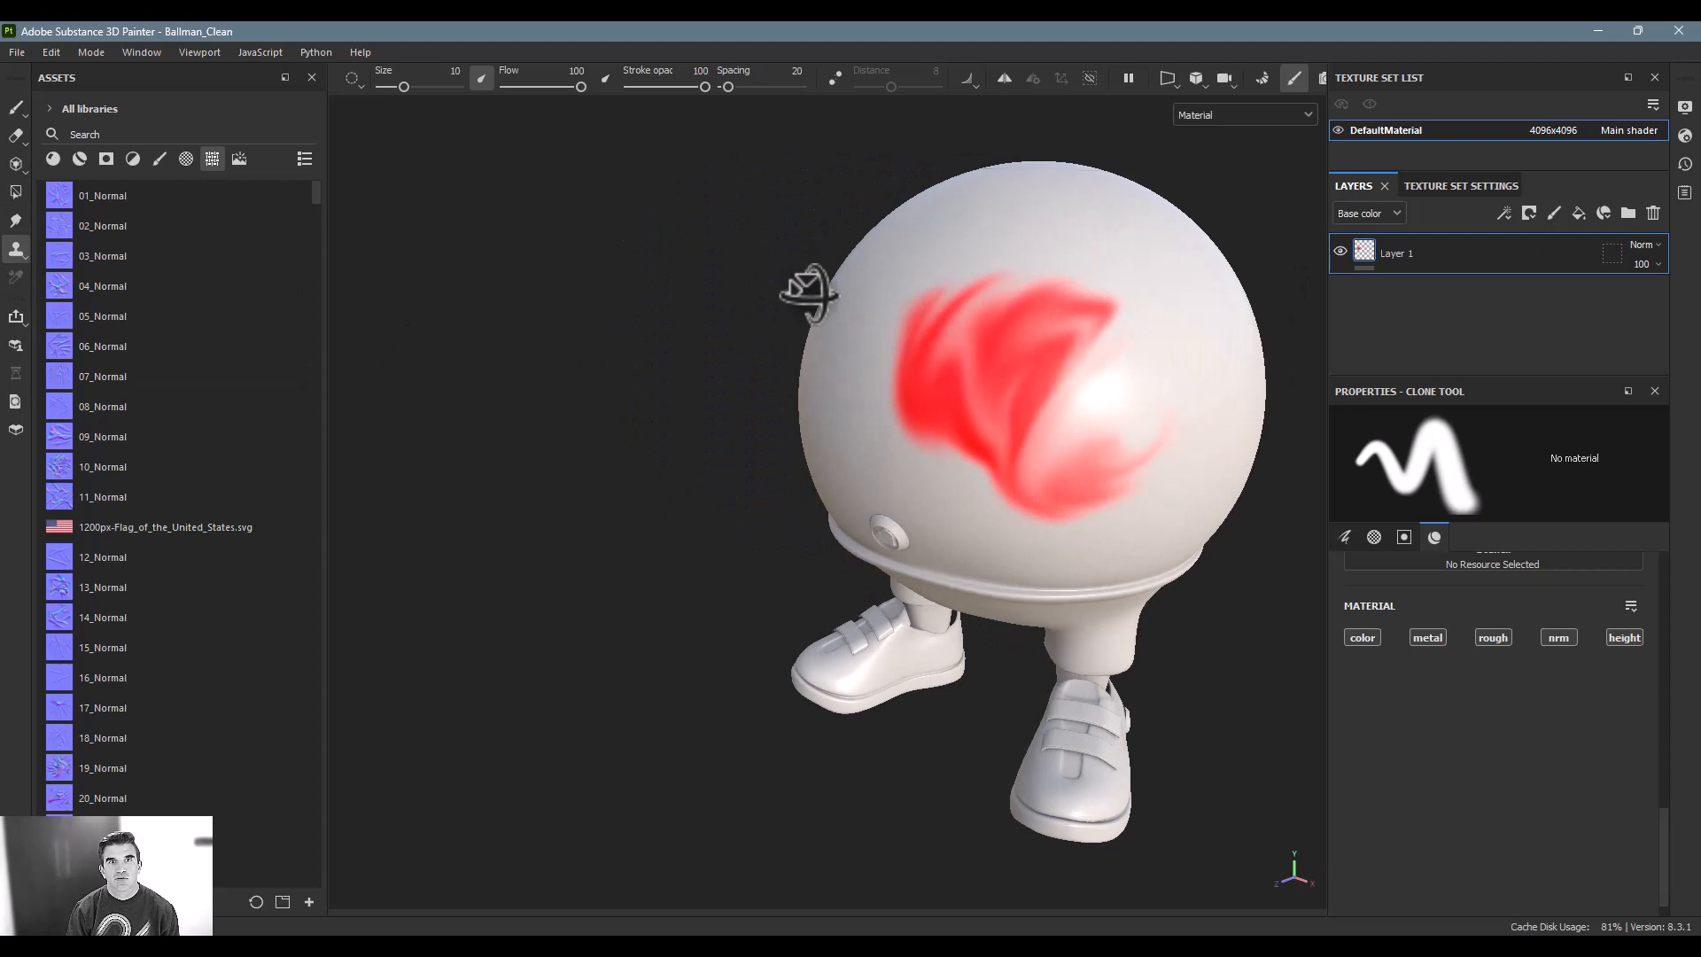
click(1529, 213)
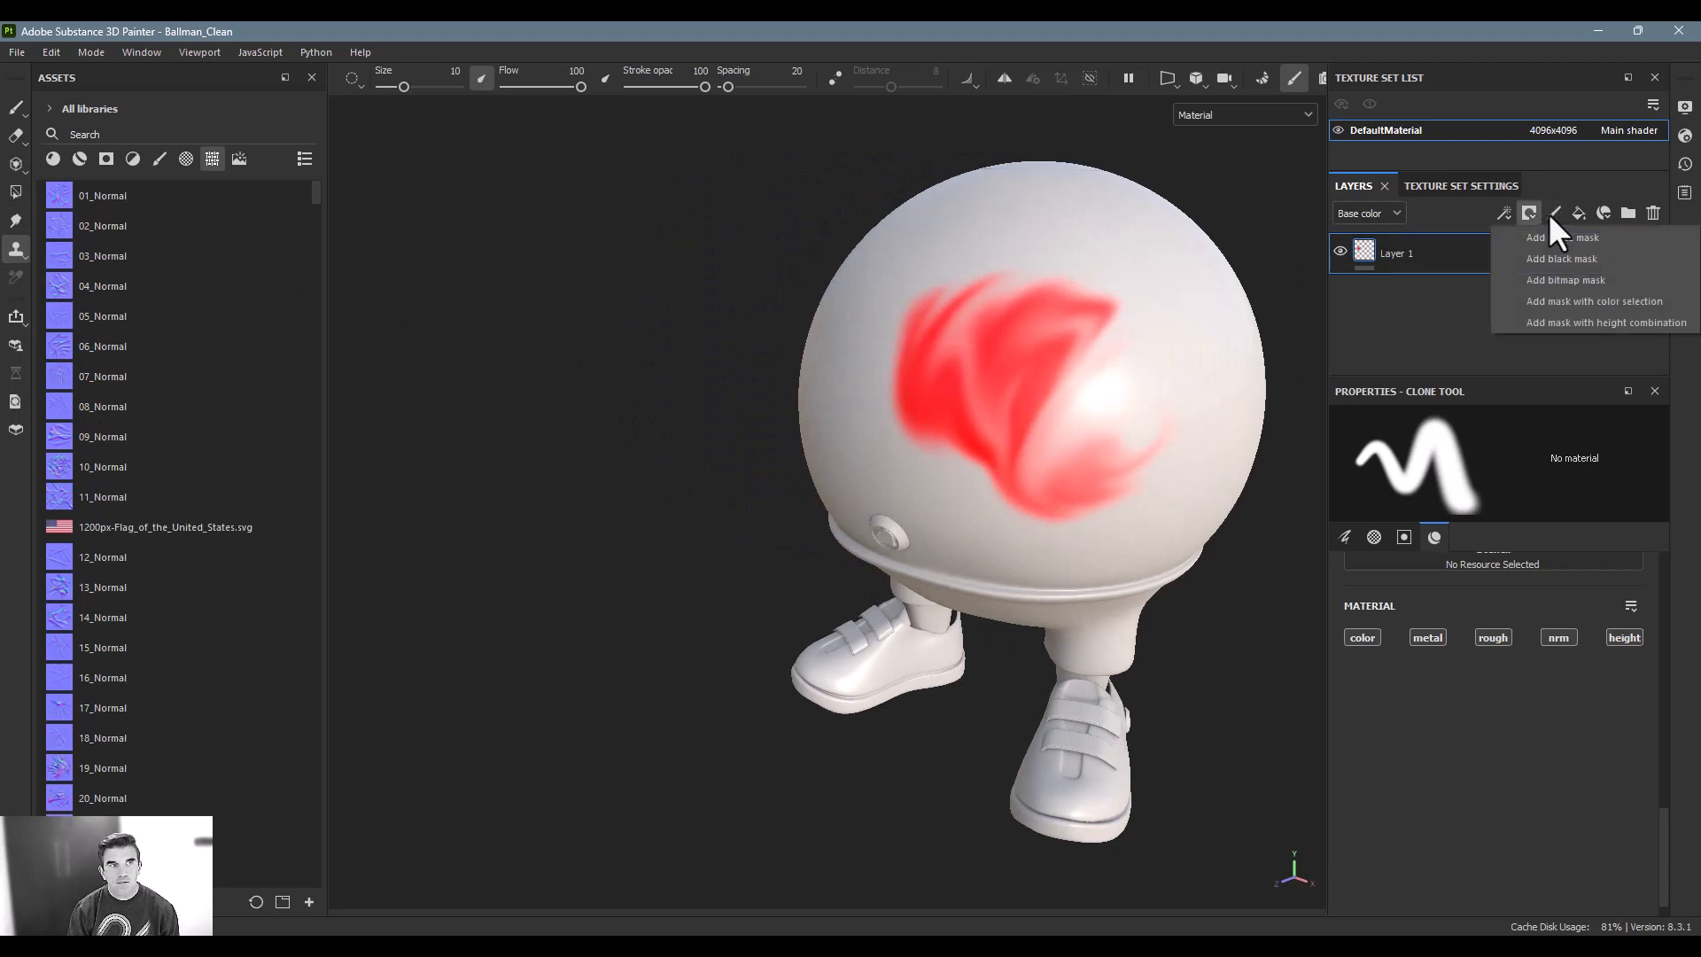
- Add a second layer and dab sampled red plus purple, magenta and blue patches via Material Picker
click(1553, 212)
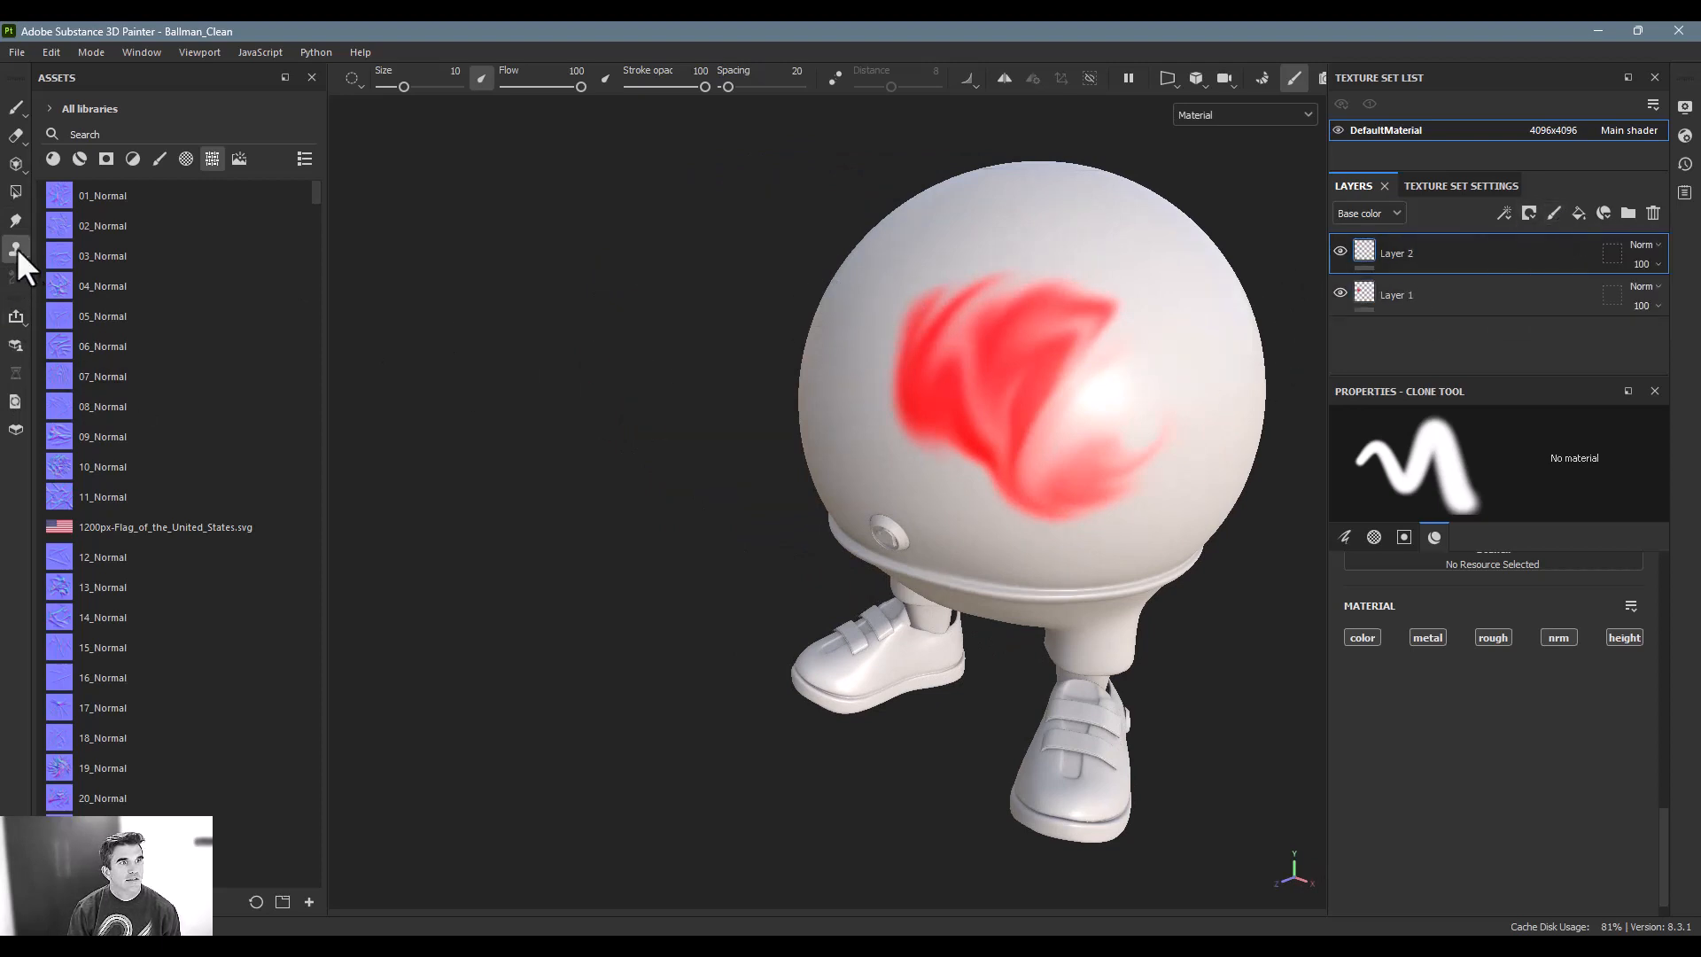
click(16, 278)
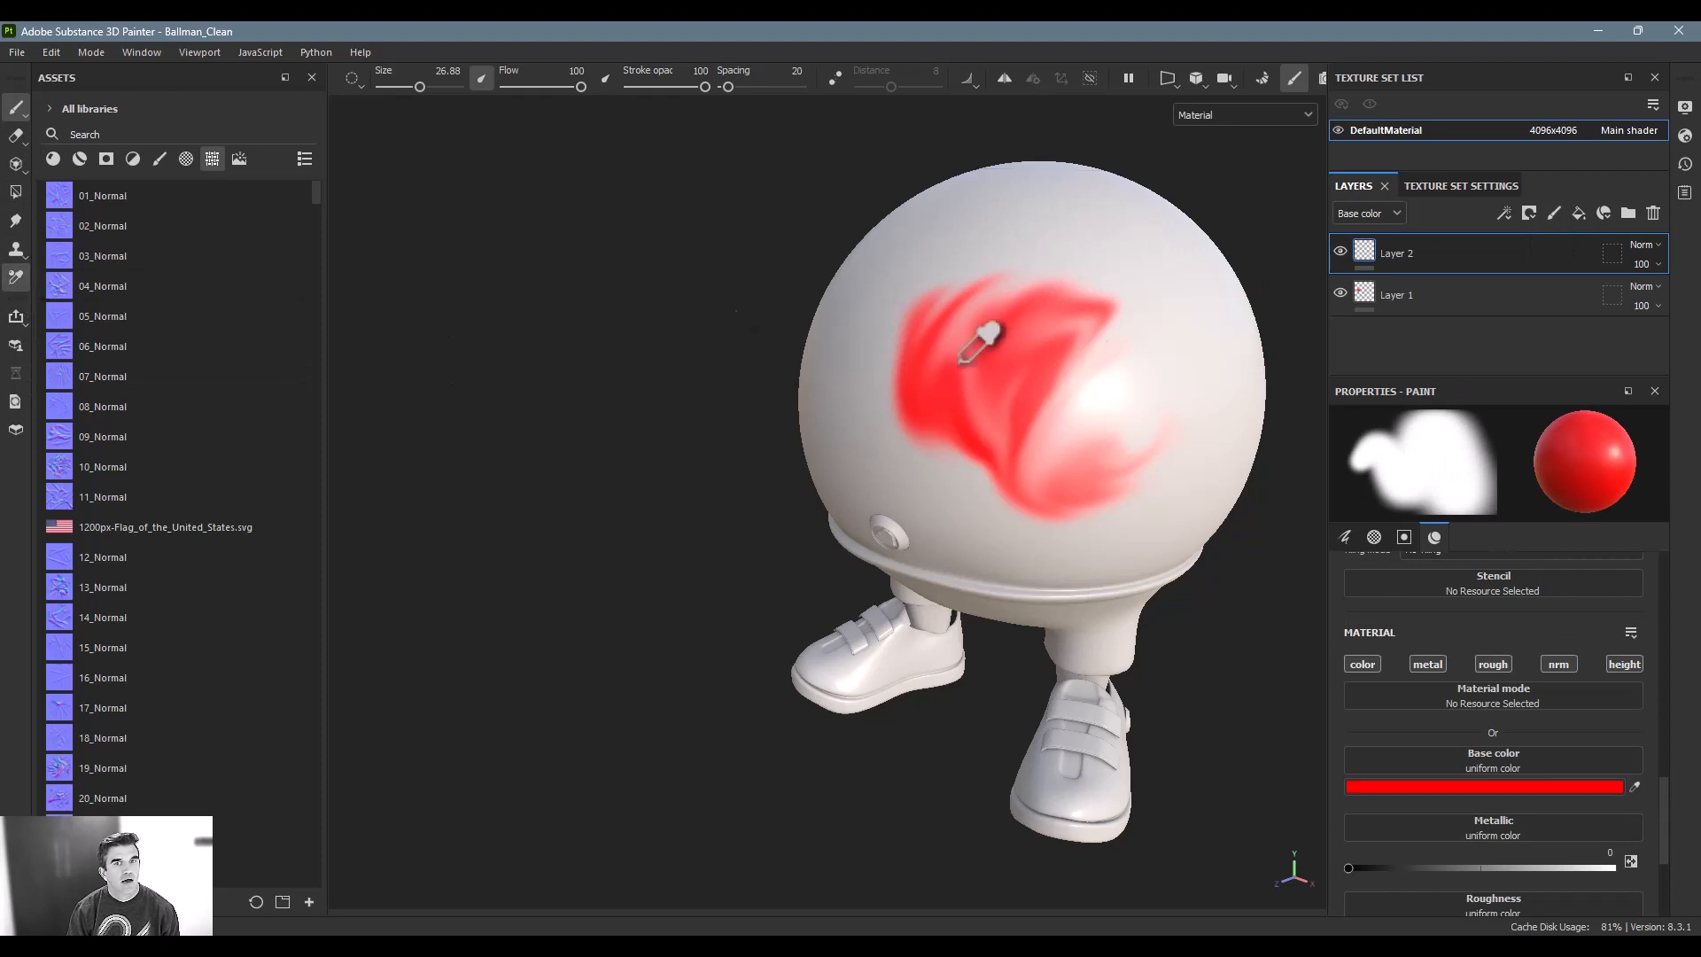
mouse_move(1014, 390)
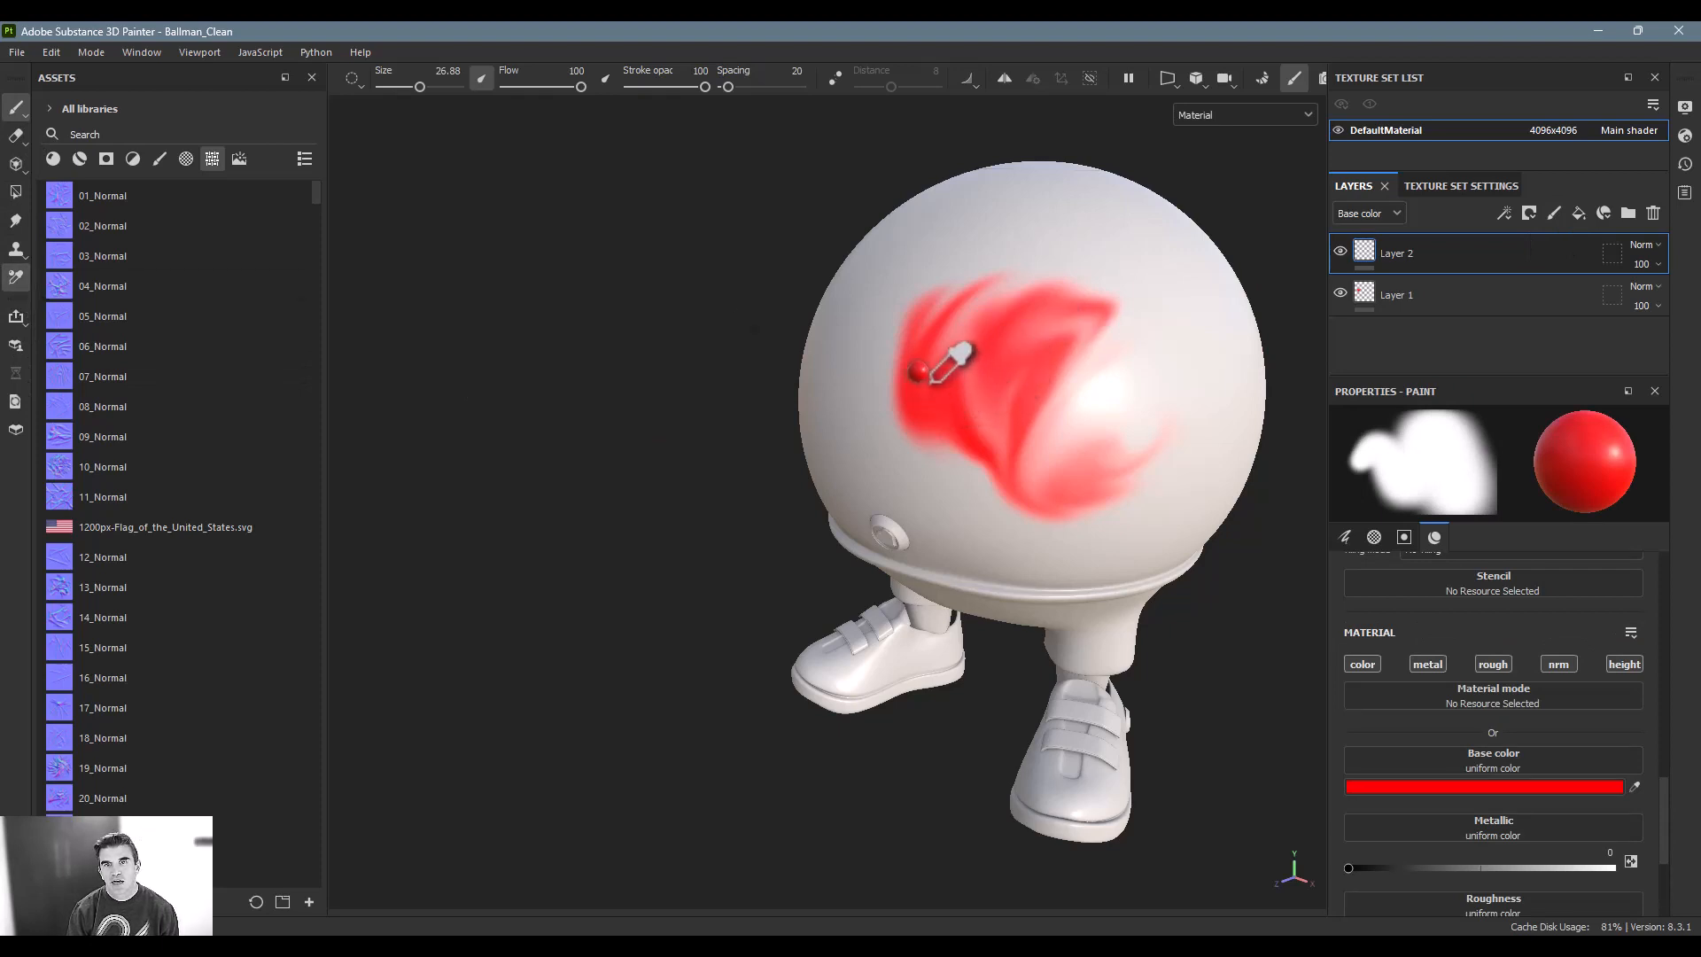
click(1483, 786)
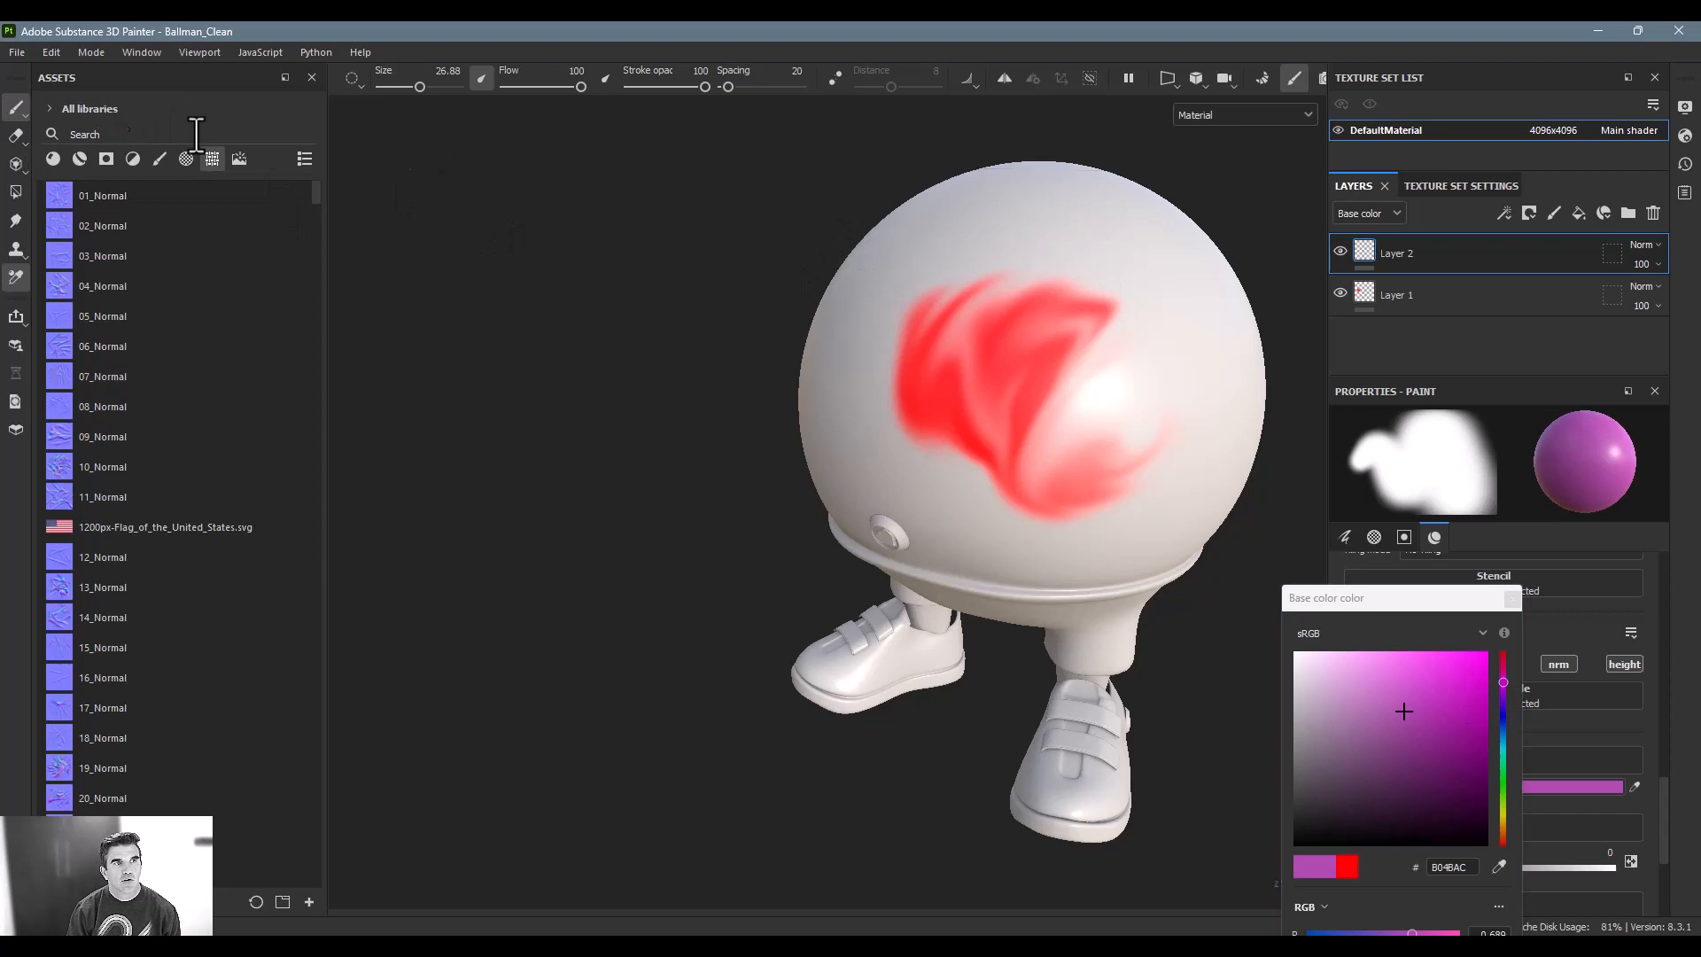
click(1502, 840)
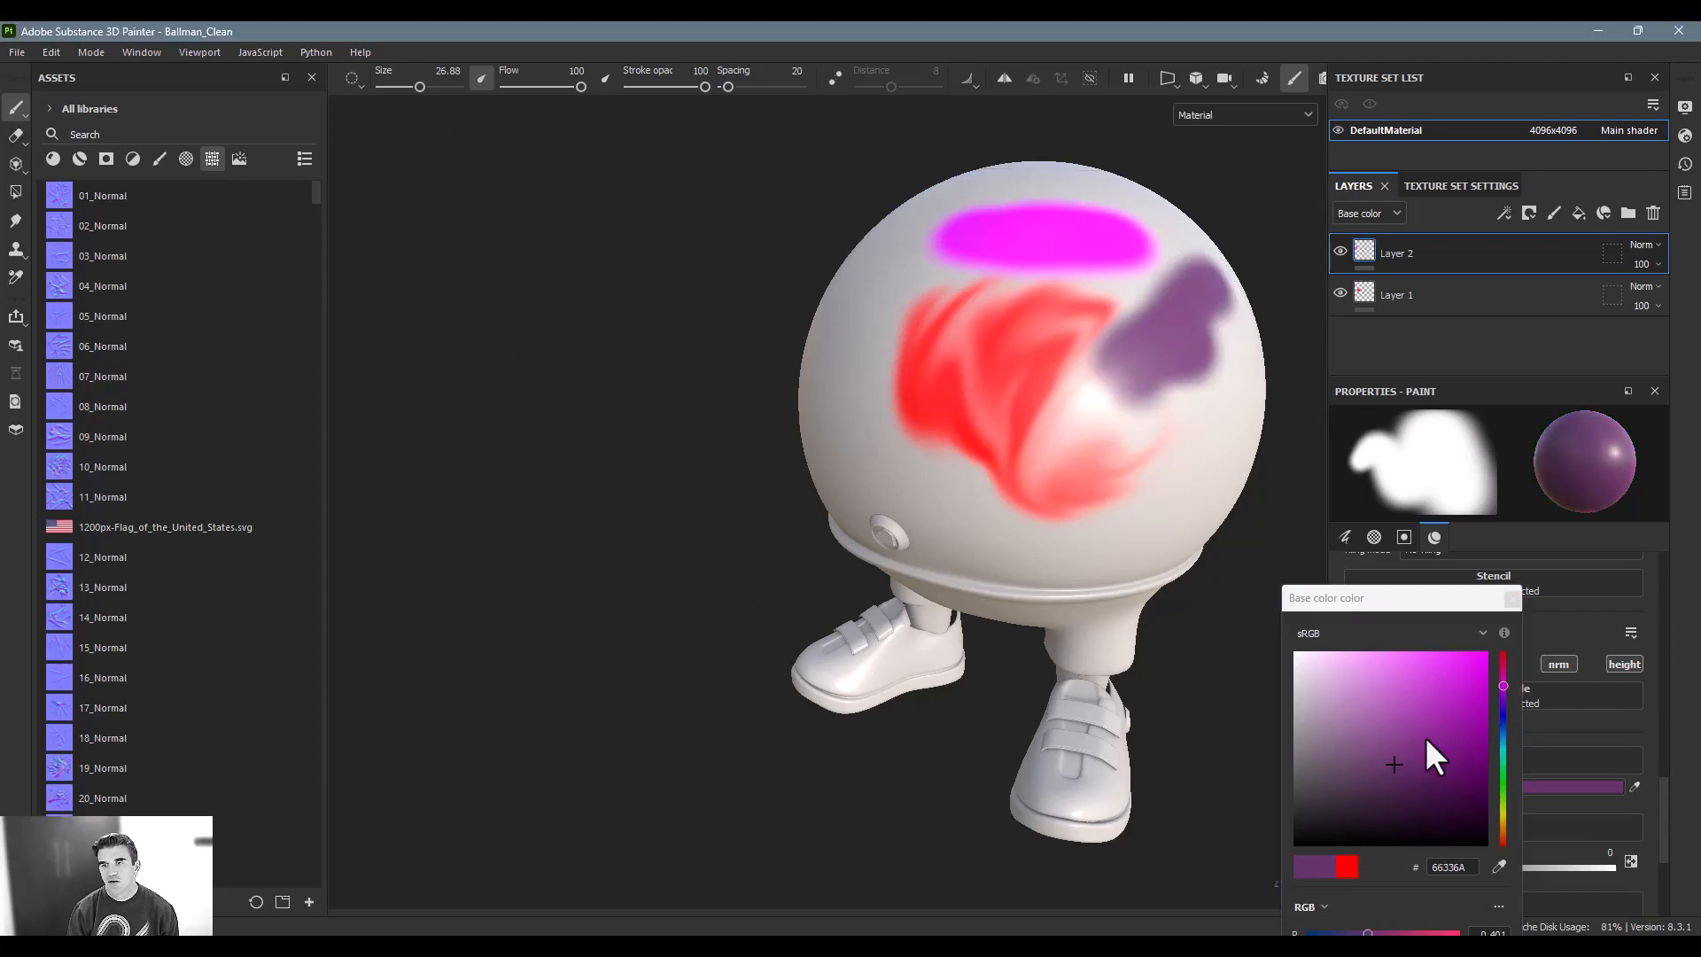
click(1501, 732)
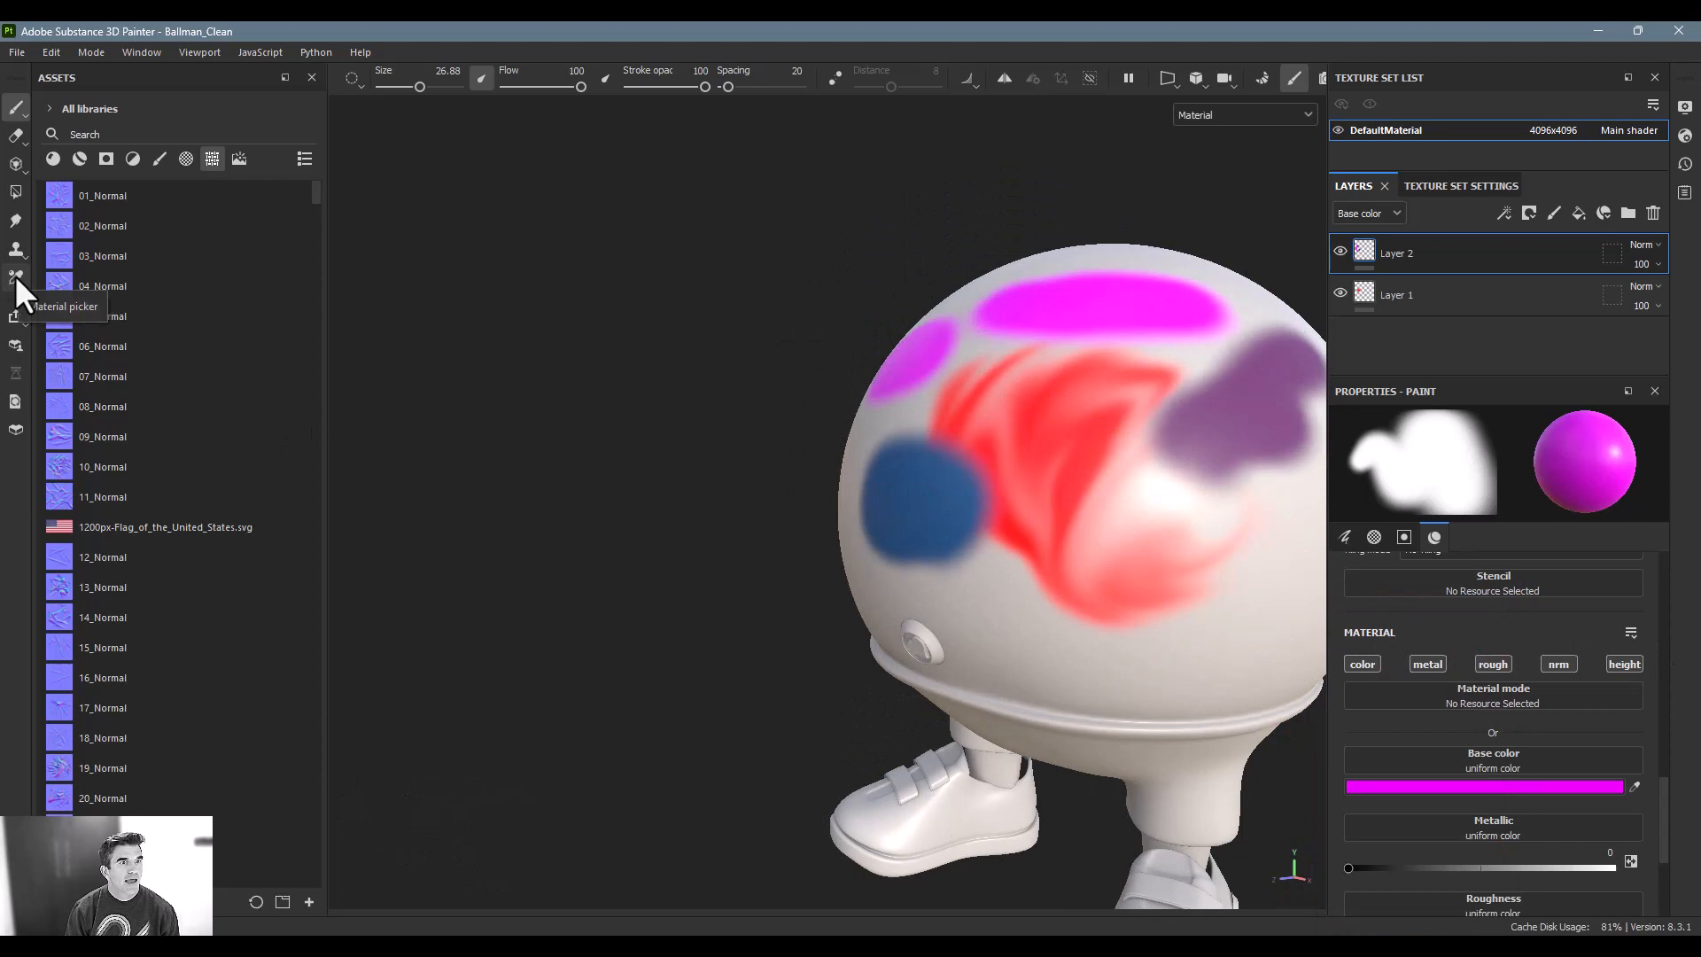
mouse_move(792, 379)
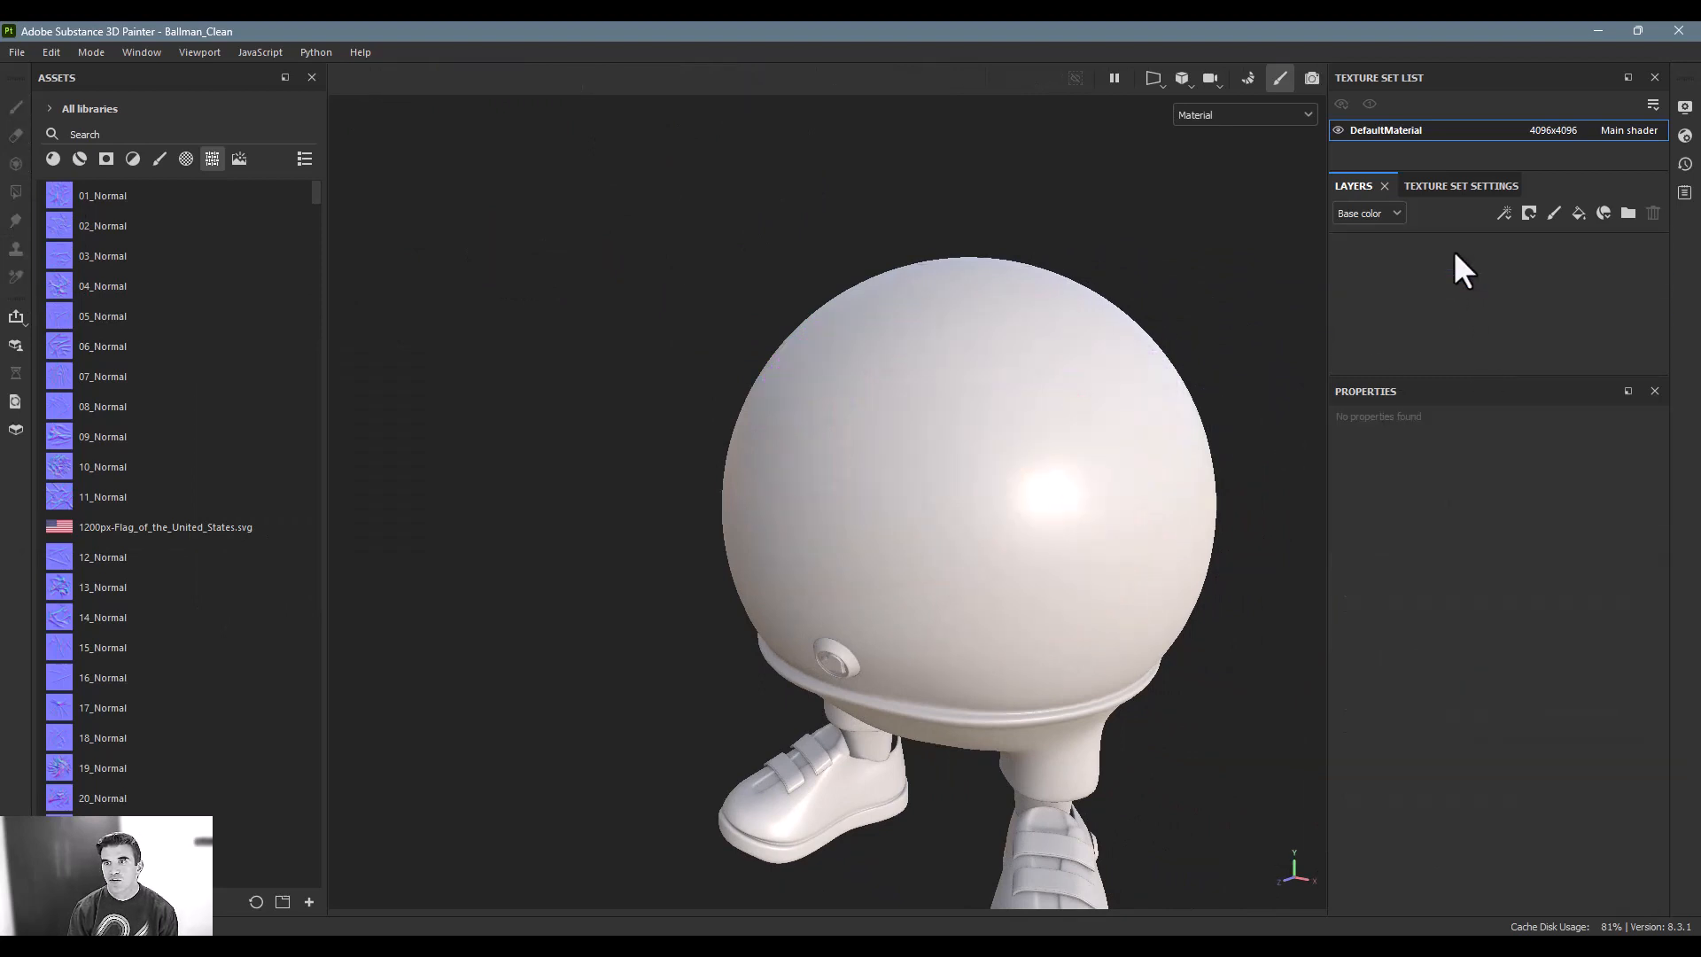
- Switch the brush cursor to a different display style and shrink brush Size to about 1.8
click(1045, 468)
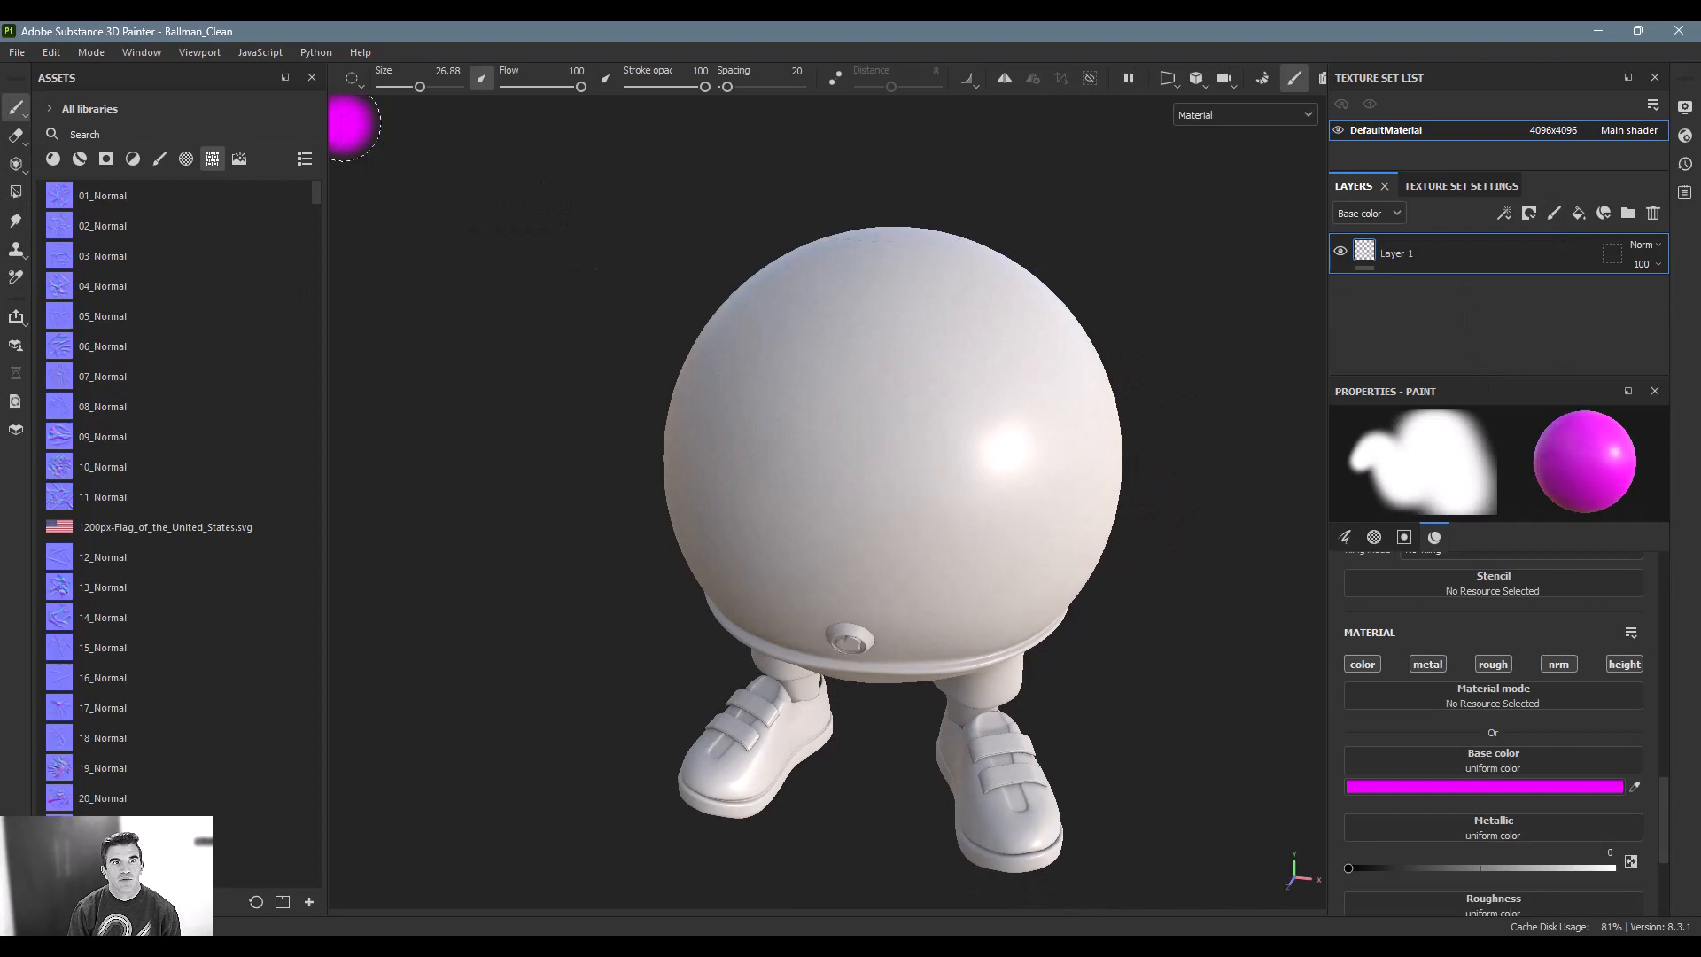
click(351, 76)
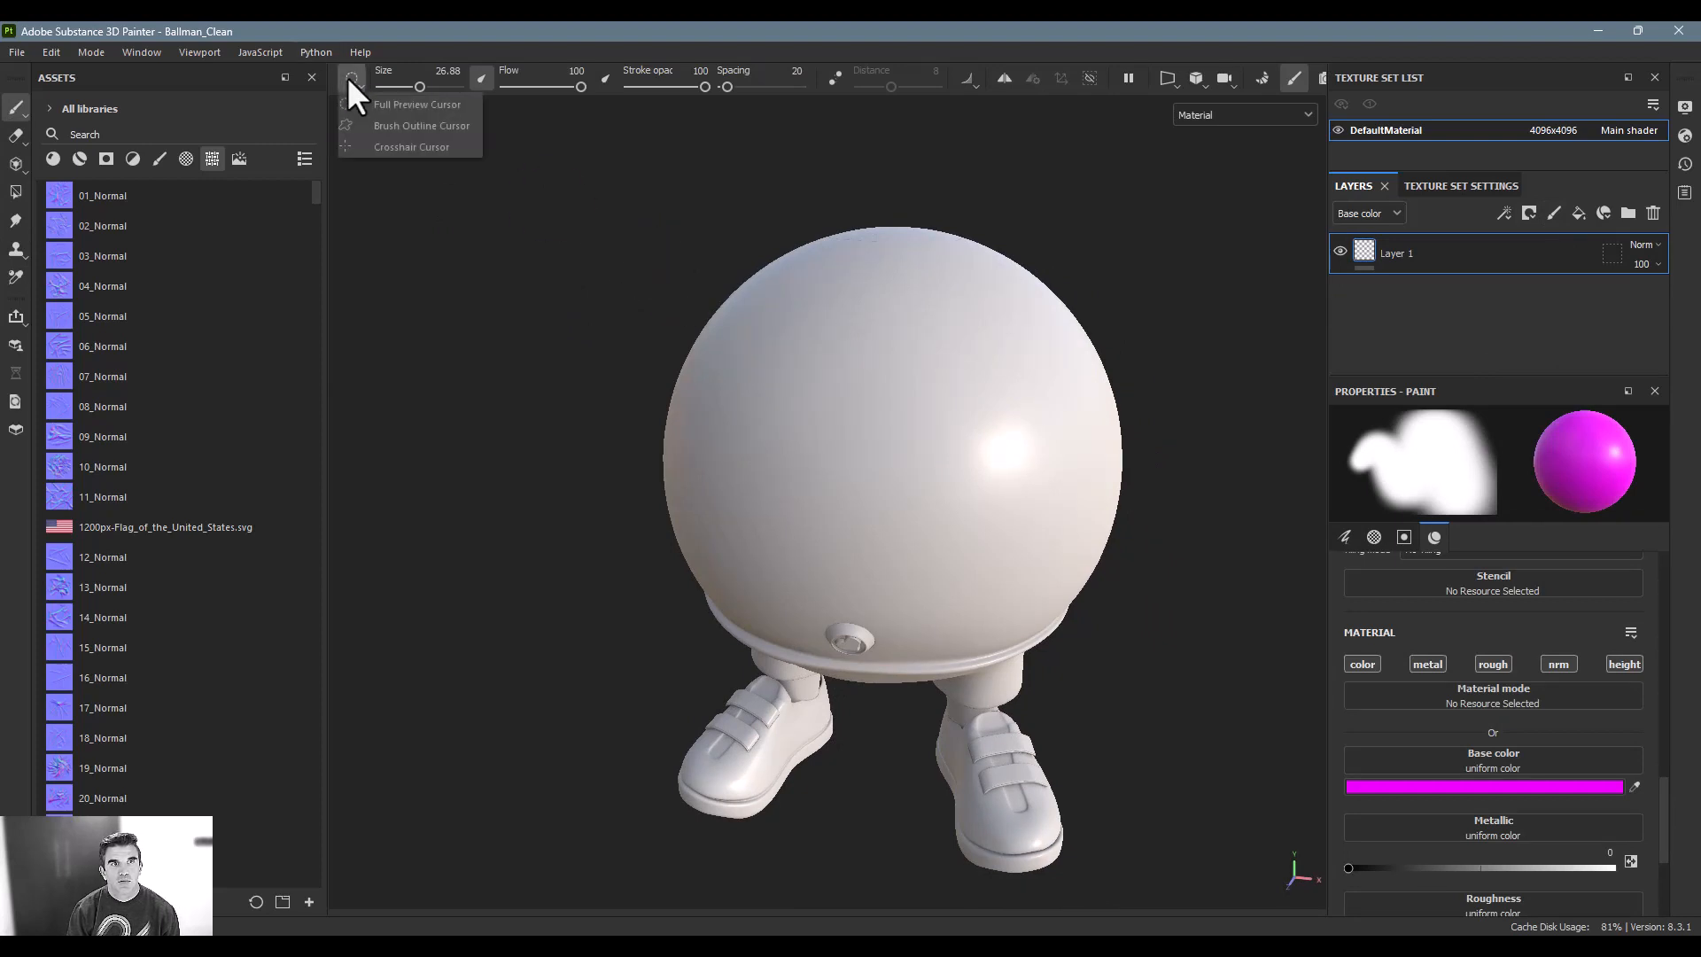
mouse_move(382, 113)
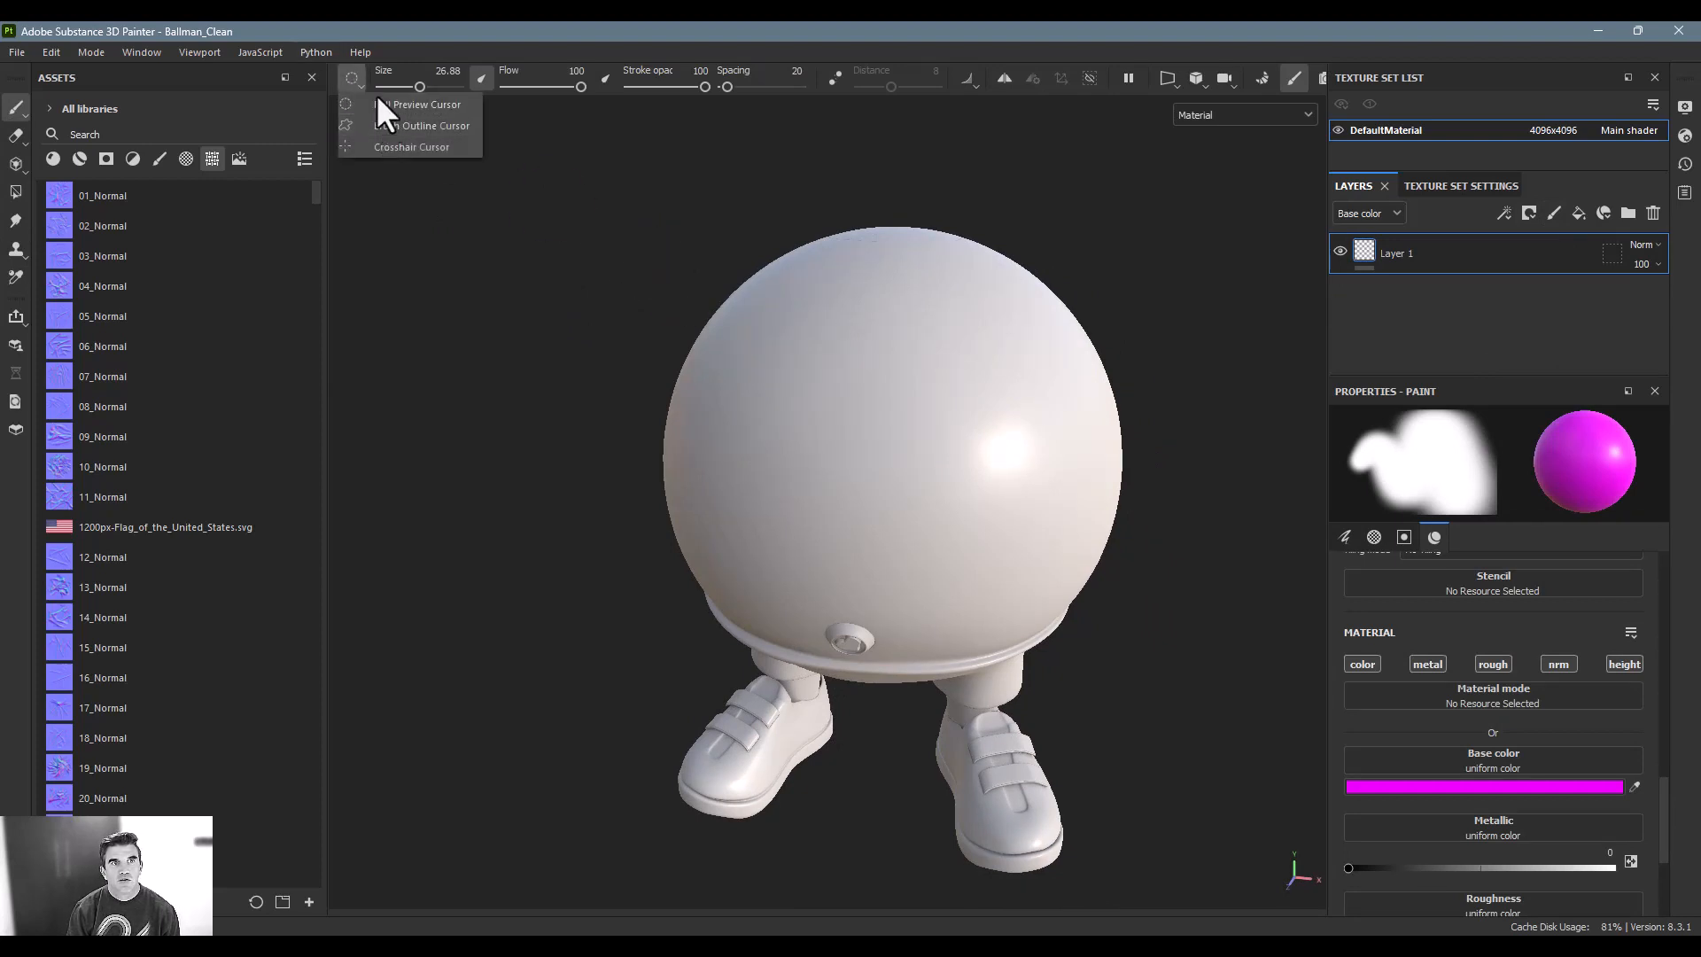
click(432, 124)
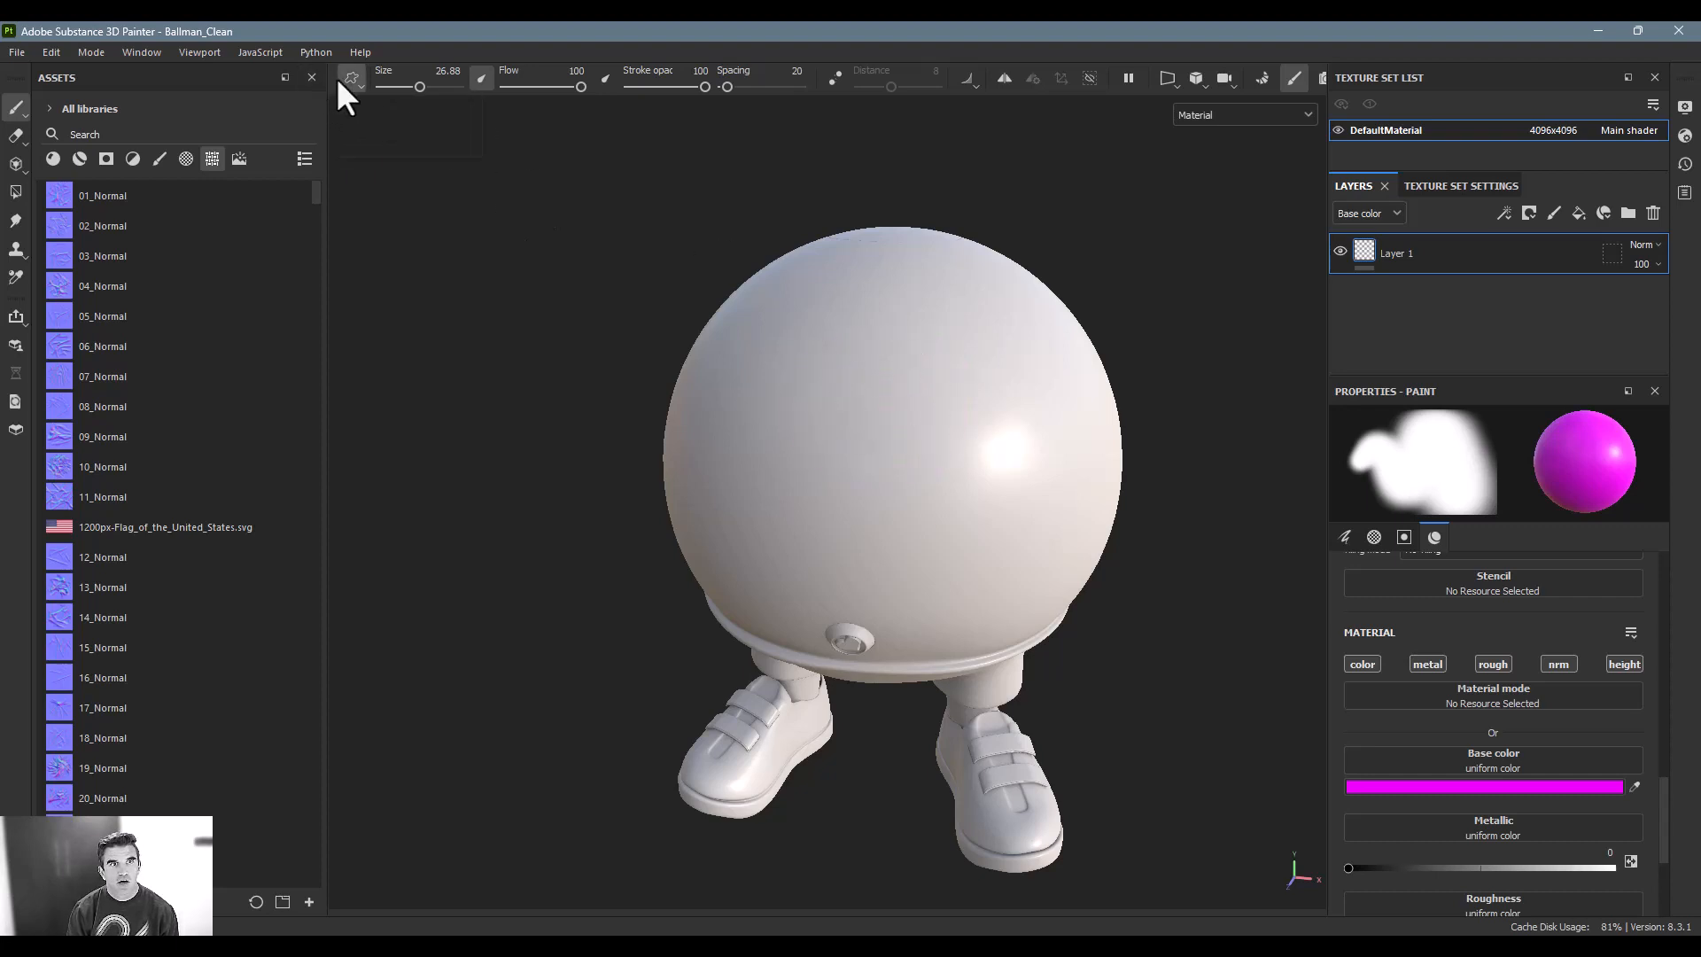
click(880, 398)
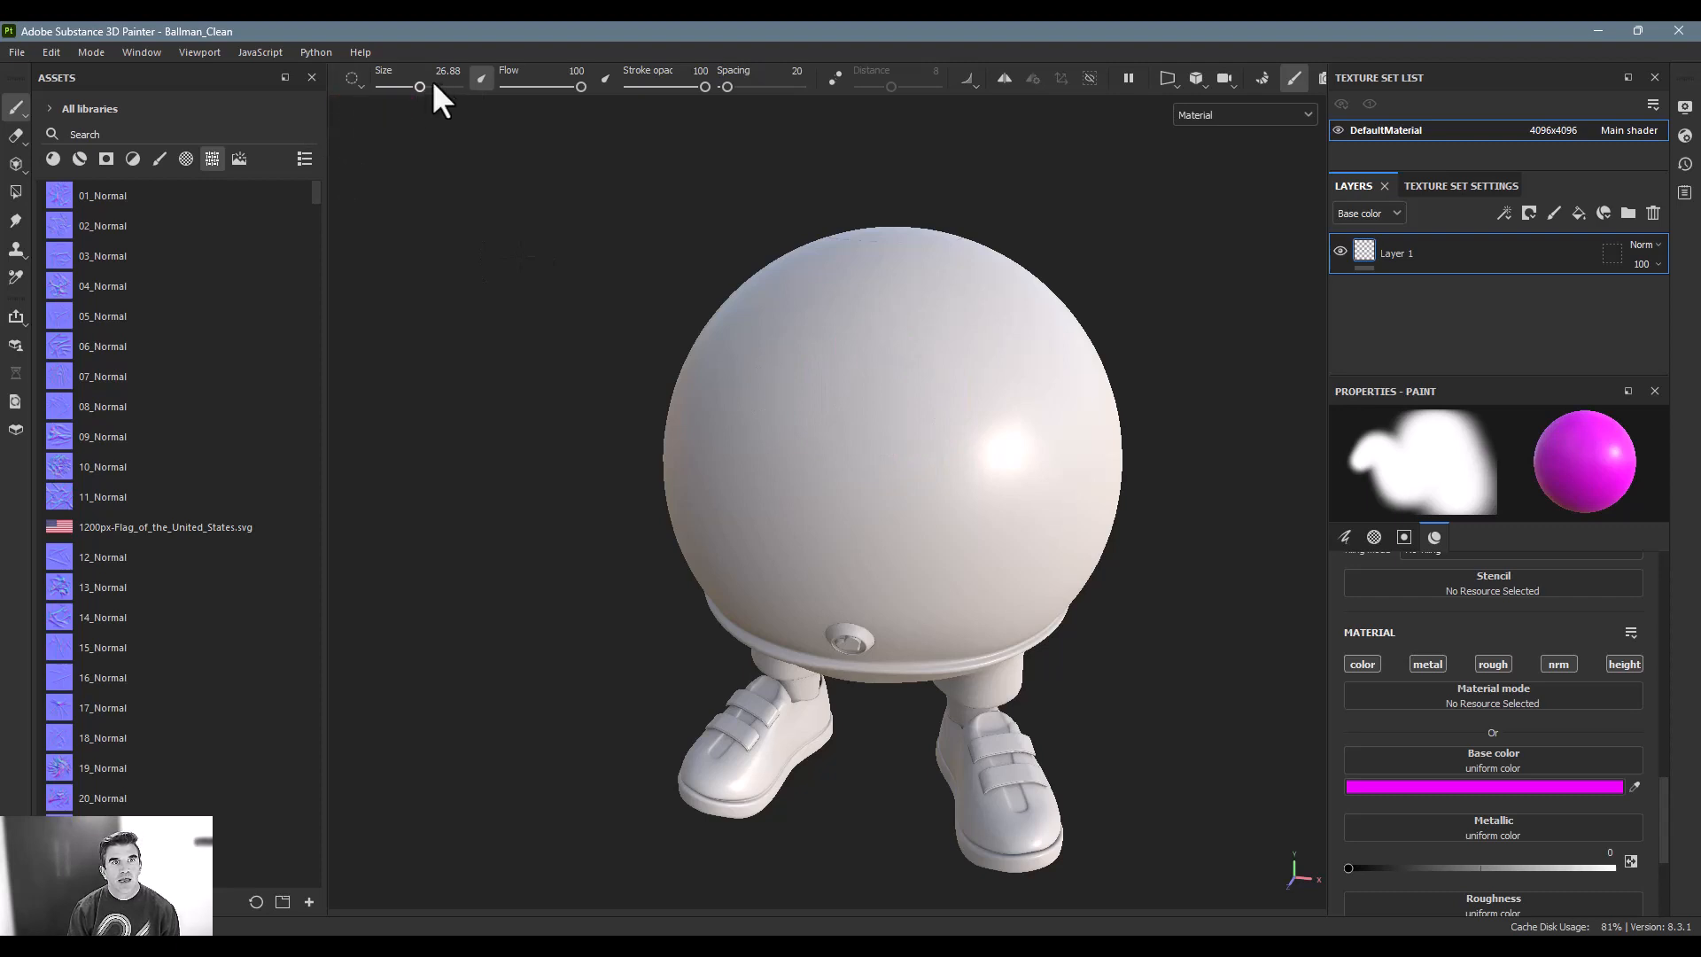
drag(418, 87, 388, 87)
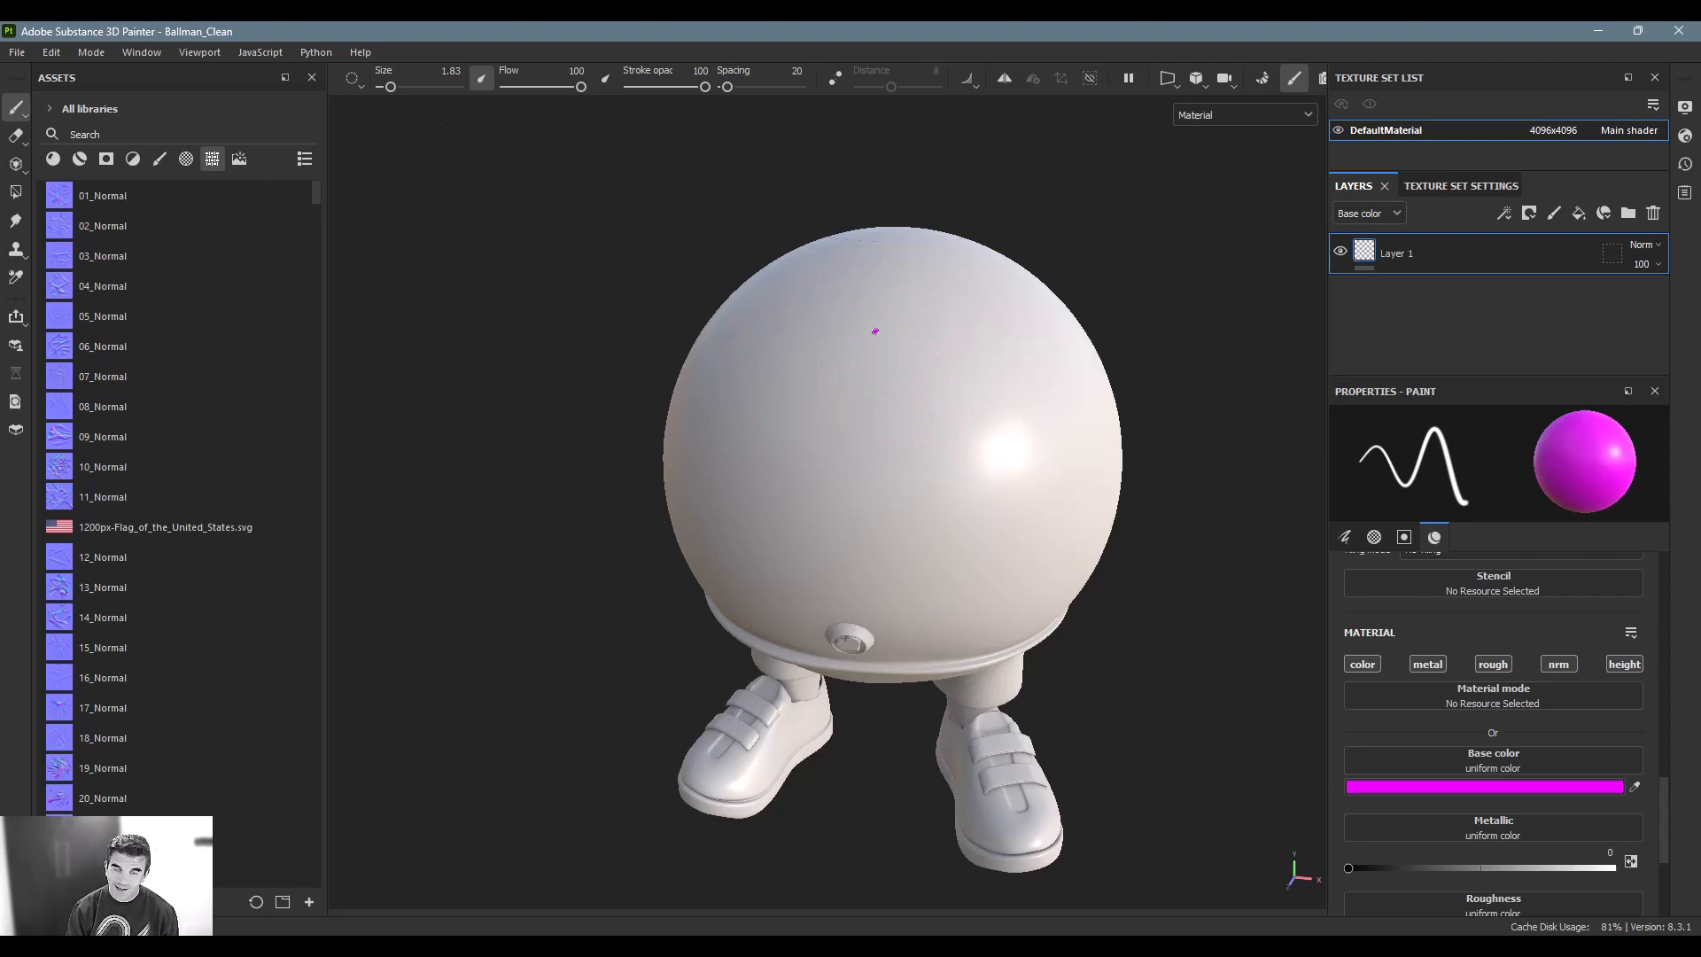
- Brush Size 12, Flow tested at 15 (stroke undone) then back to 100, Spacing 14
click(873, 332)
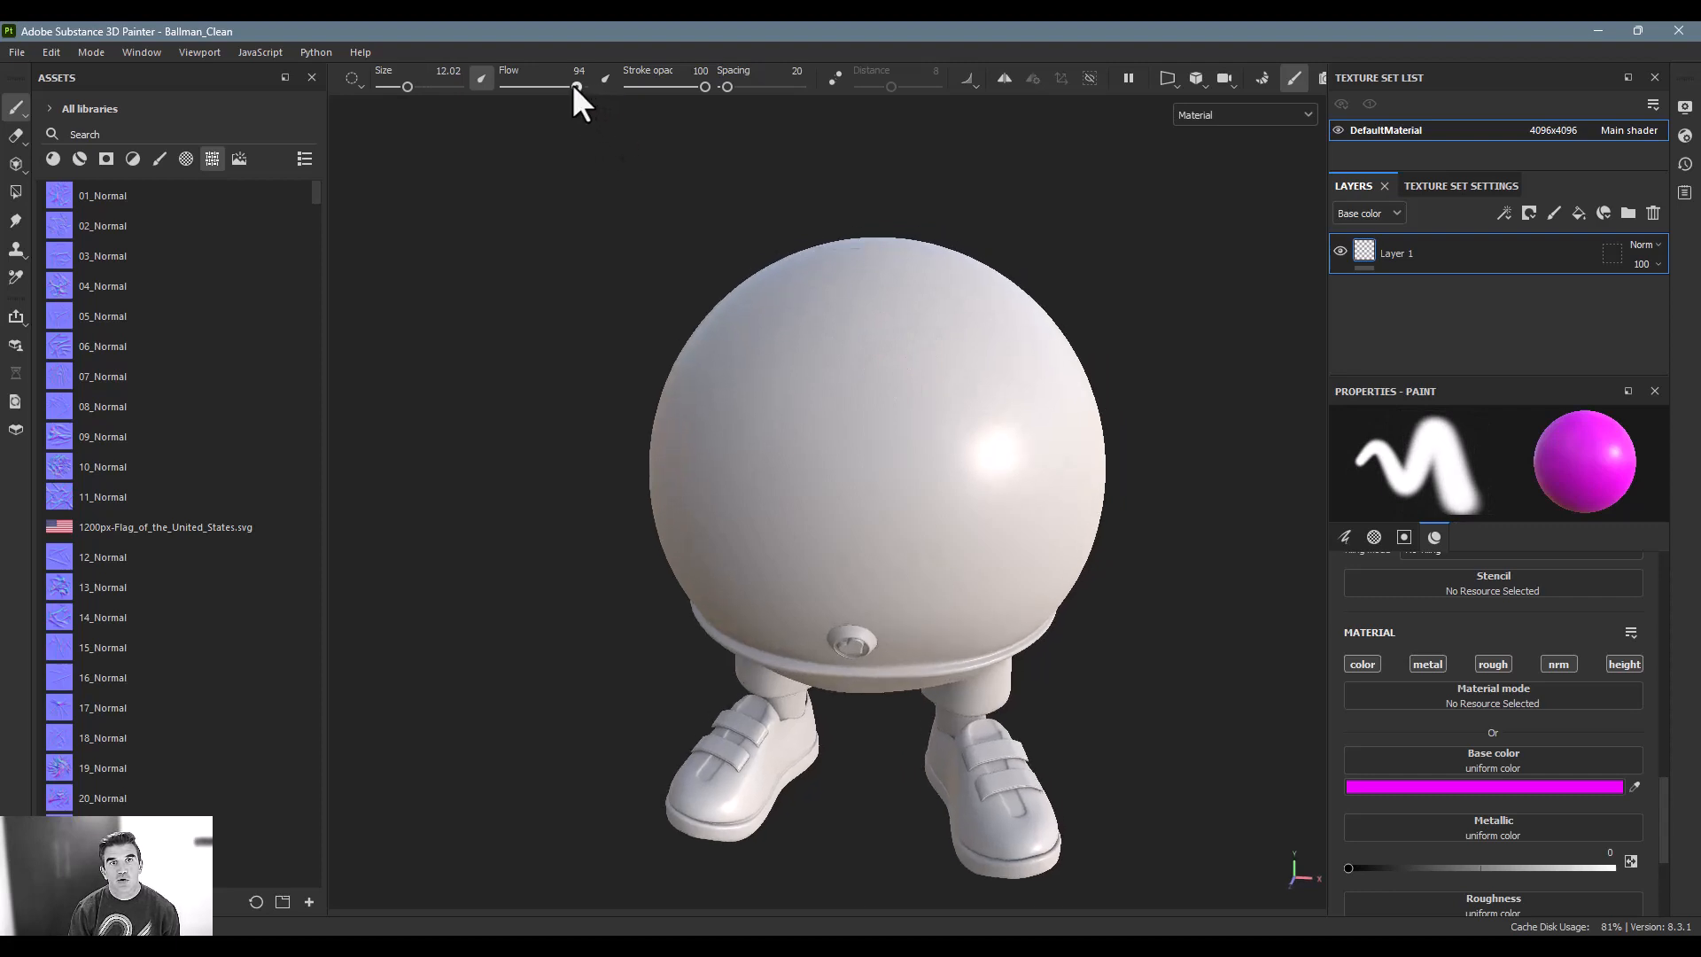
drag(574, 85, 581, 85)
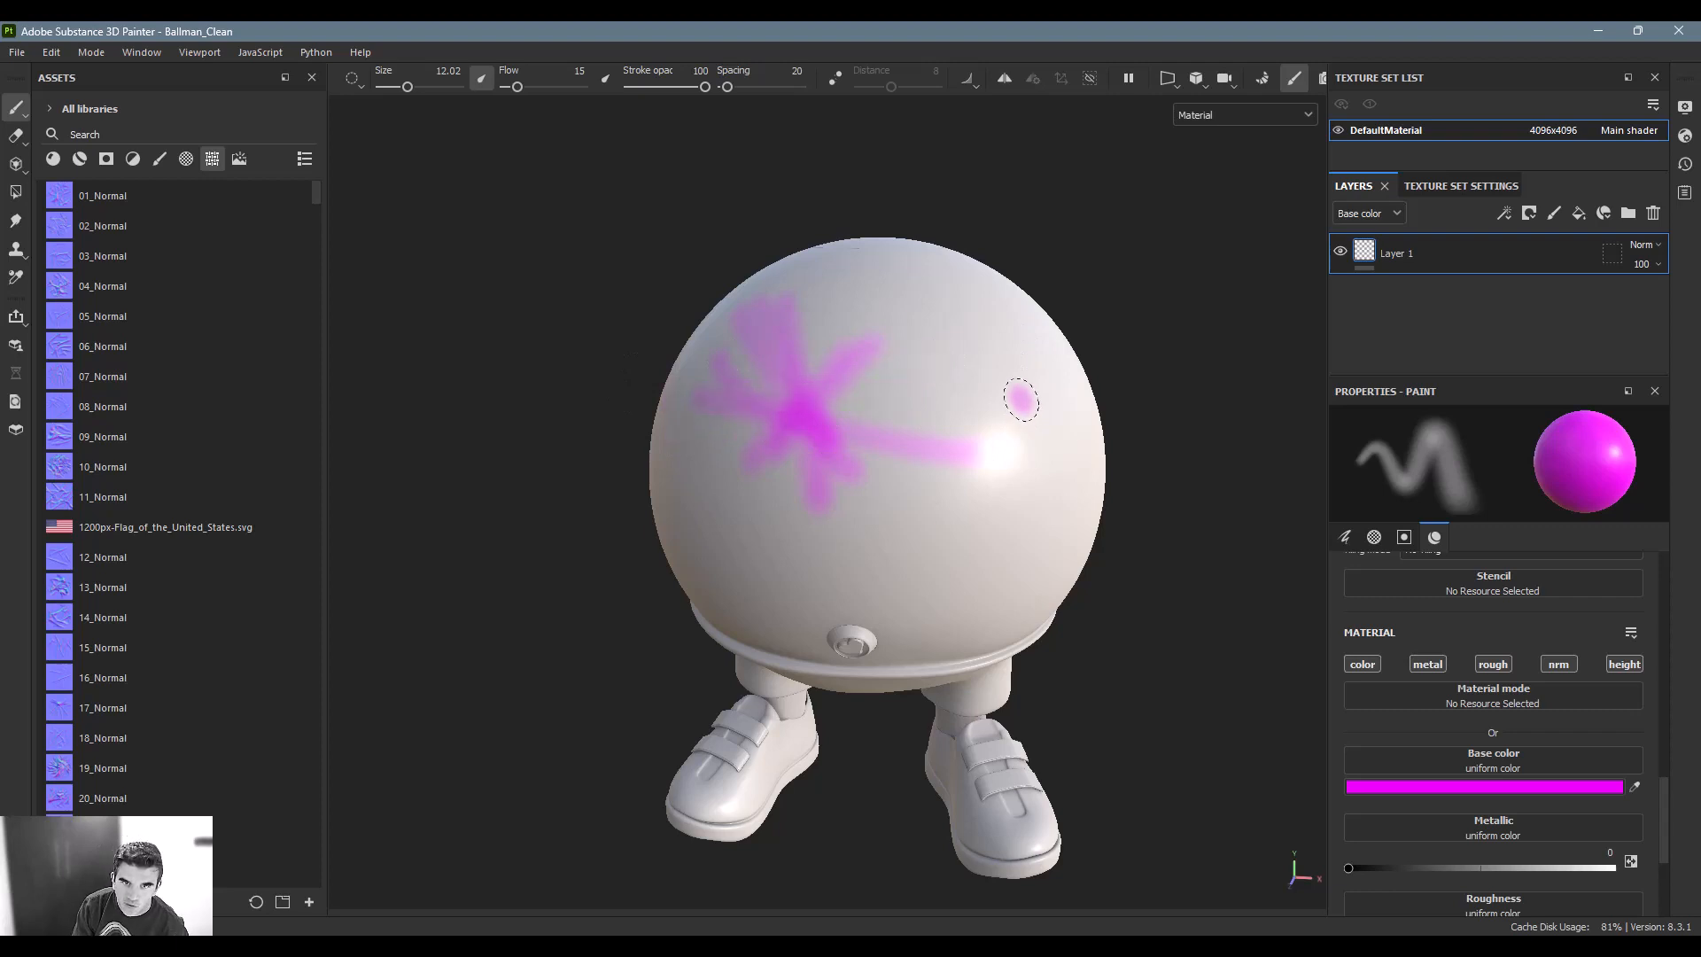
key(ctrl+z)
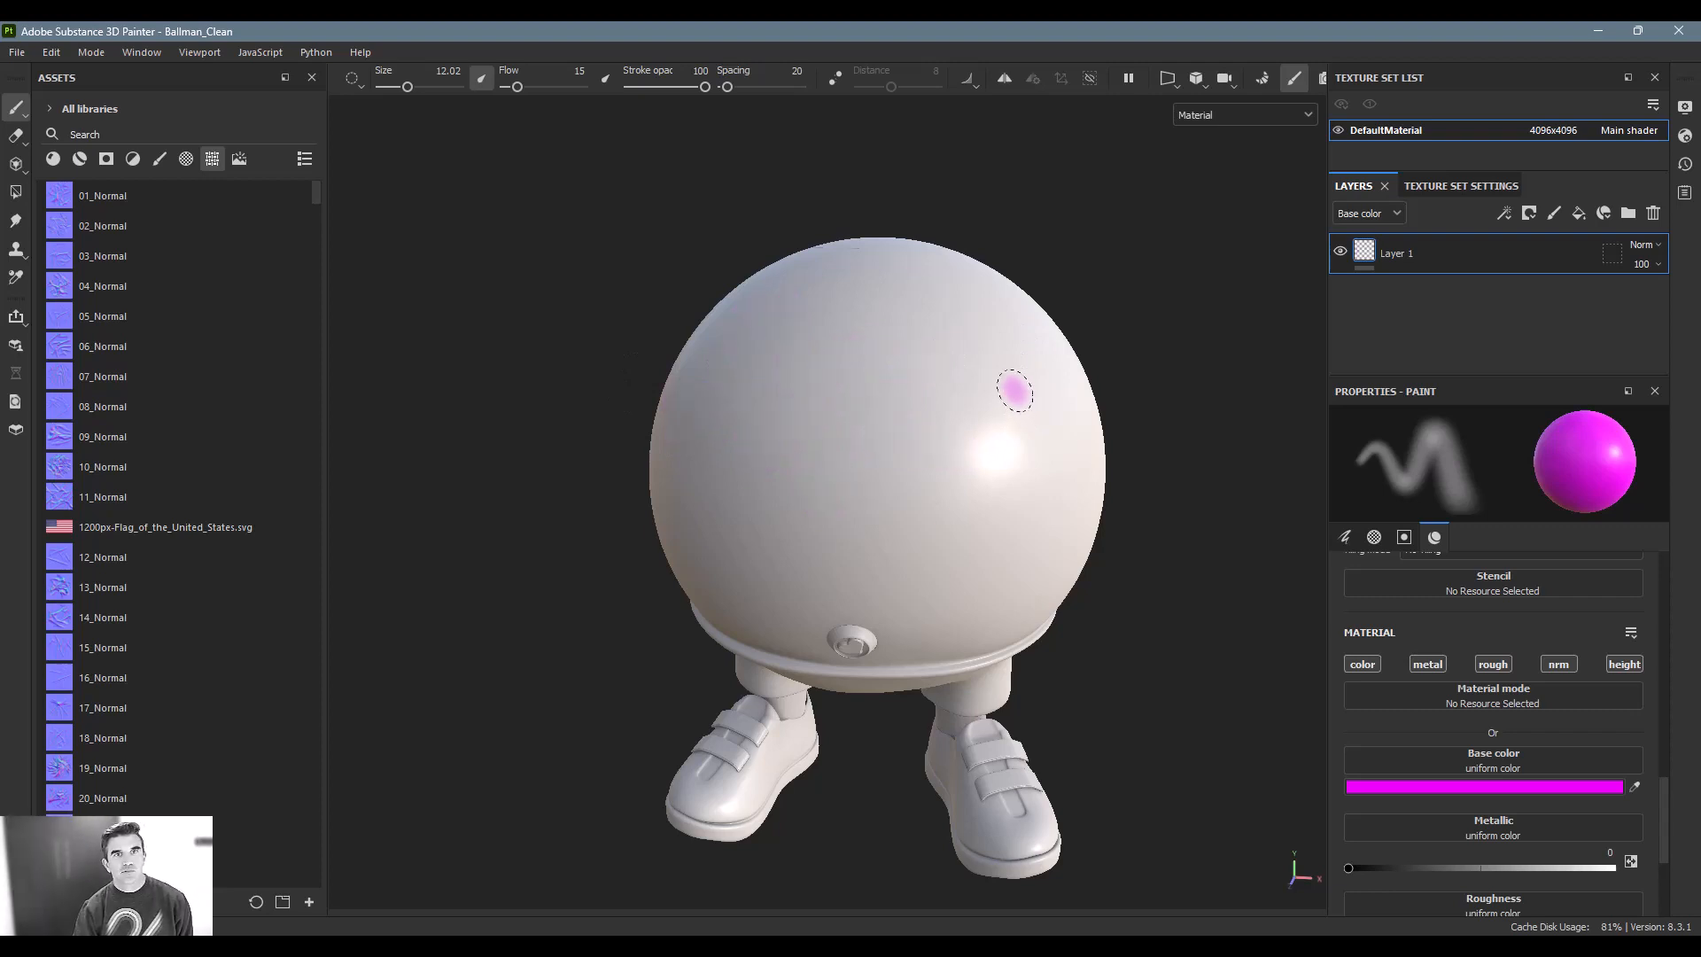
drag(514, 85, 581, 85)
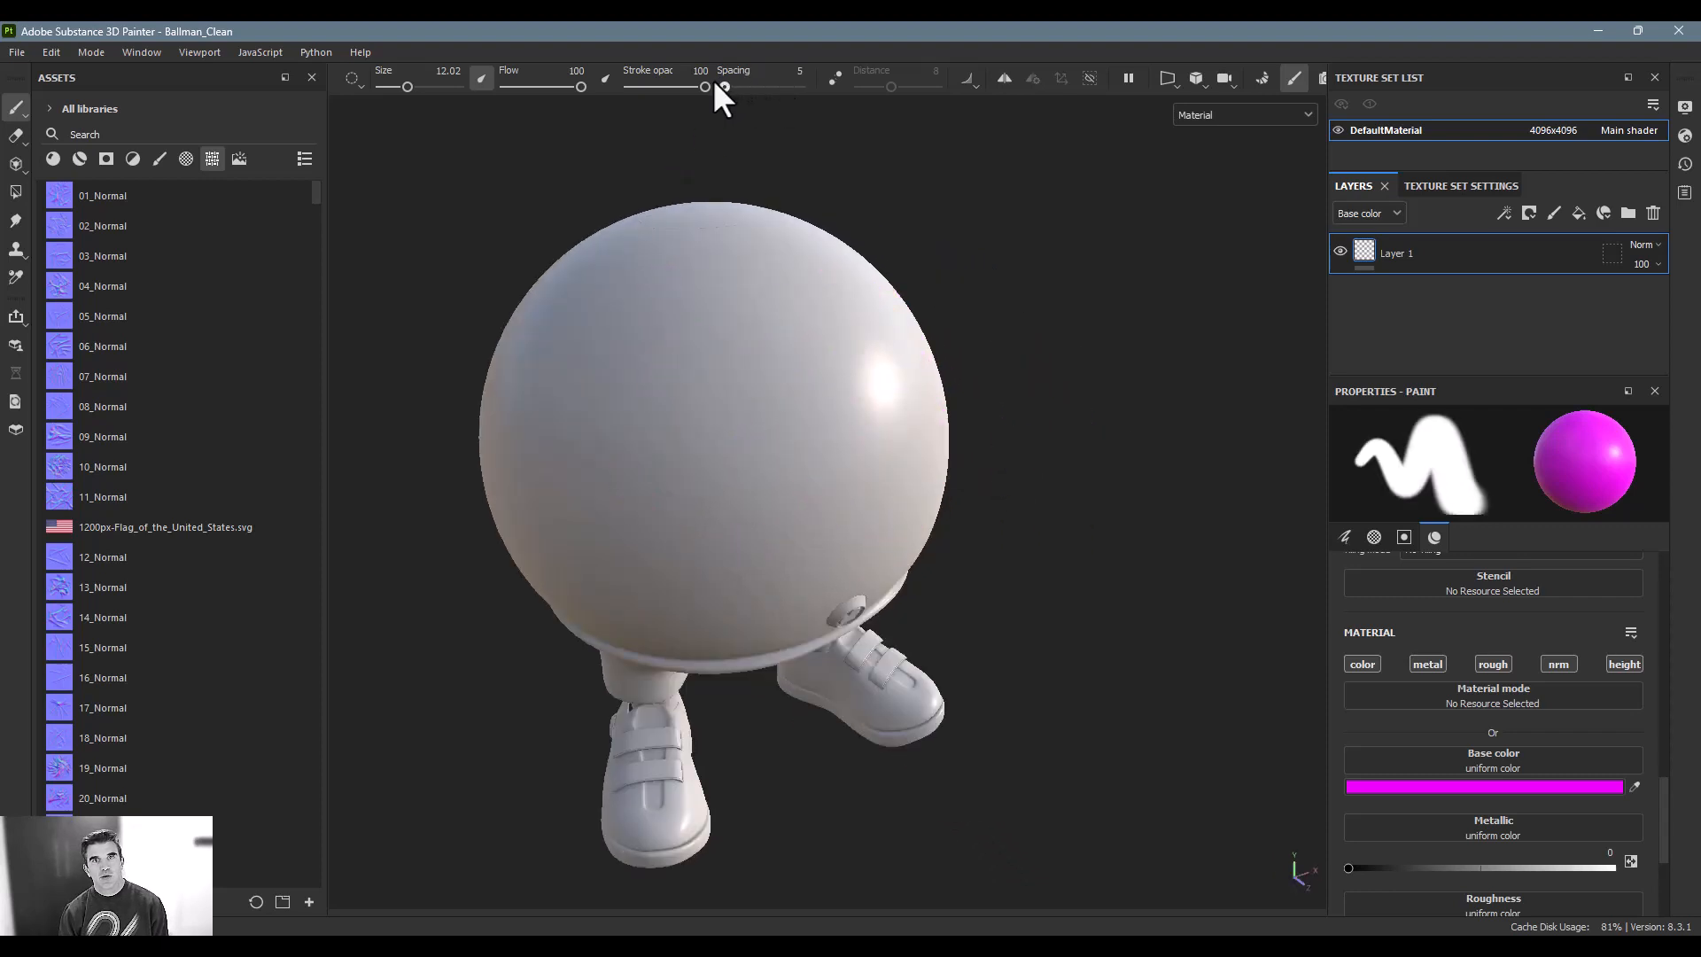
drag(705, 86, 724, 87)
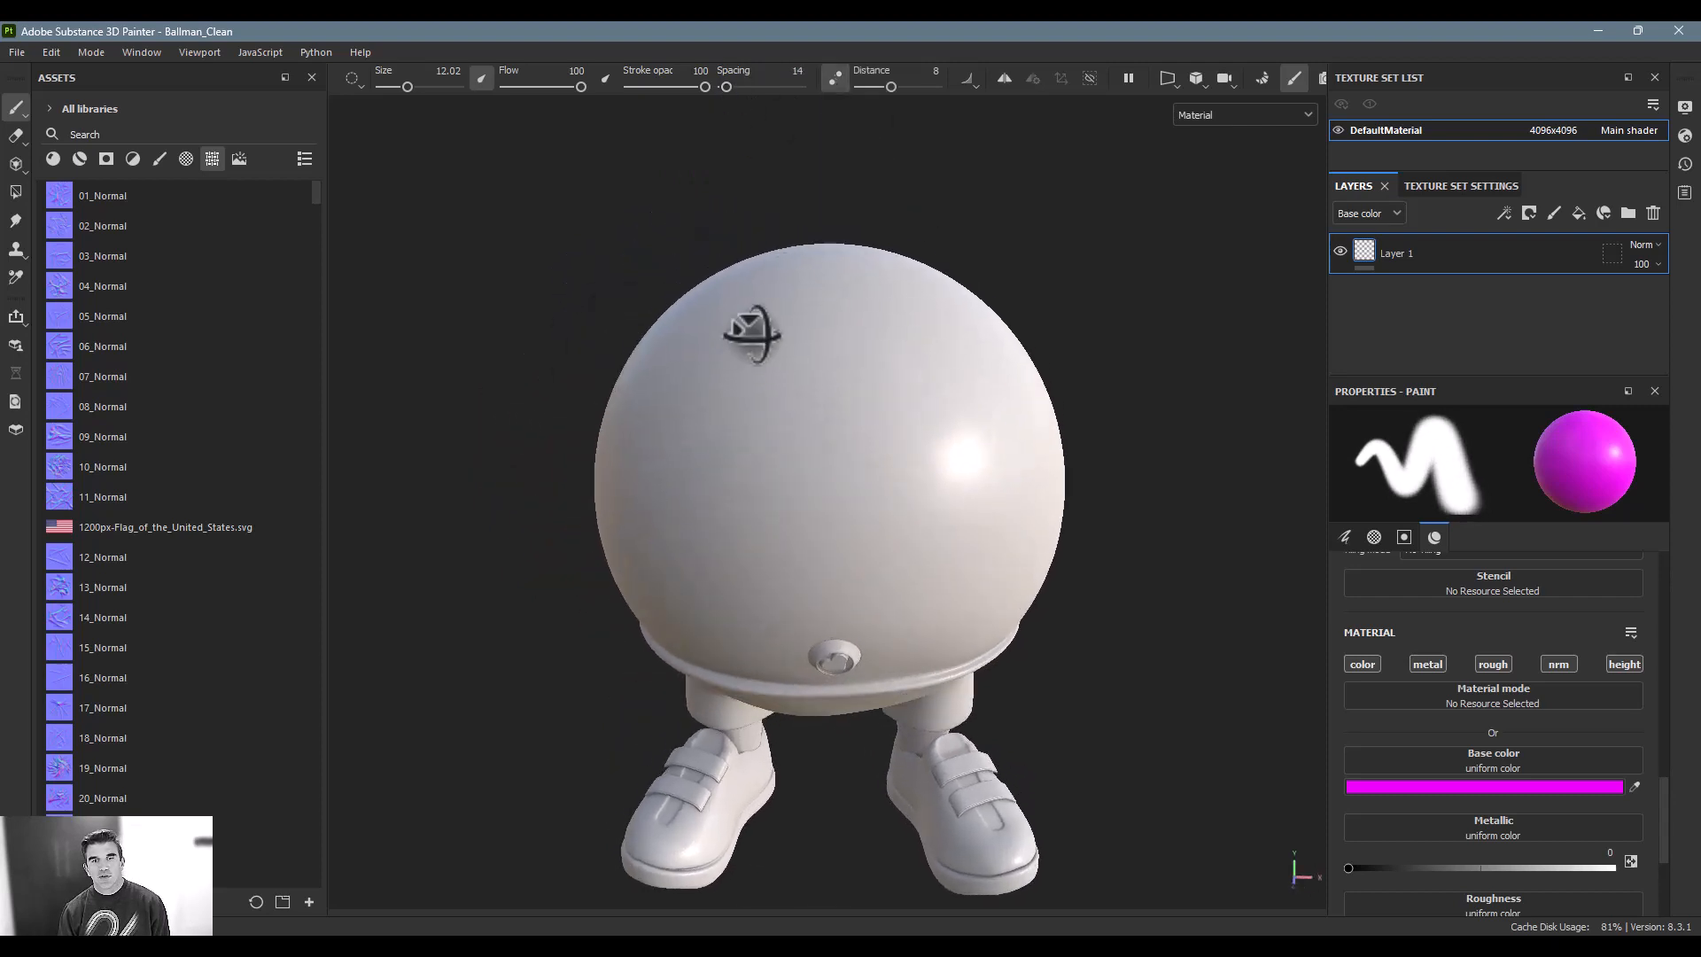
- Turn lazy-mouse smoothing off and choose a different pen-pressure response curve
click(756, 340)
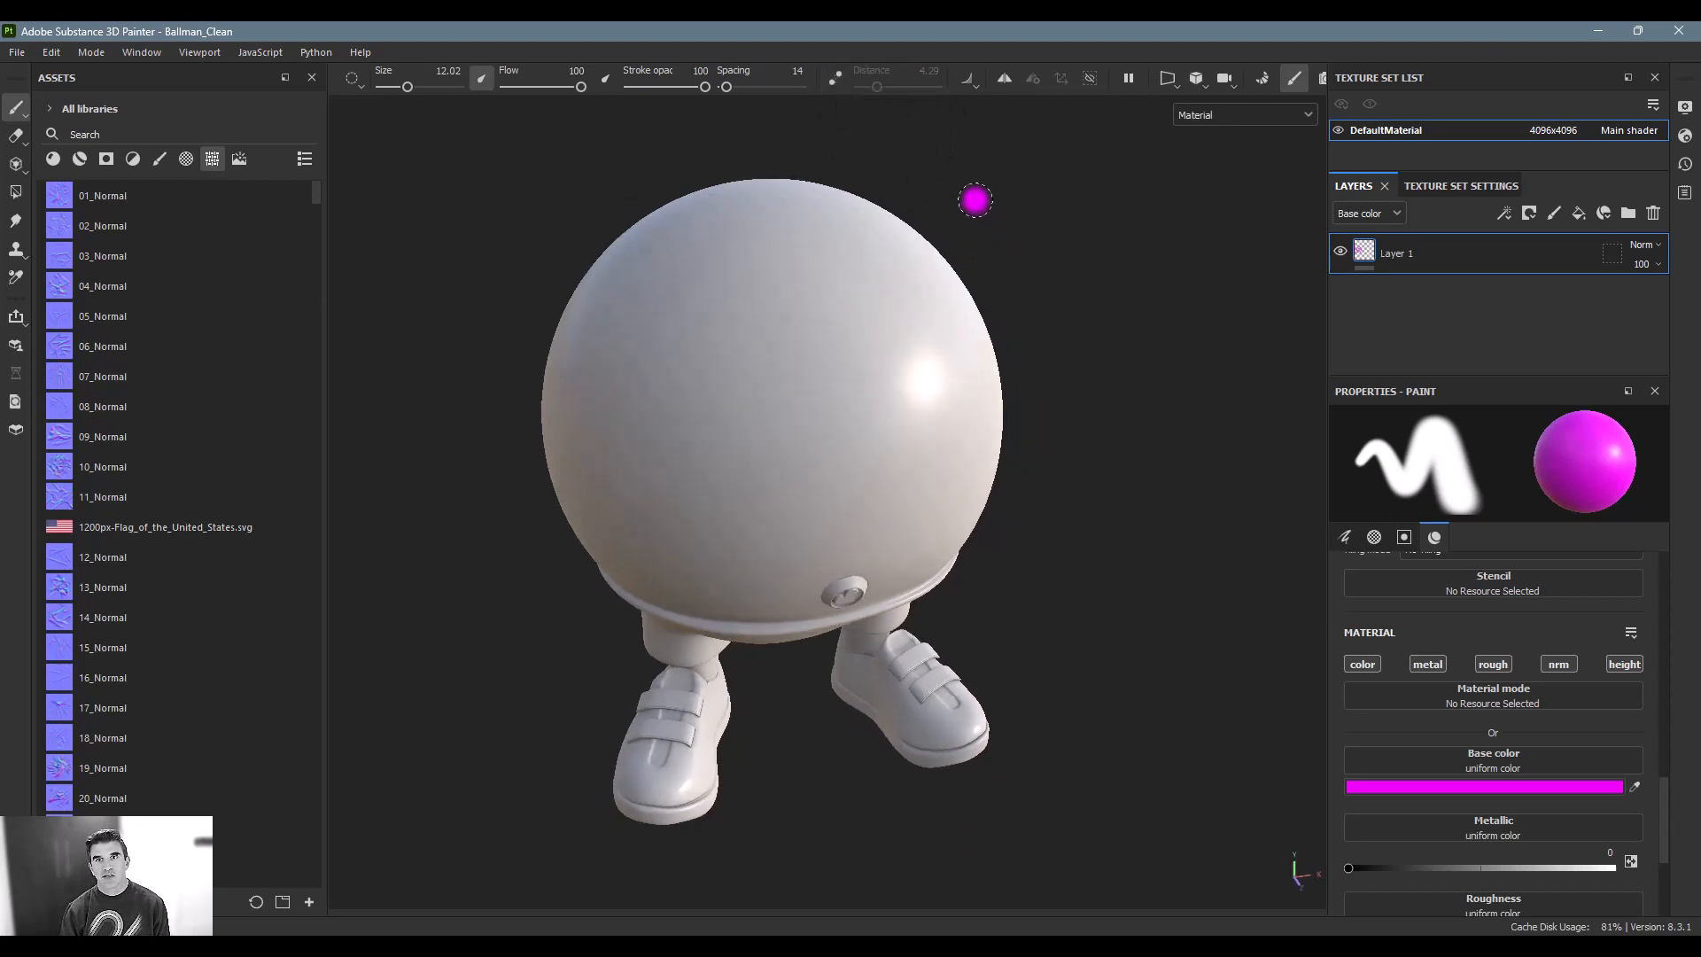
mouse_move(969, 78)
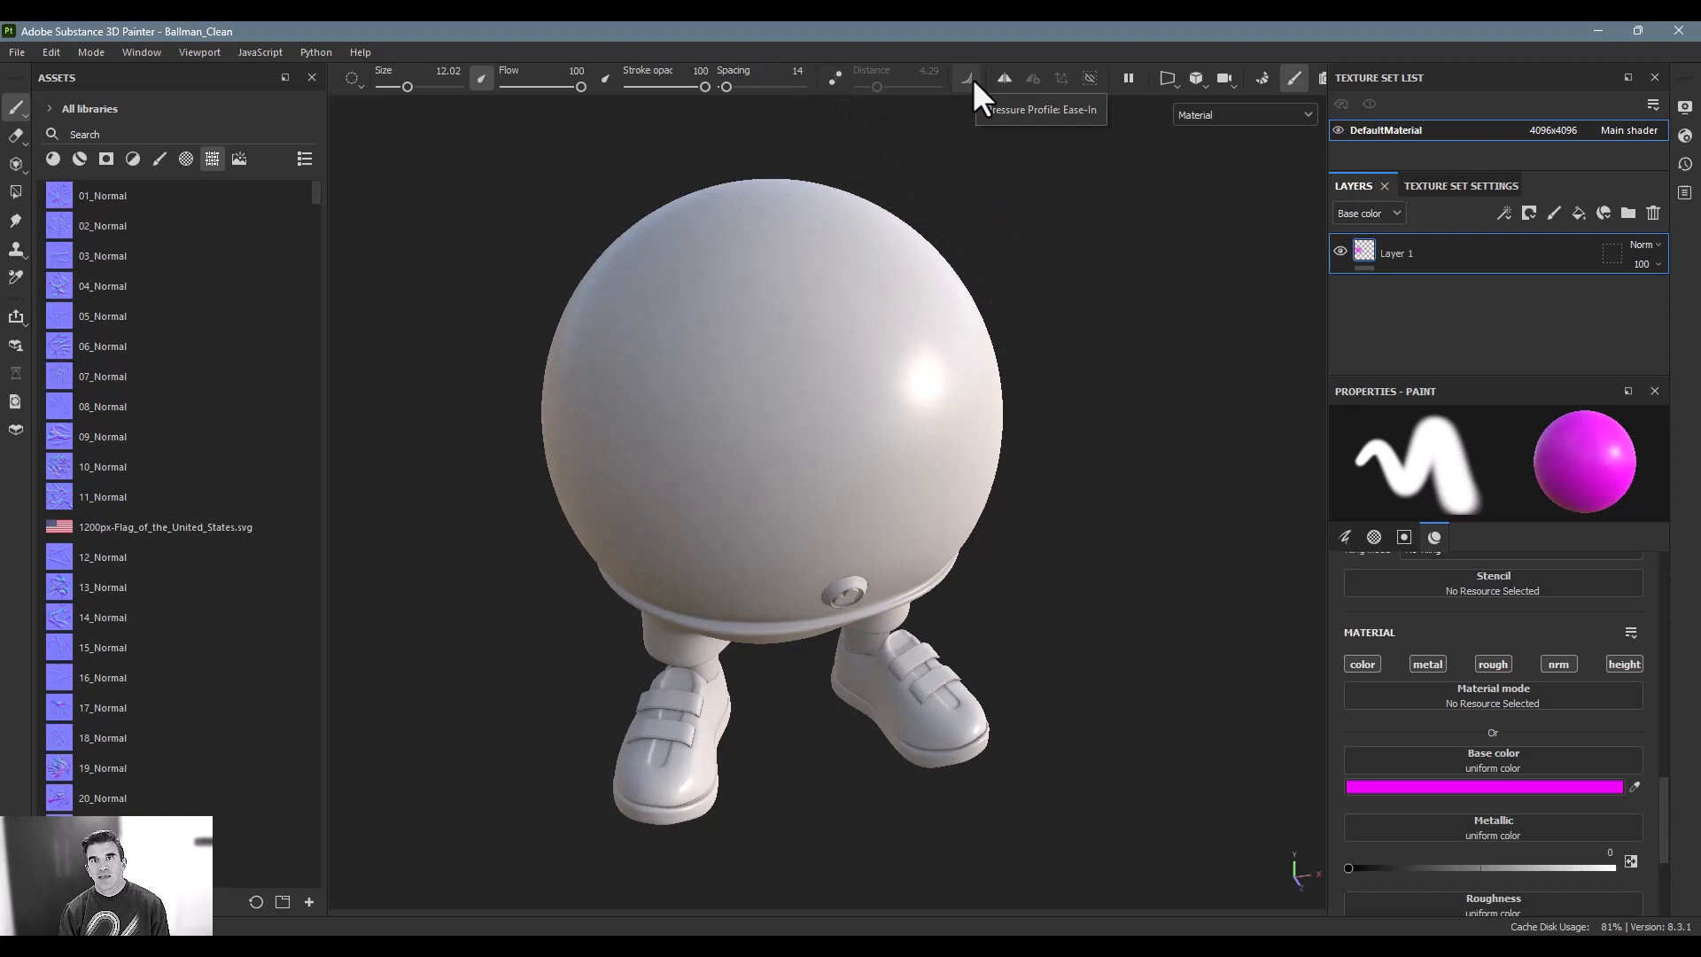
click(965, 78)
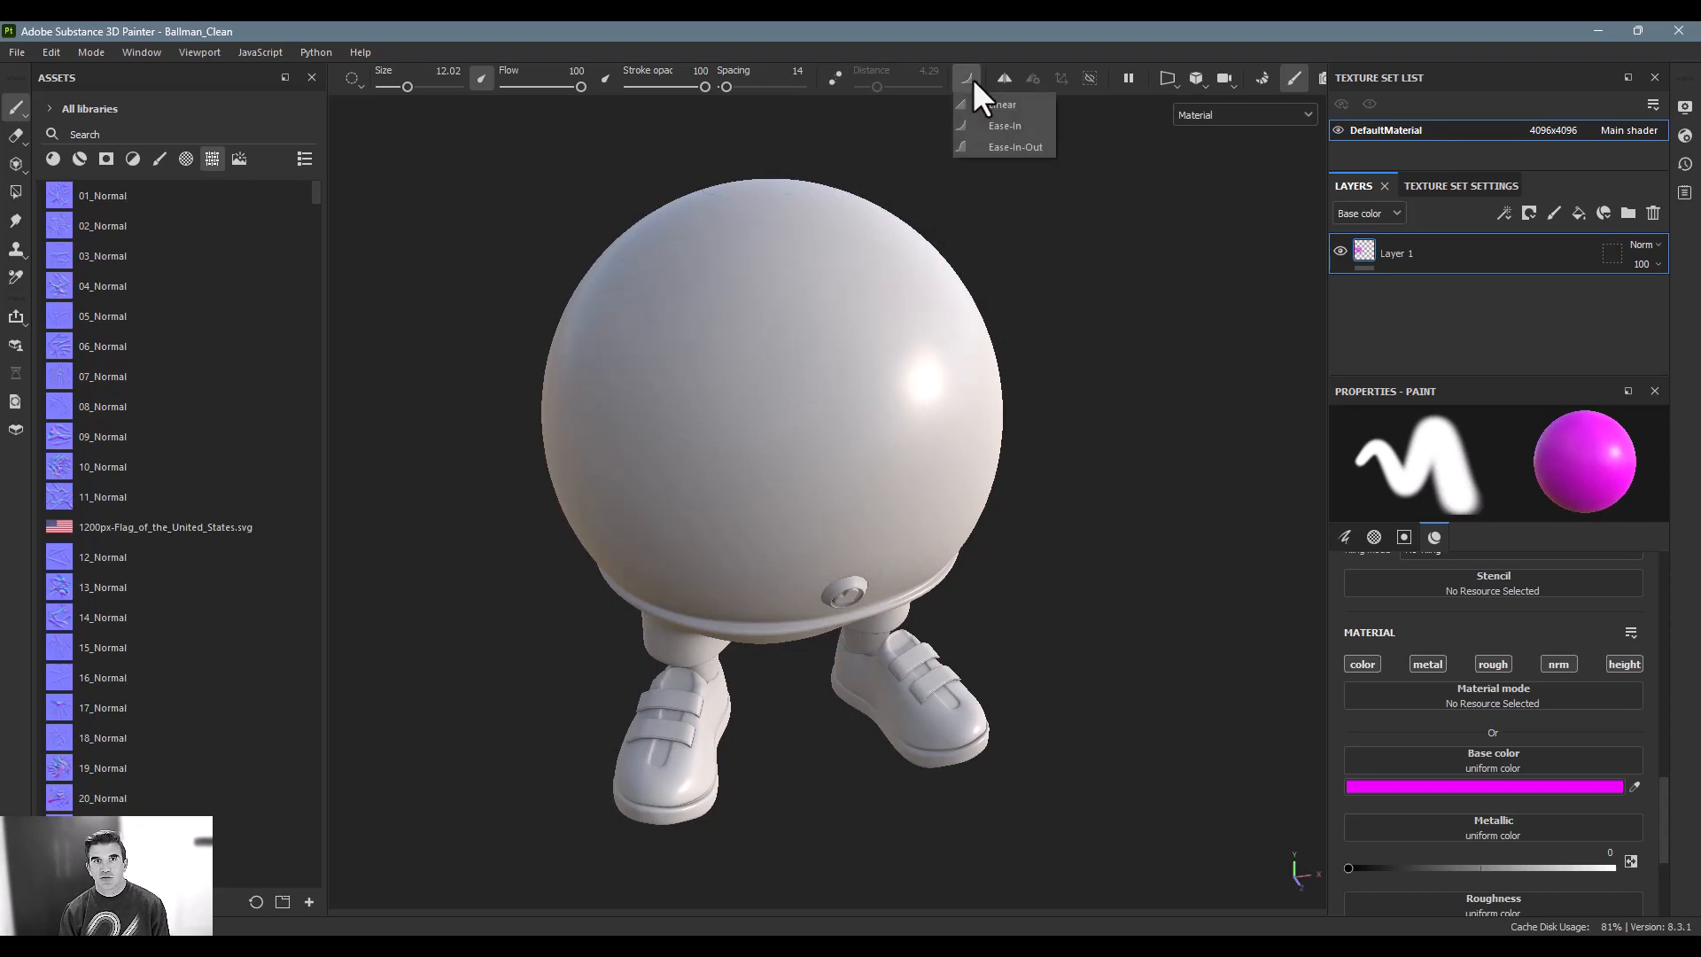
click(964, 78)
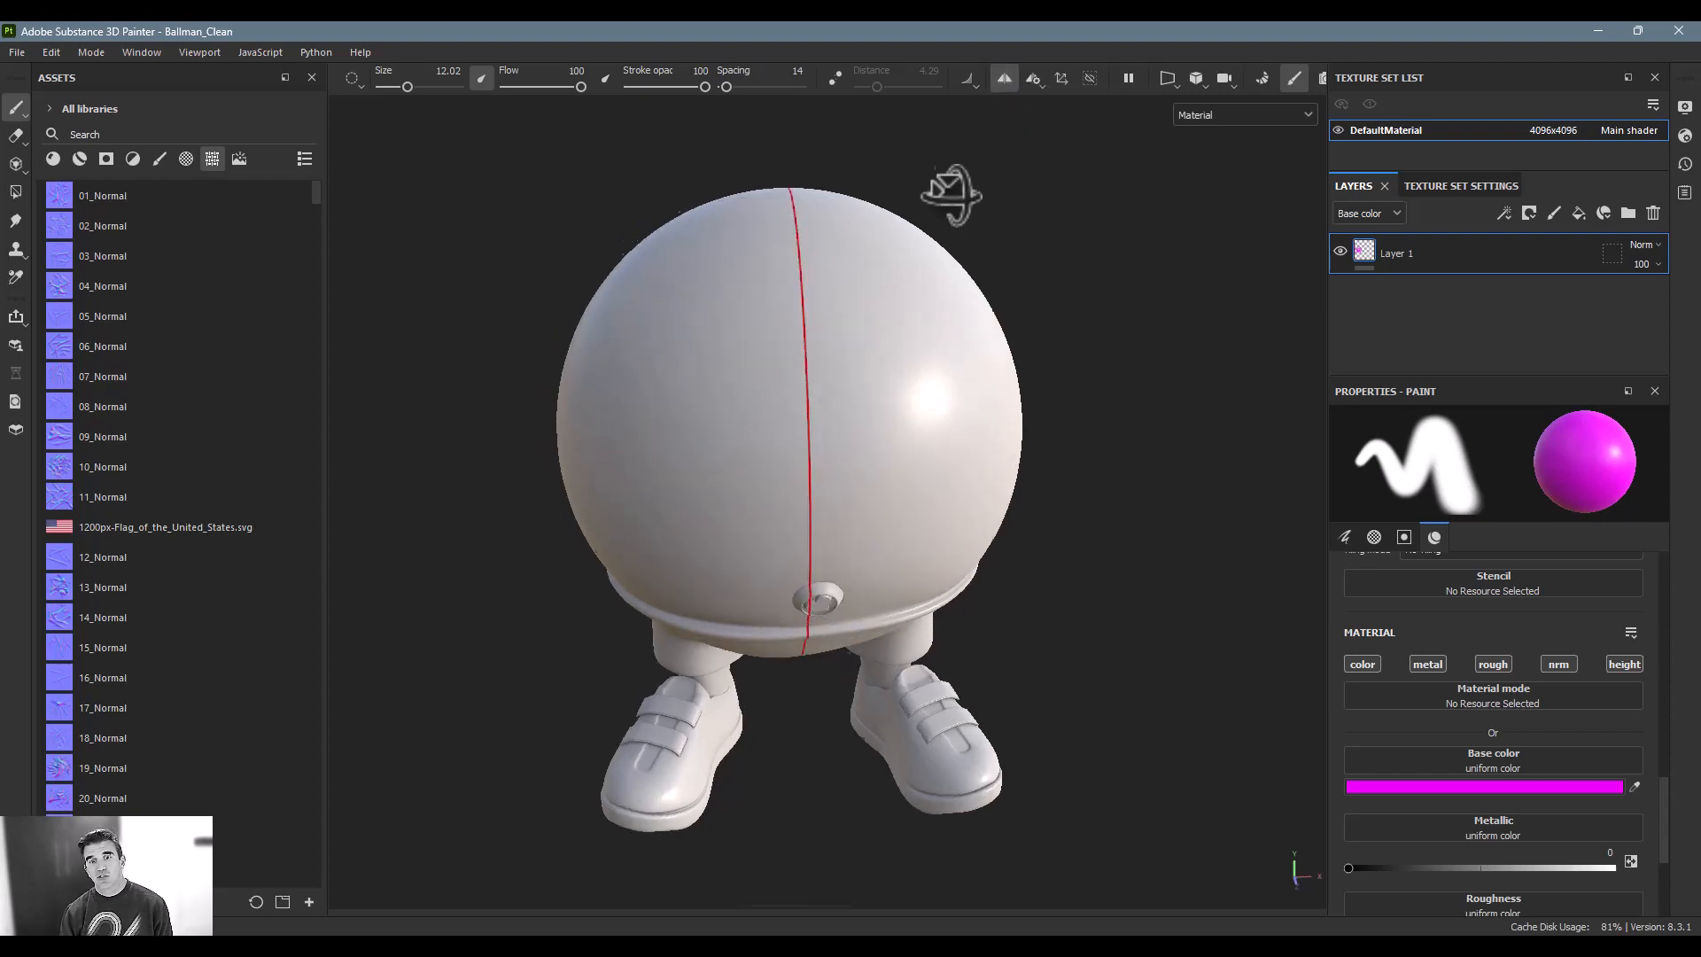
click(971, 318)
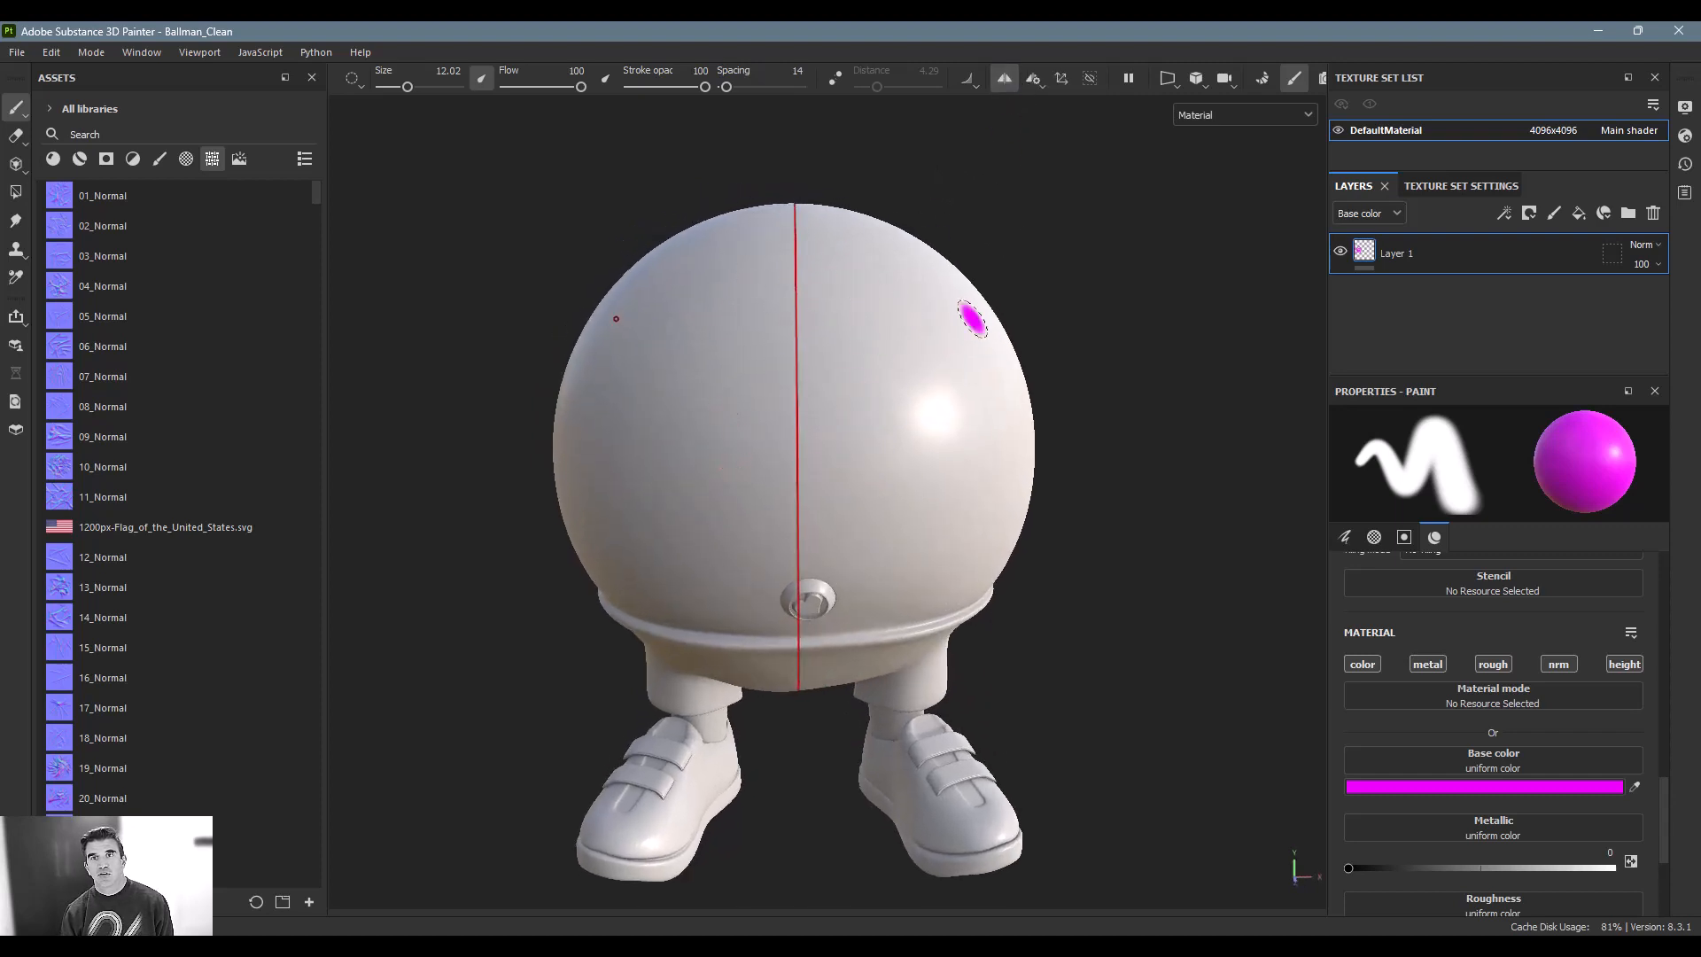
click(1033, 78)
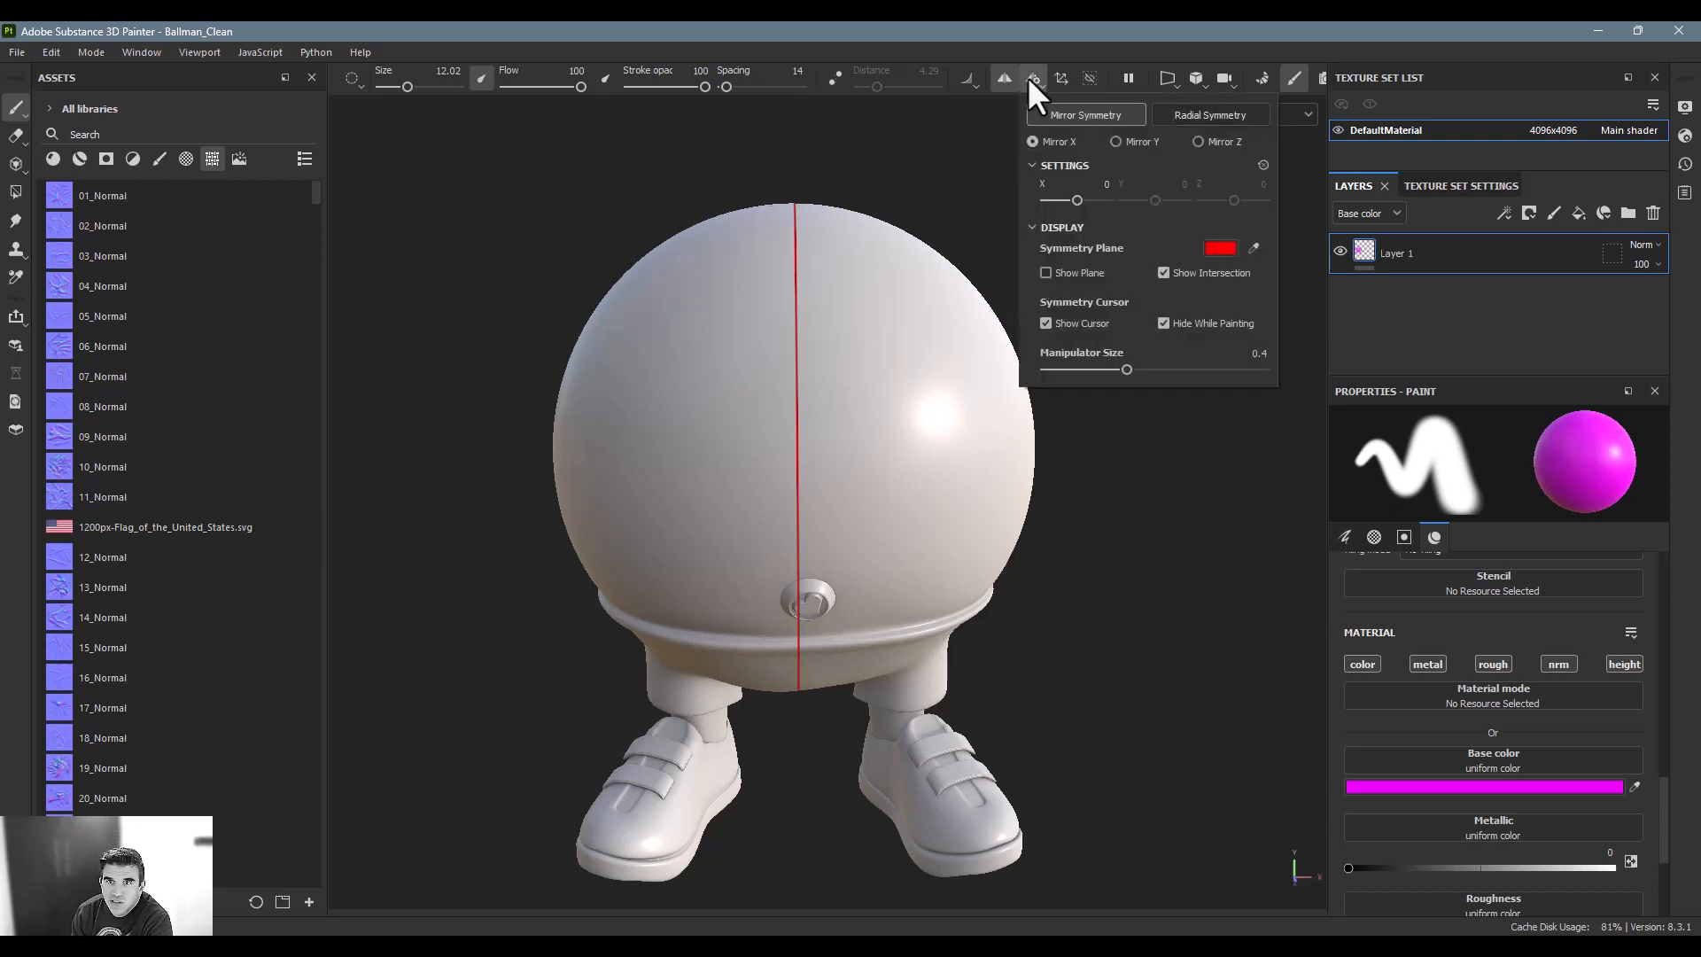
mouse_move(1047, 113)
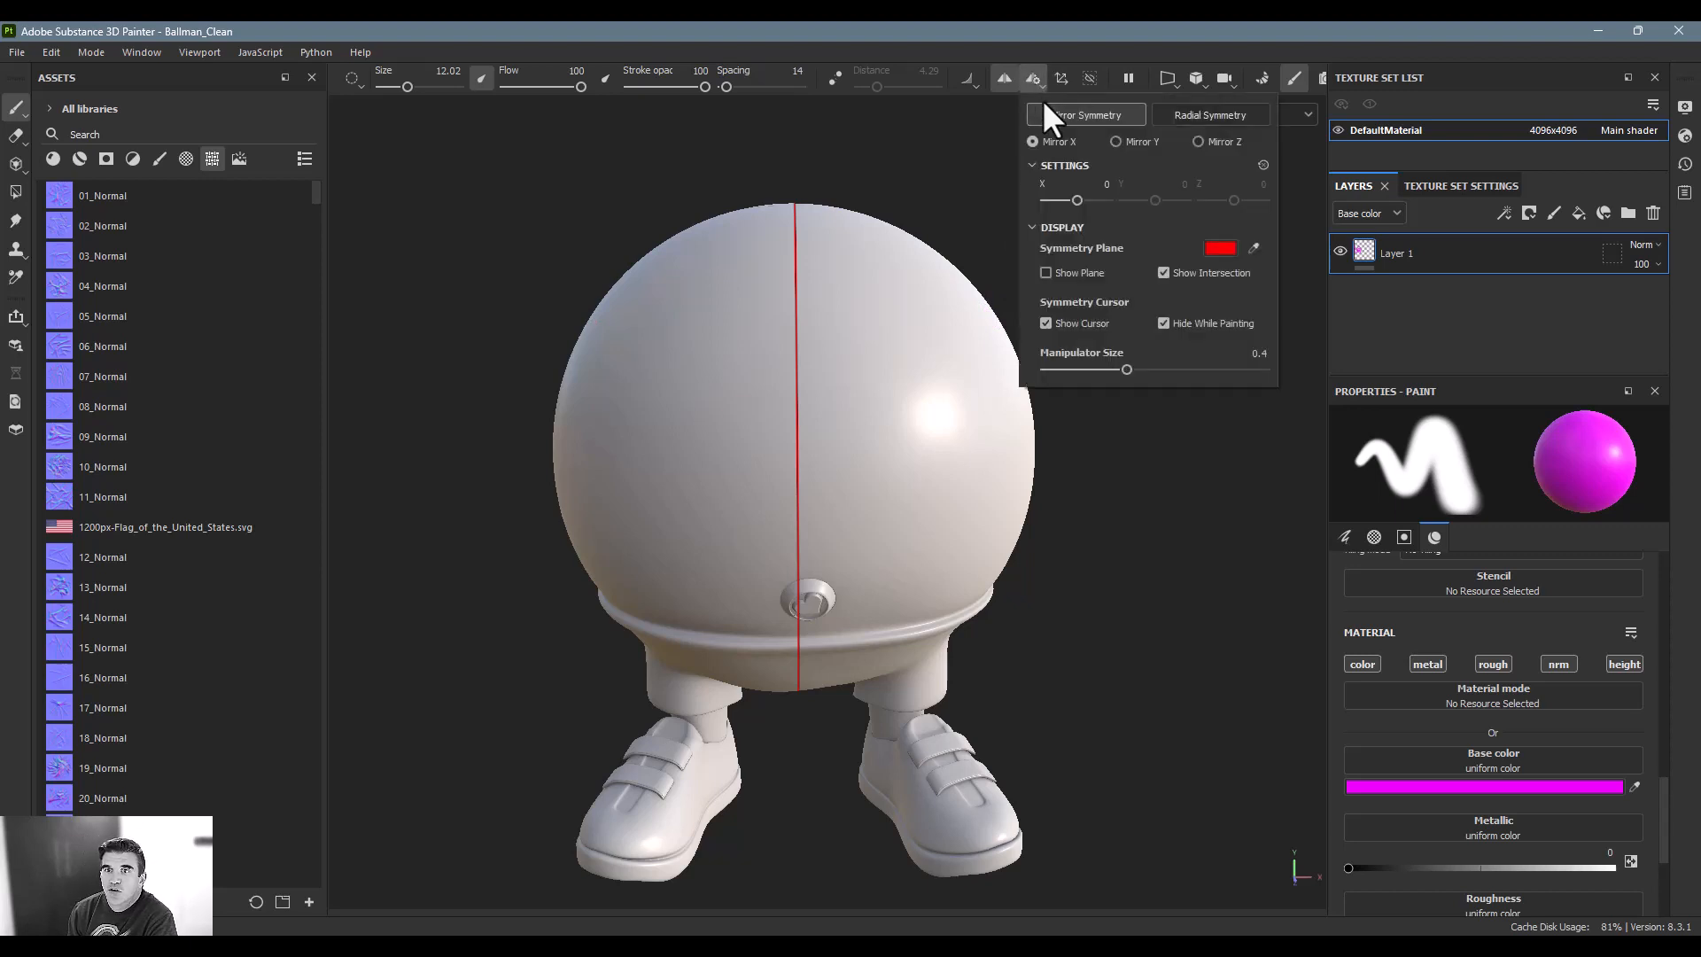
click(1031, 77)
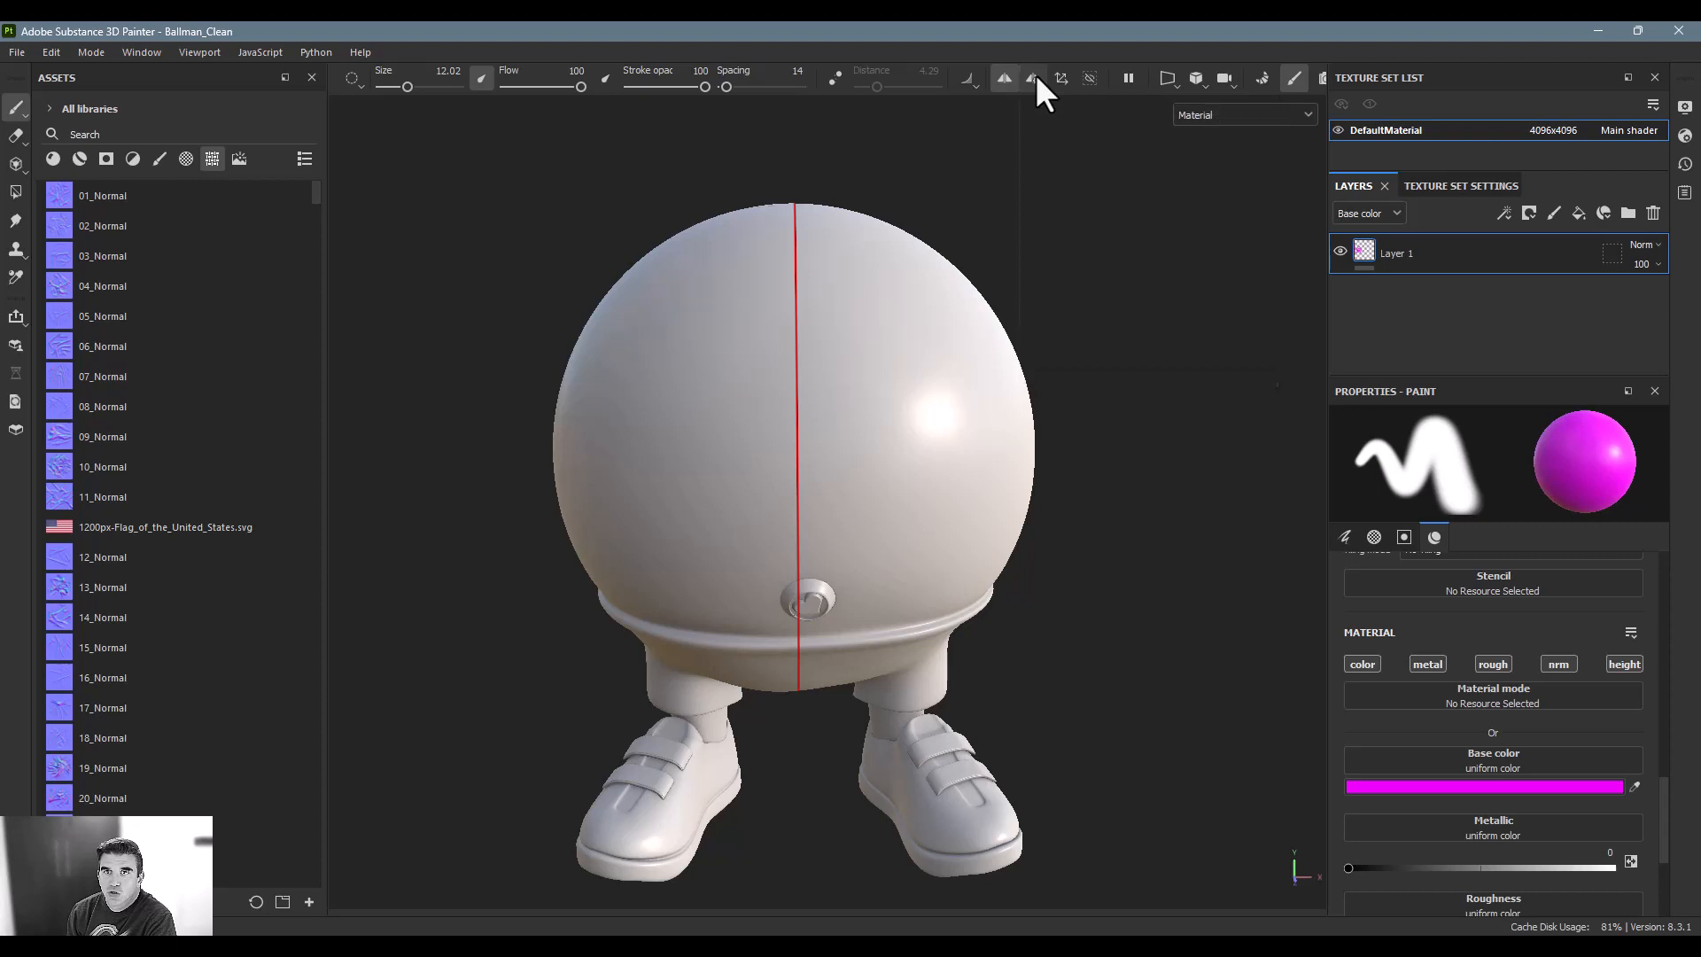
click(806, 414)
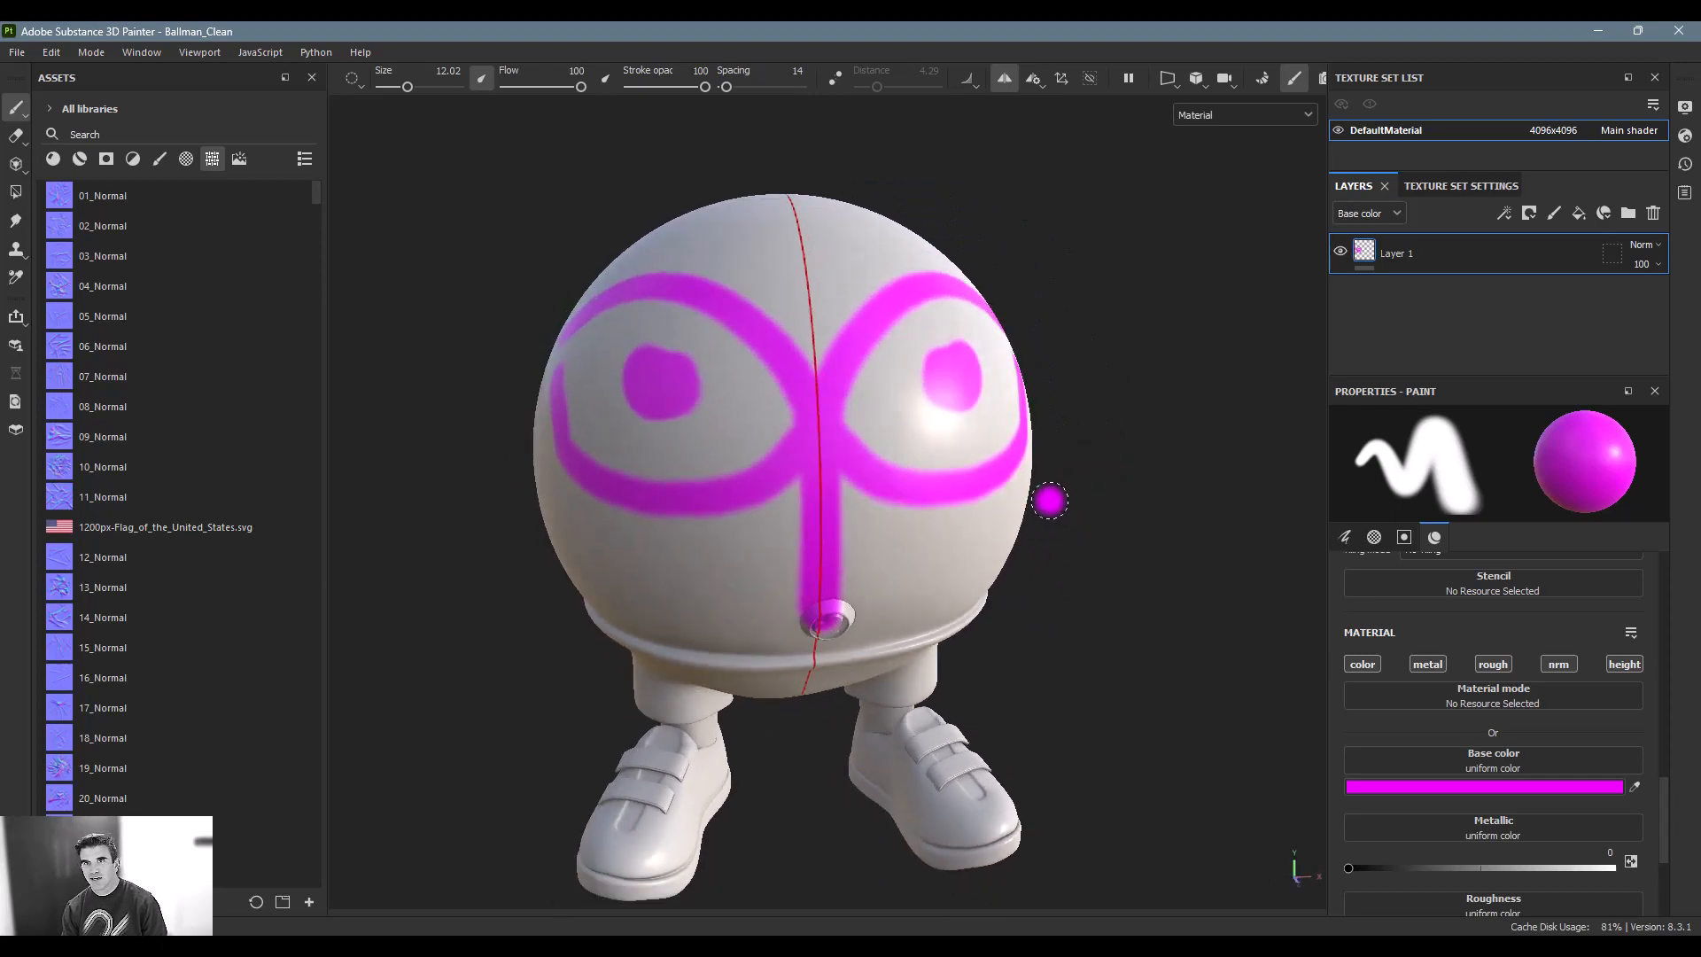
mouse_move(936, 103)
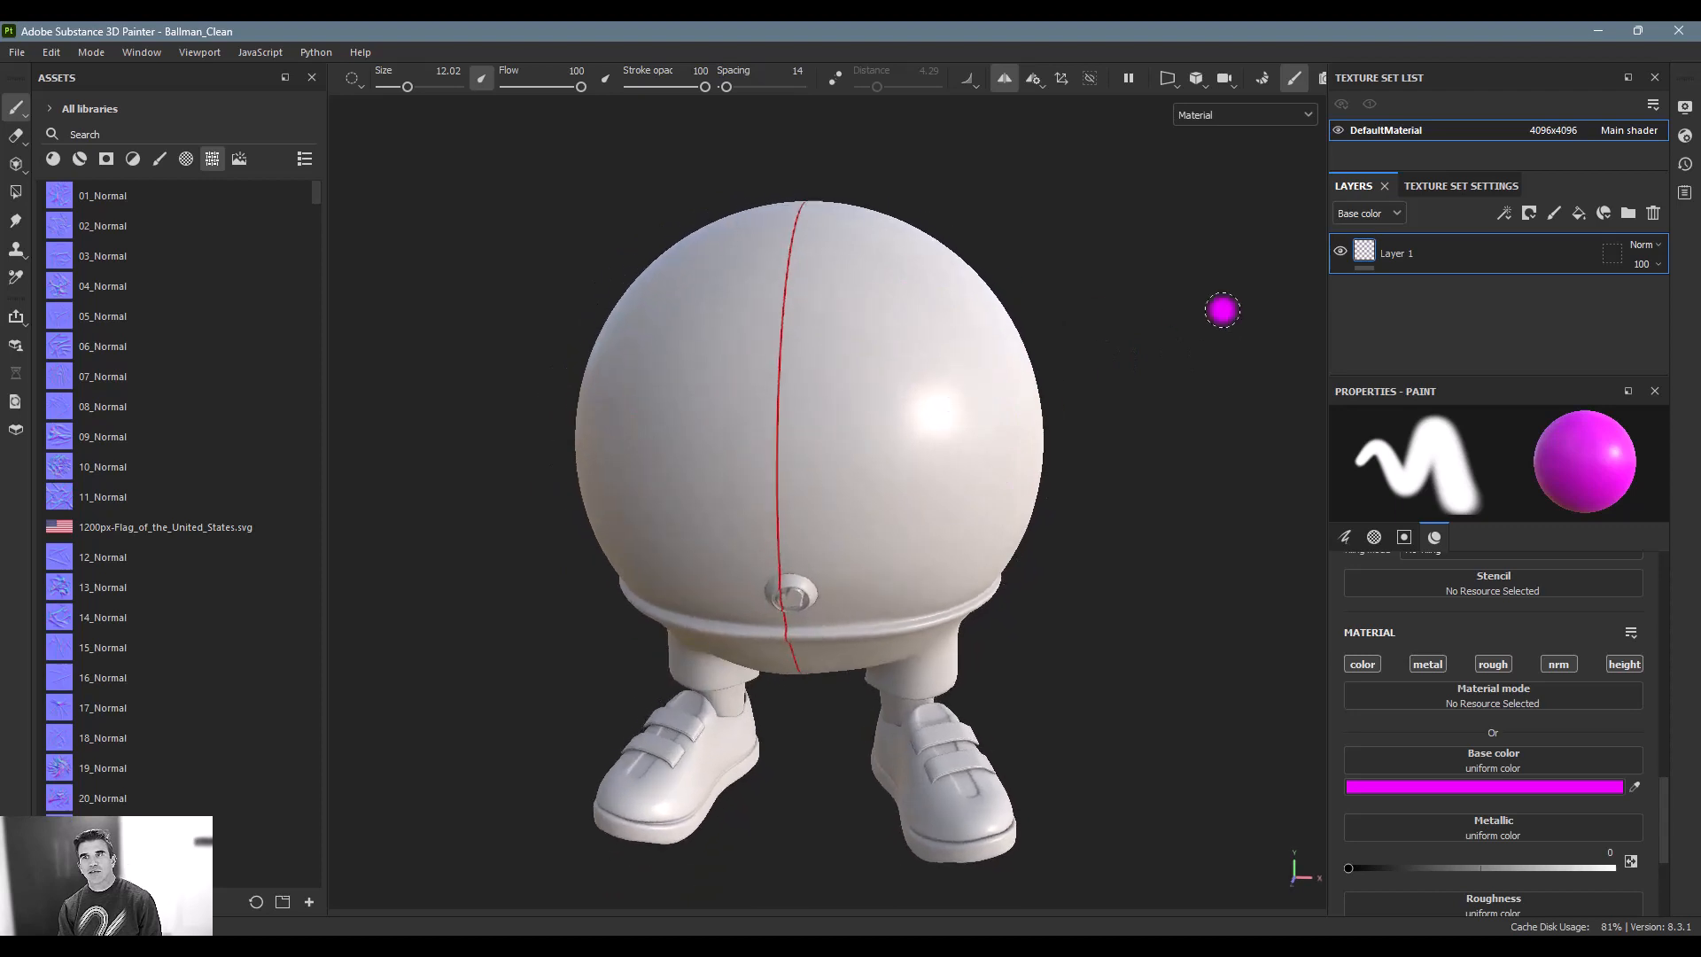
mouse_move(1206, 322)
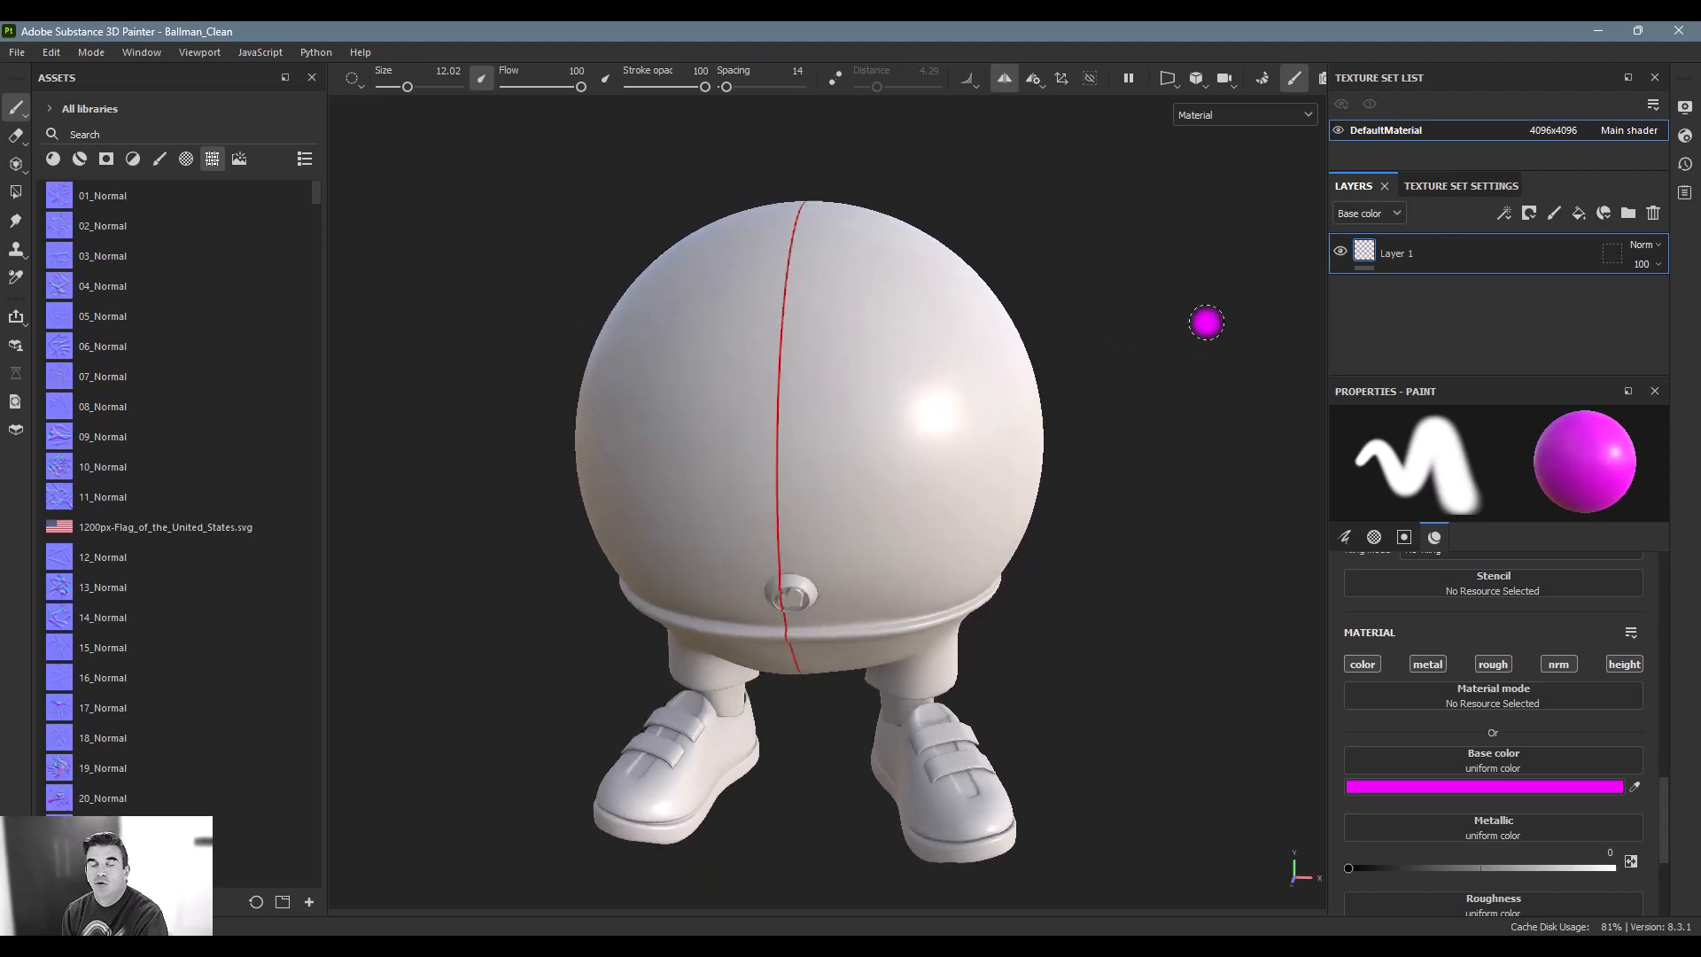